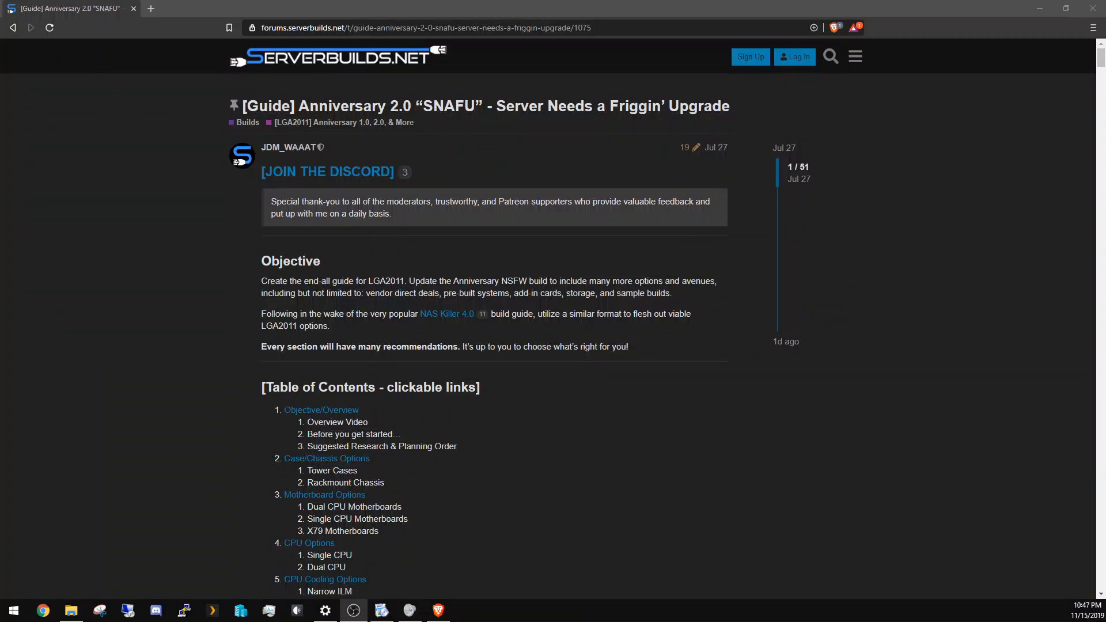
{"action": "mouse_move", "coordinate": [423, 298]}
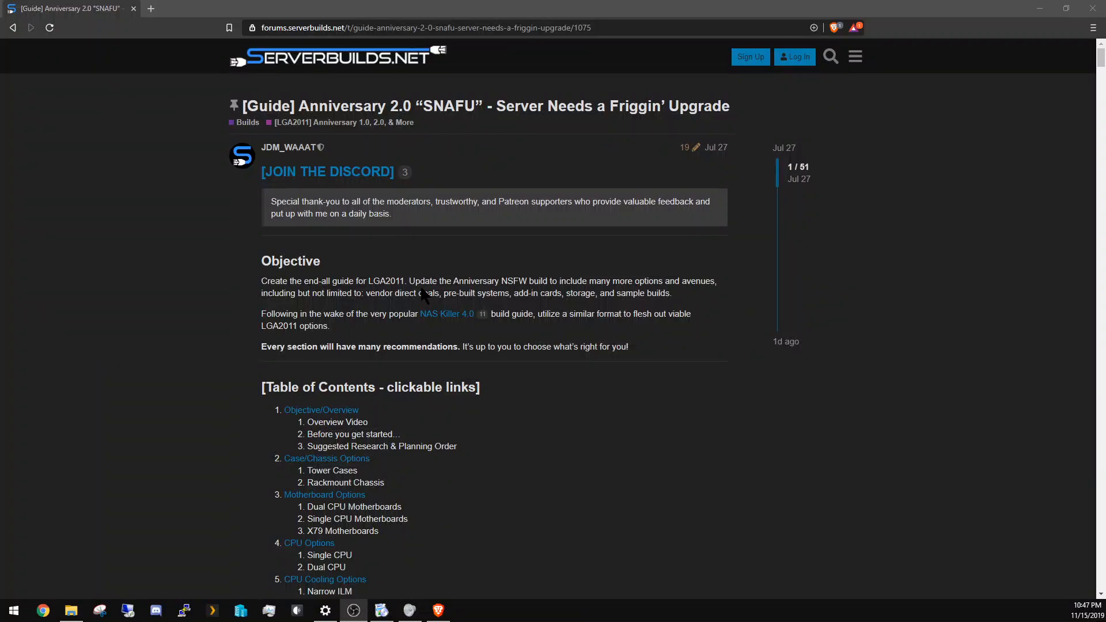
{"action": "mouse_move", "coordinate": [500, 256]}
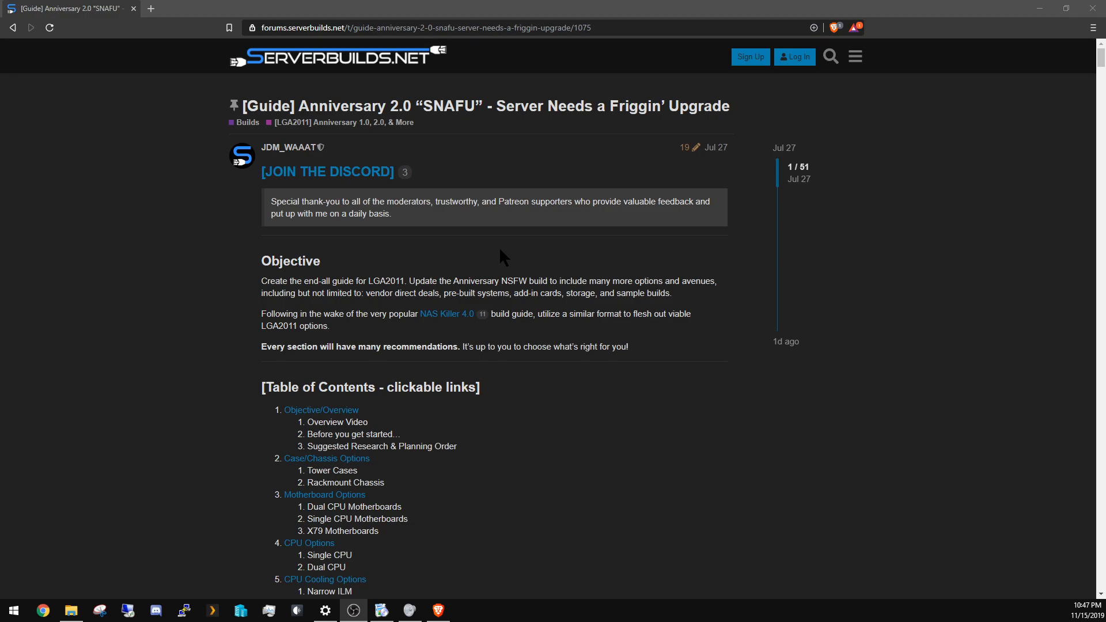
{"action": "mouse_move", "coordinate": [534, 265]}
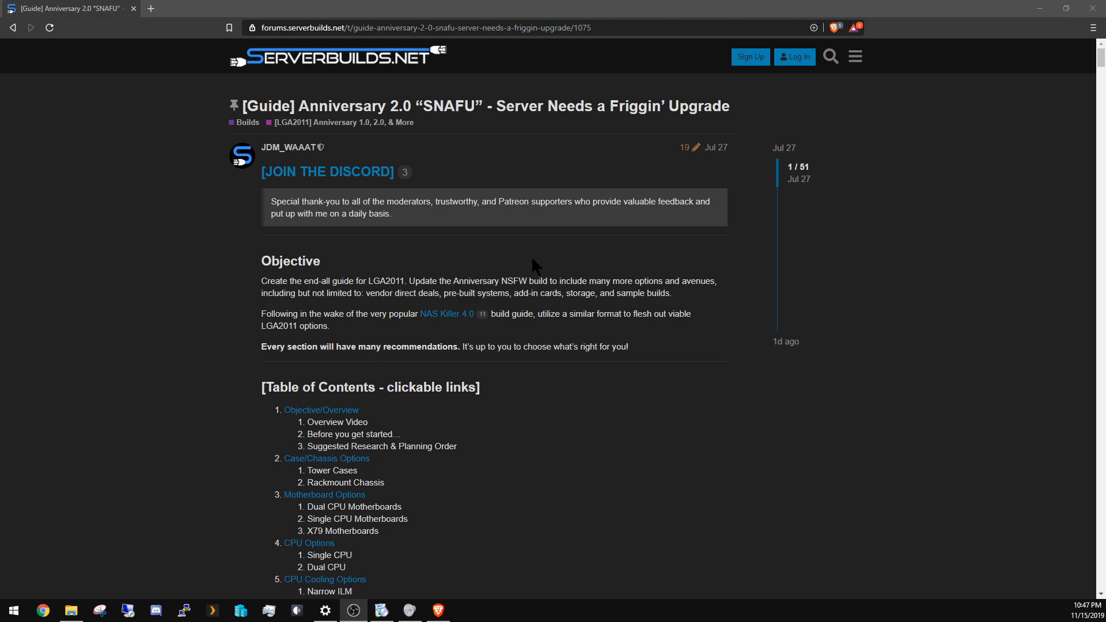
{"action": "mouse_move", "coordinate": [833, 459]}
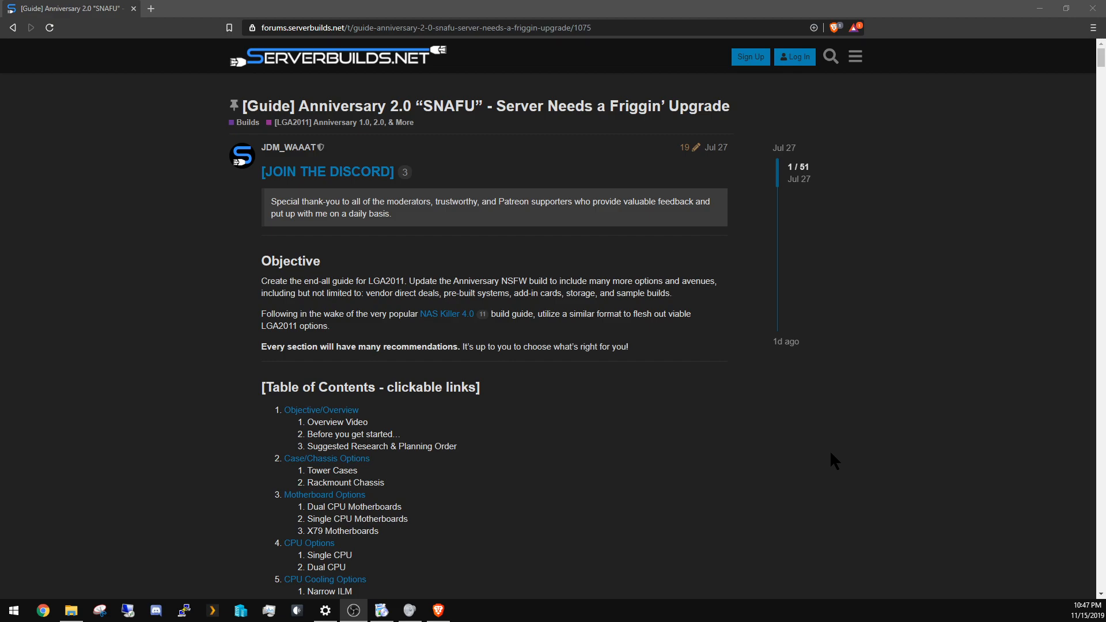
- Scroll the SNAFU guide down to show its objective and a fuller table of contents
{"action": "scroll", "scroll_direction": "down", "scroll_amount": 3}
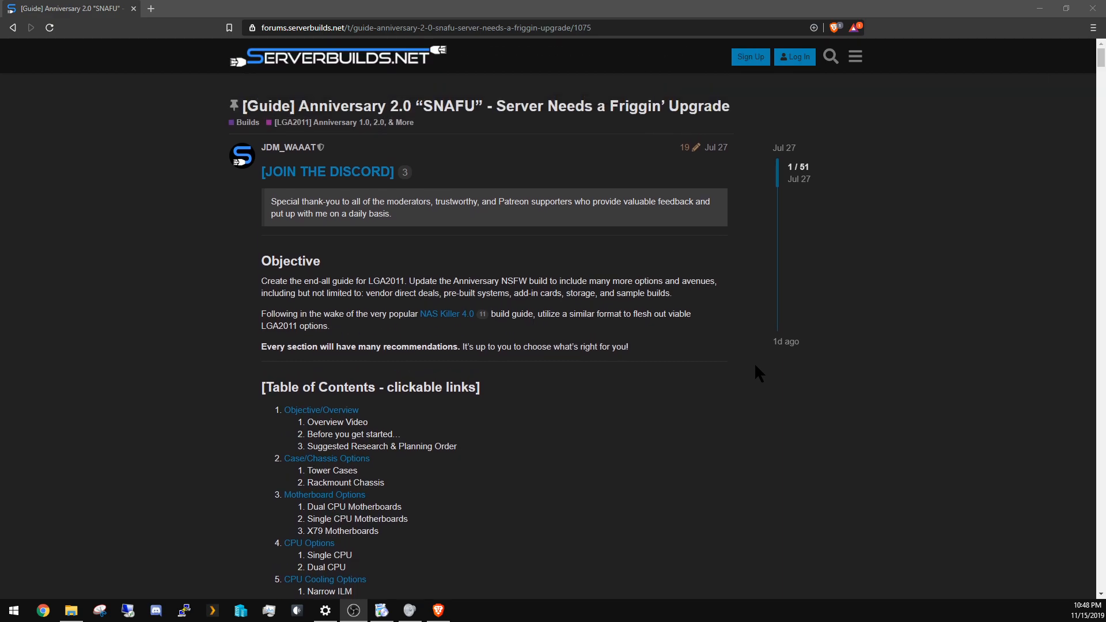
{"action": "mouse_move", "coordinate": [685, 366]}
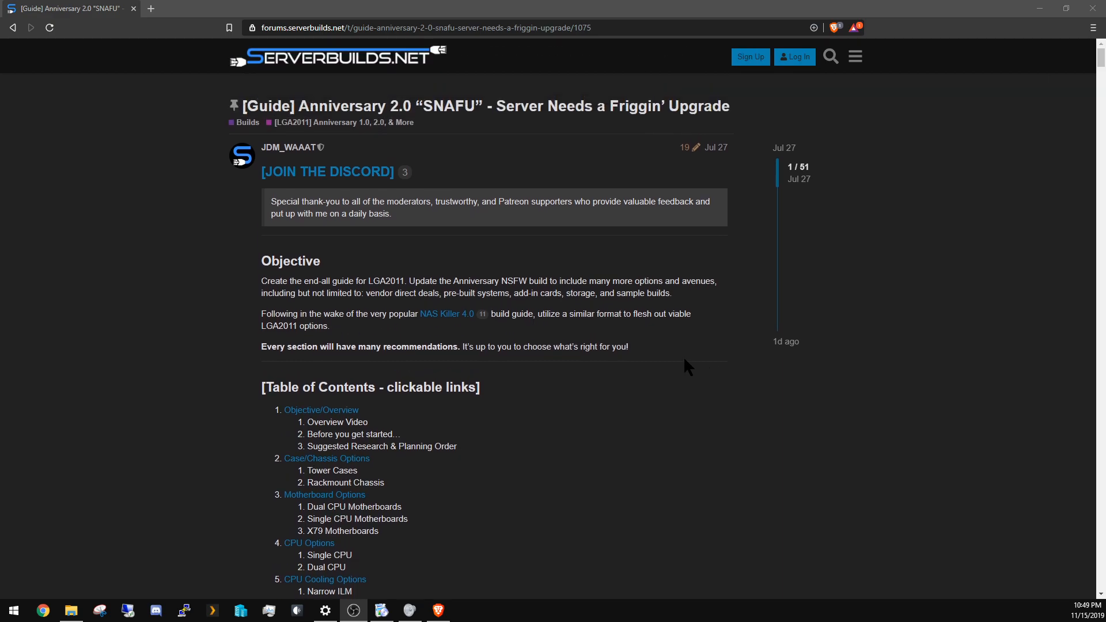
{"action": "mouse_move", "coordinate": [681, 373]}
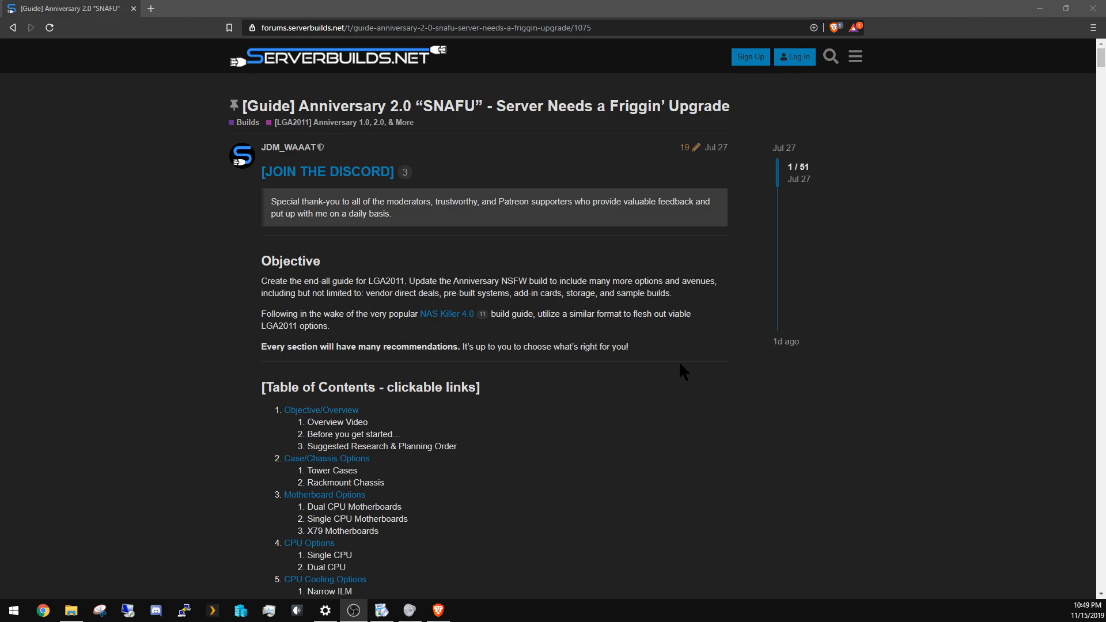
{"action": "mouse_move", "coordinate": [537, 335]}
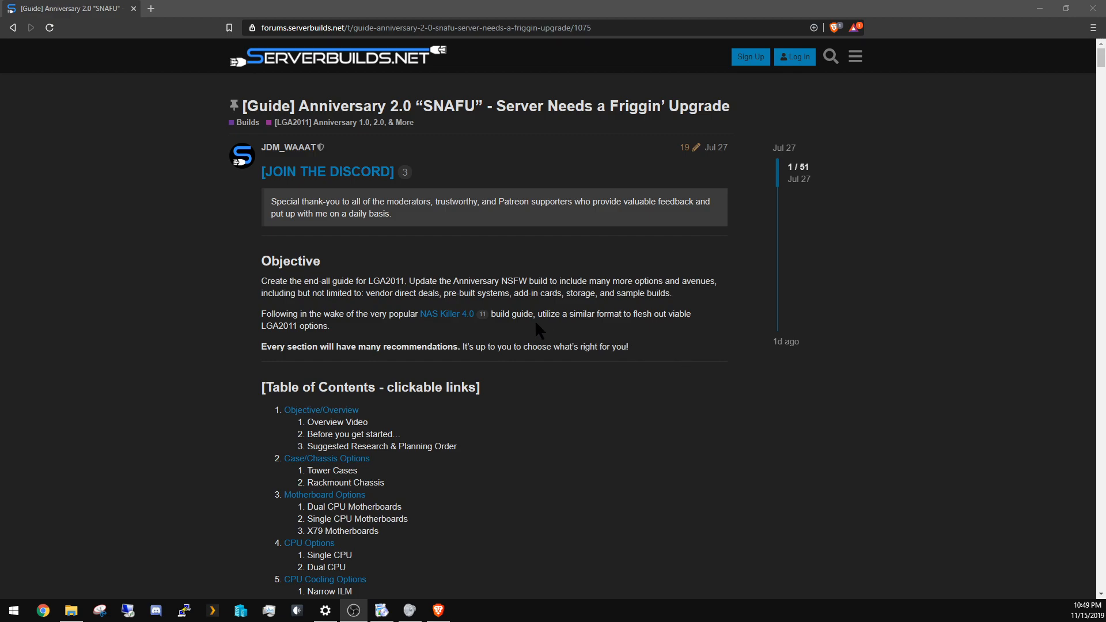
{"action": "mouse_move", "coordinate": [517, 380]}
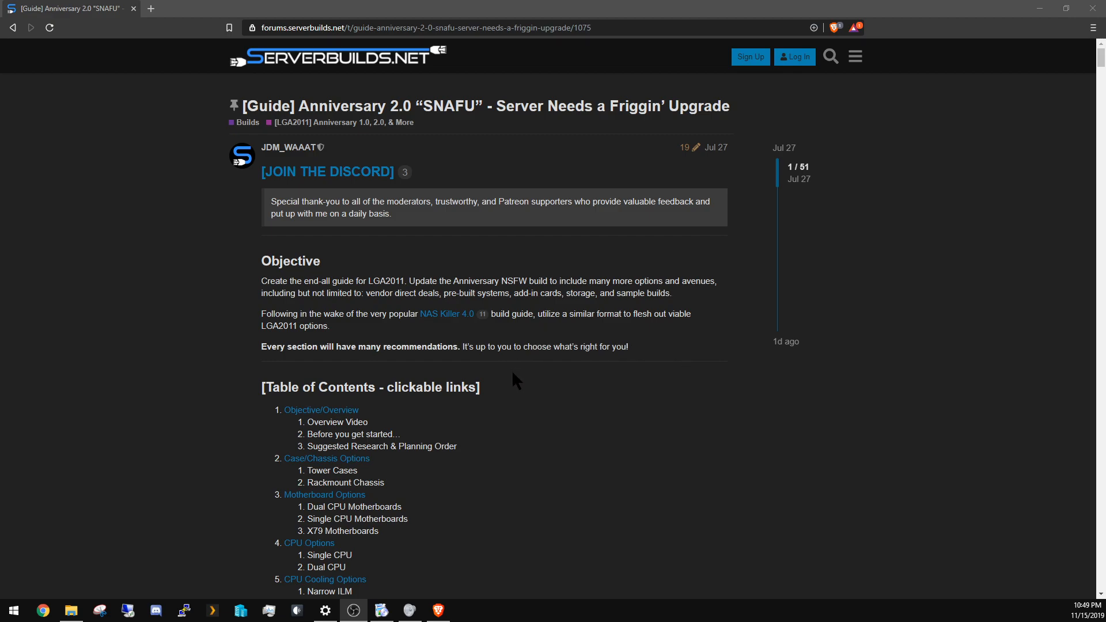
{"action": "scroll", "scroll_direction": "down", "scroll_amount": 3}
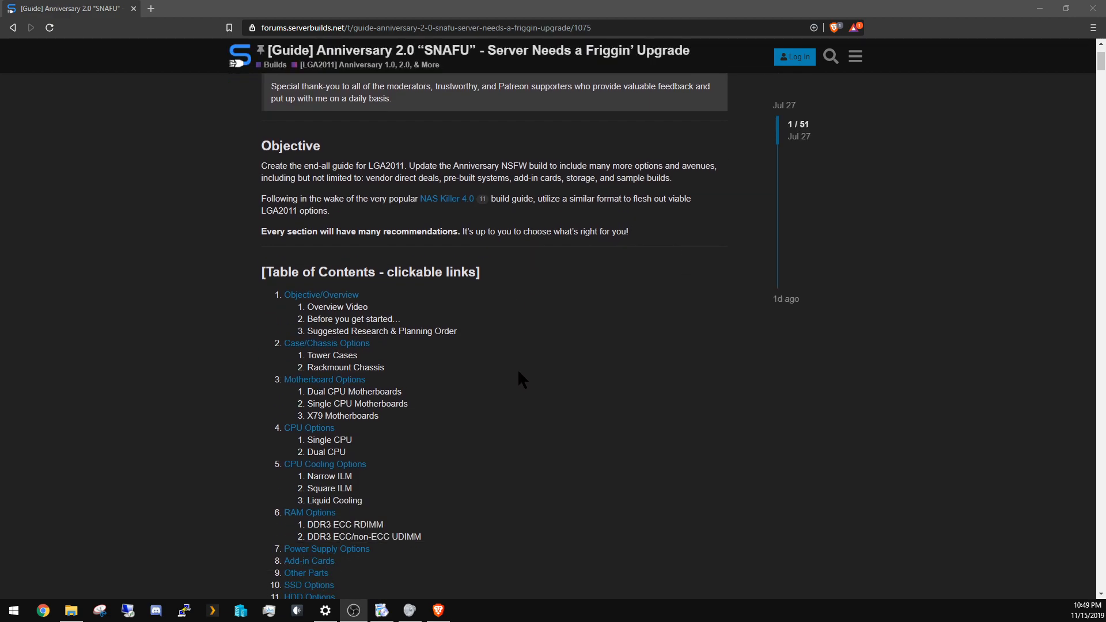
{"action": "mouse_move", "coordinate": [534, 359]}
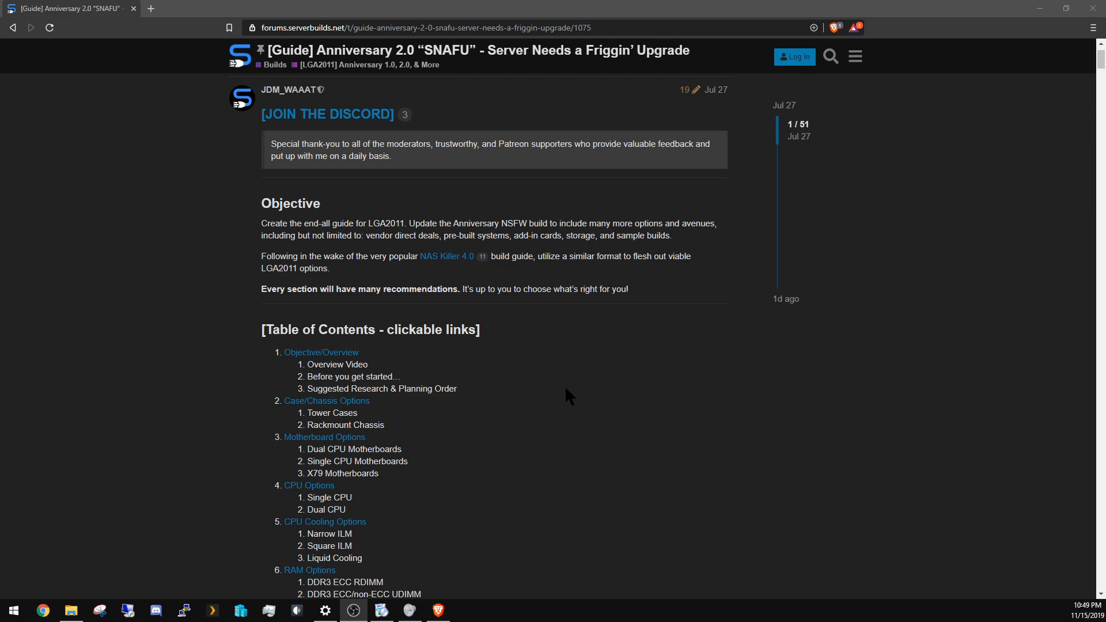
{"action": "mouse_move", "coordinate": [534, 373]}
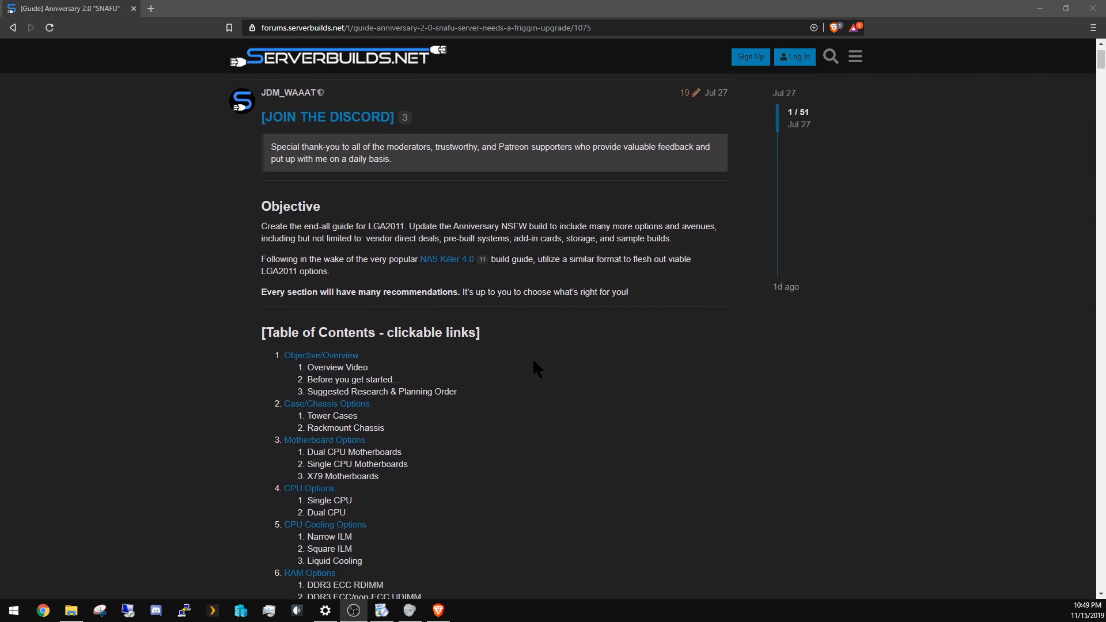
{"action": "scroll", "scroll_direction": "down", "scroll_amount": 3}
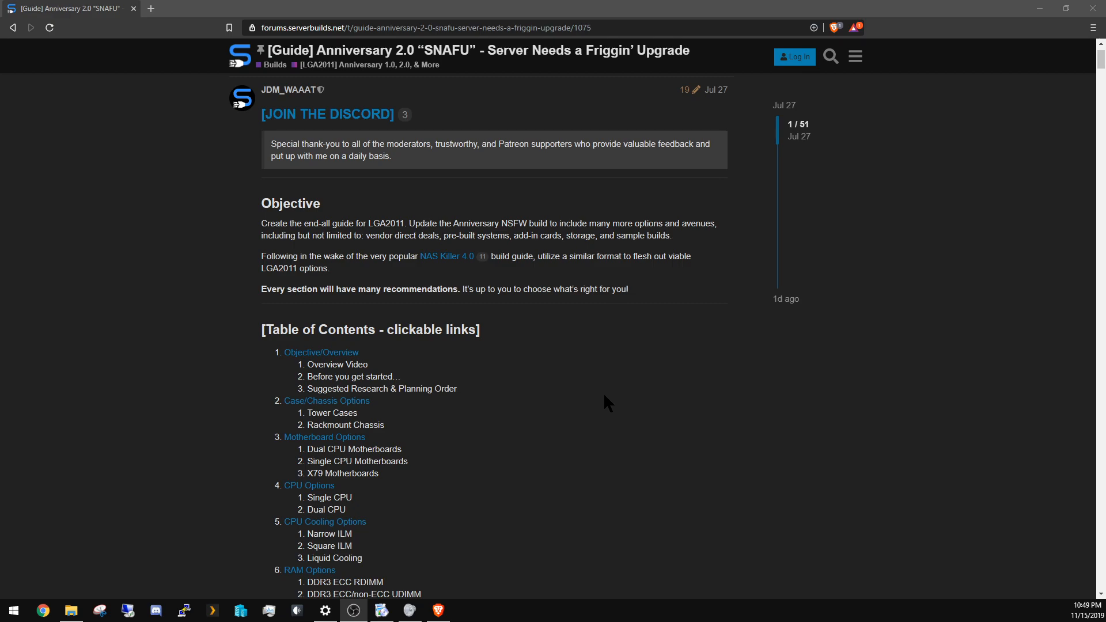
{"action": "mouse_move", "coordinate": [531, 389]}
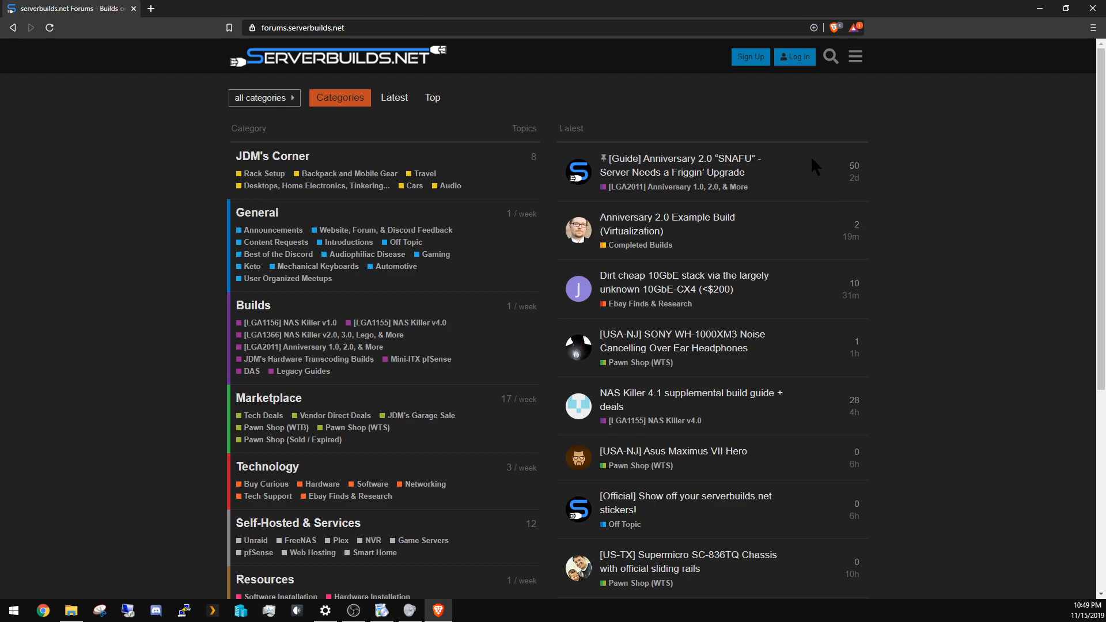
{"action": "mouse_move", "coordinate": [618, 156]}
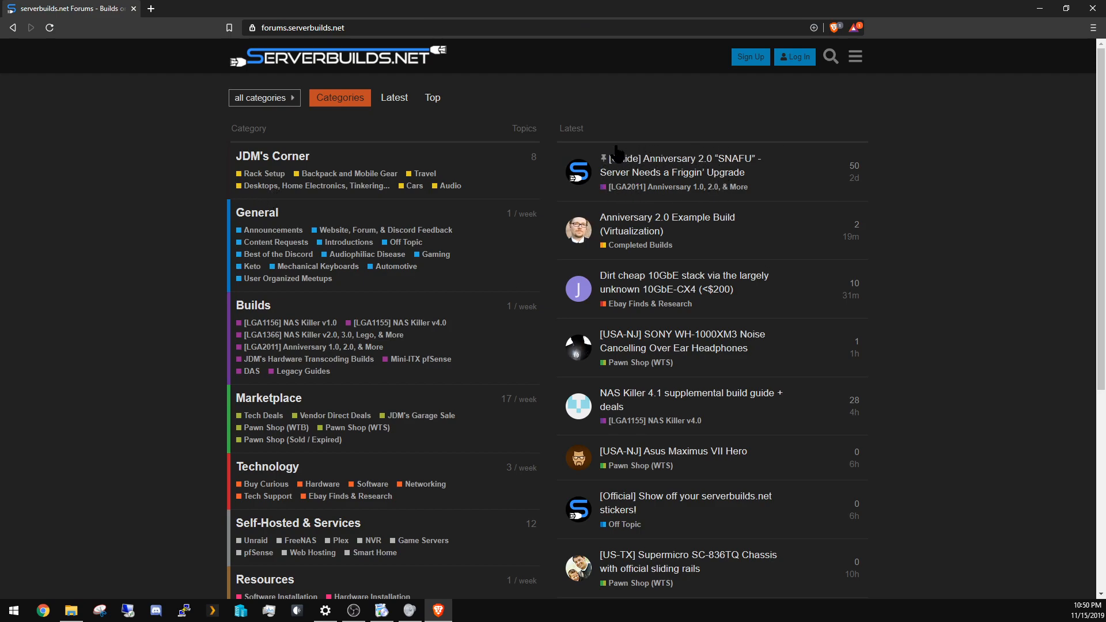
{"action": "mouse_move", "coordinate": [409, 274]}
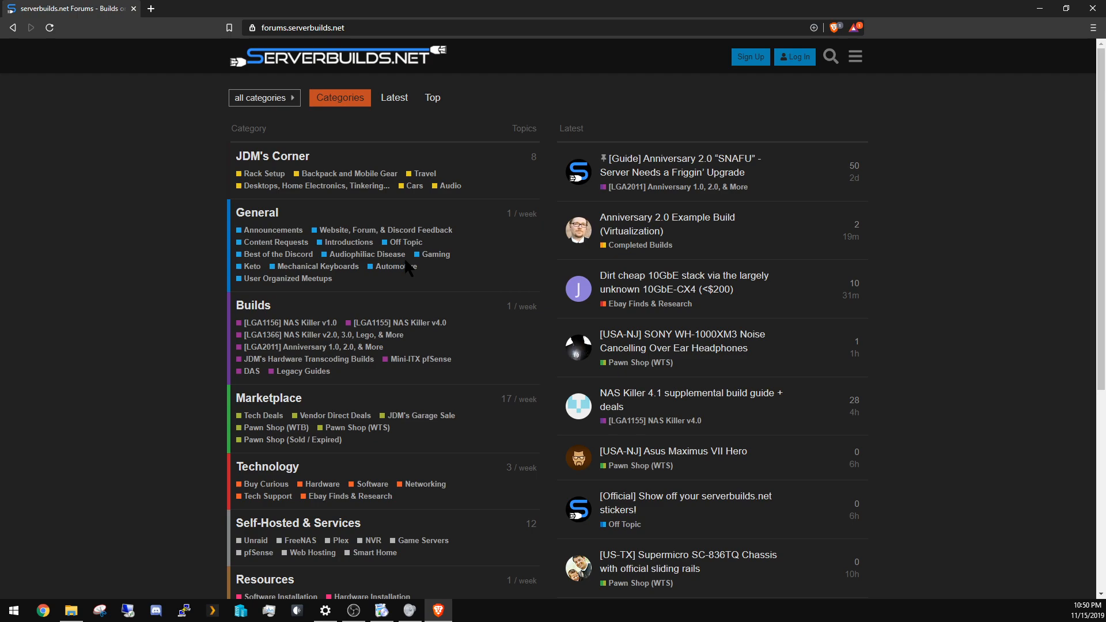
- Reopen the SNAFU guide through Builds and the [LGA2011] Anniversary 1.0, 2.0, & More category, at its top
{"action": "left_click", "coordinate": [253, 305]}
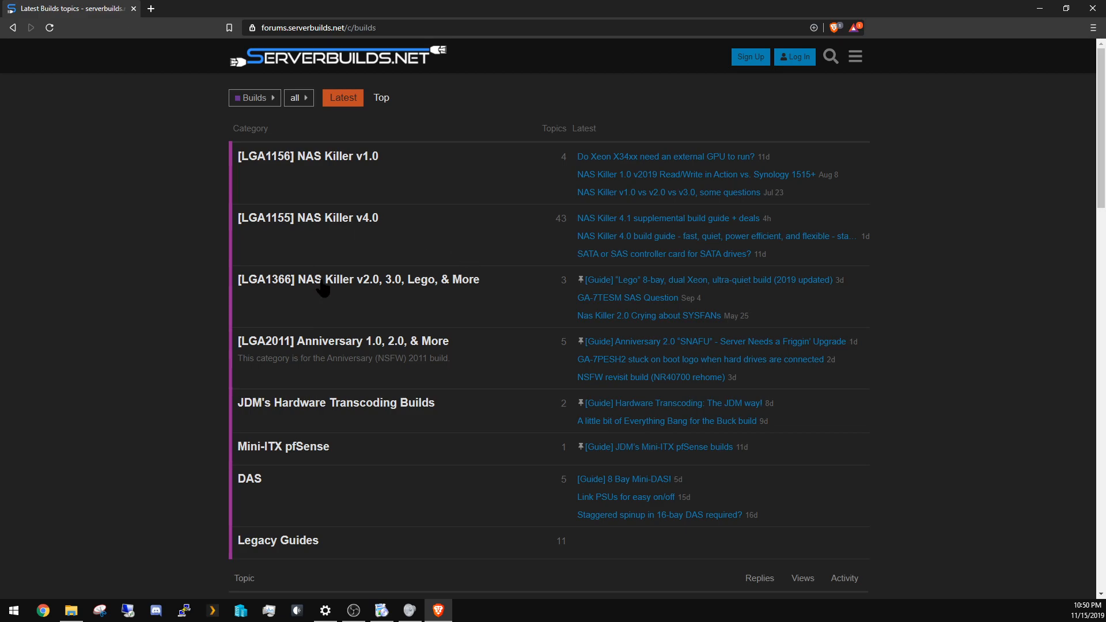
{"action": "mouse_move", "coordinate": [347, 346]}
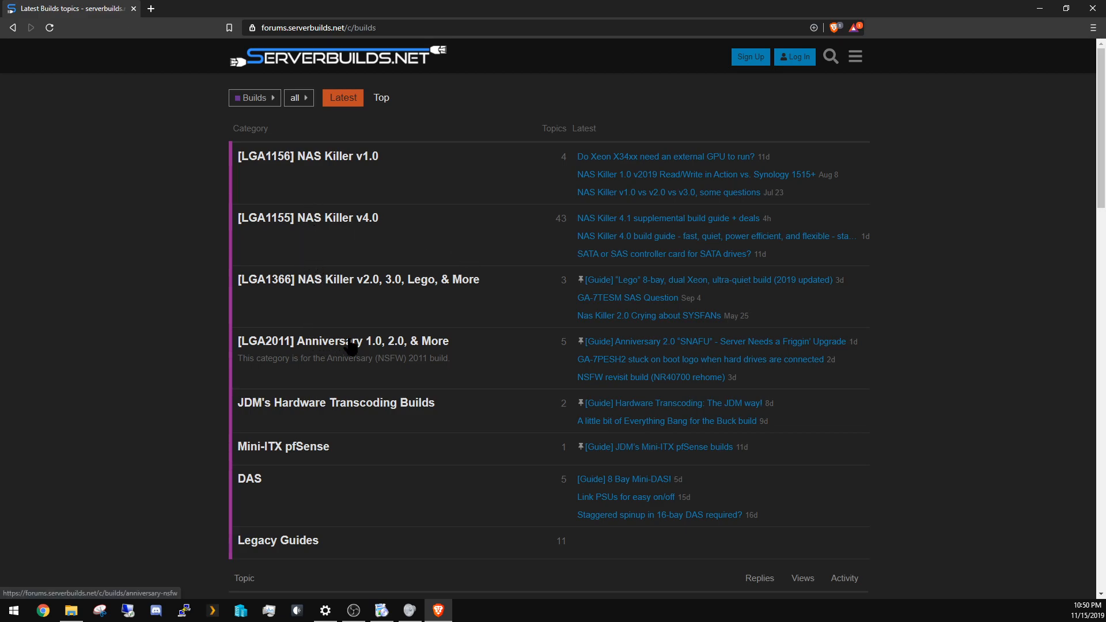
{"action": "left_click", "coordinate": [344, 341]}
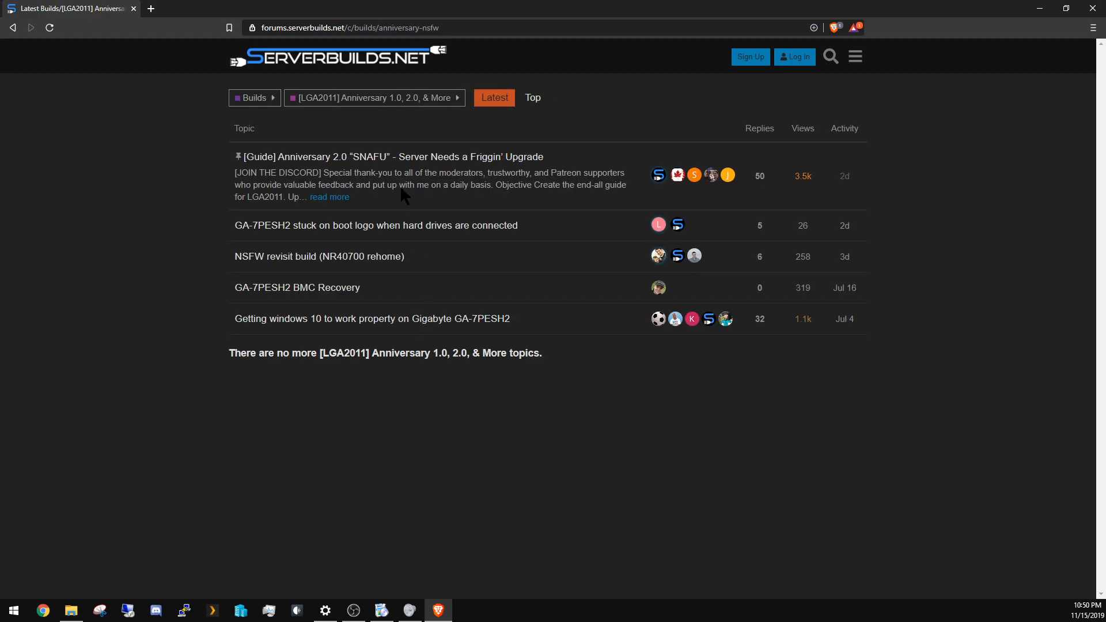
{"action": "left_click", "coordinate": [394, 156]}
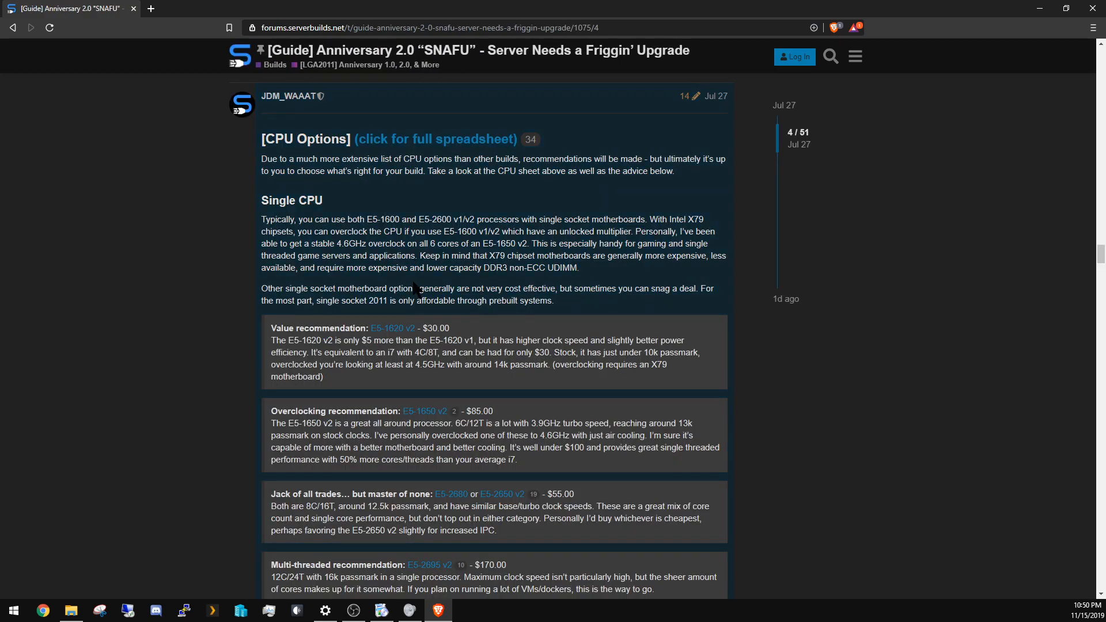
{"action": "scroll", "scroll_direction": "up", "scroll_amount": 3}
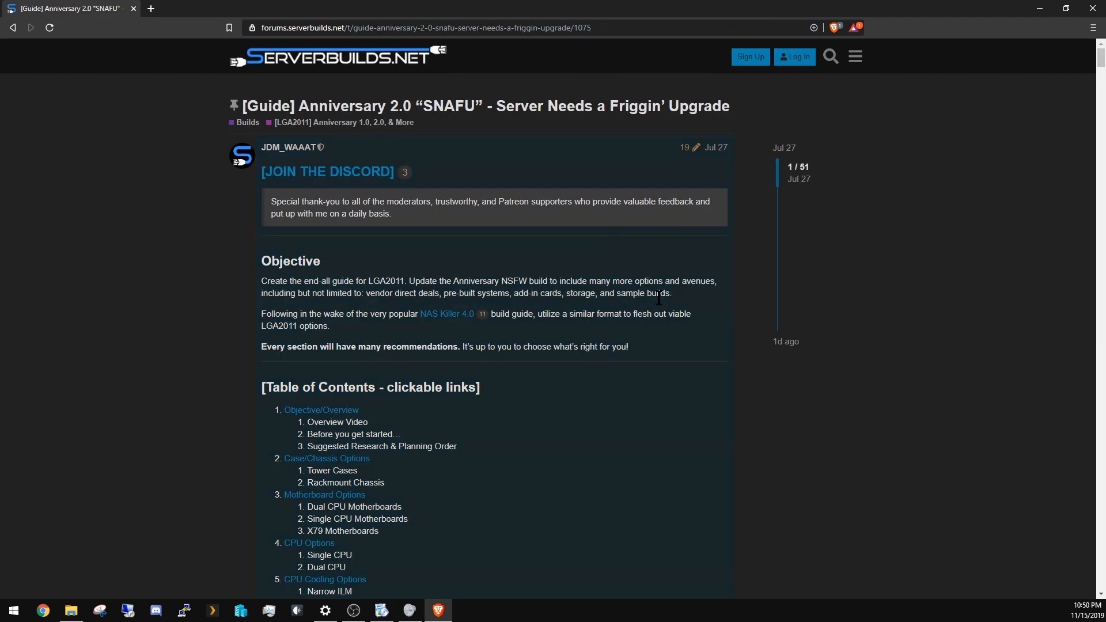
{"action": "mouse_move", "coordinate": [657, 383]}
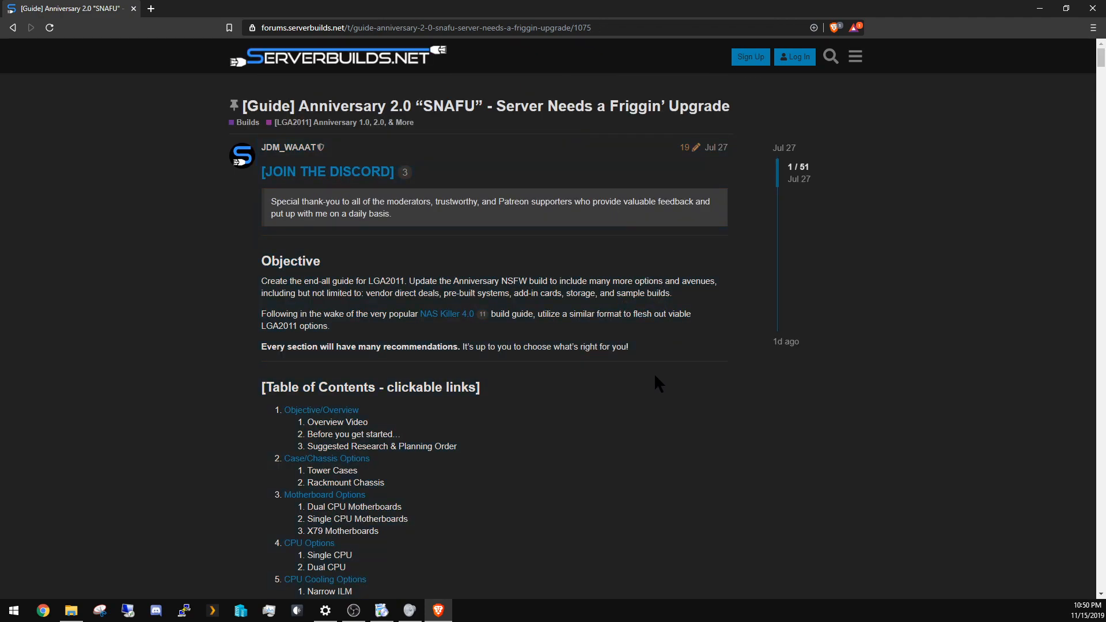
{"action": "mouse_move", "coordinate": [651, 357]}
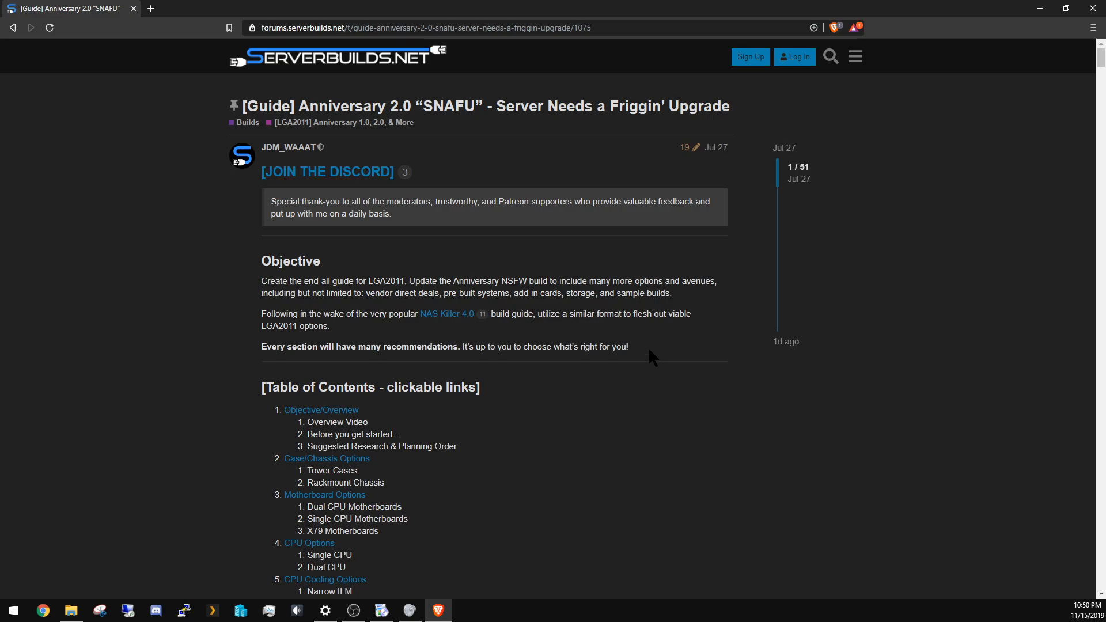
{"action": "mouse_move", "coordinate": [252, 206]}
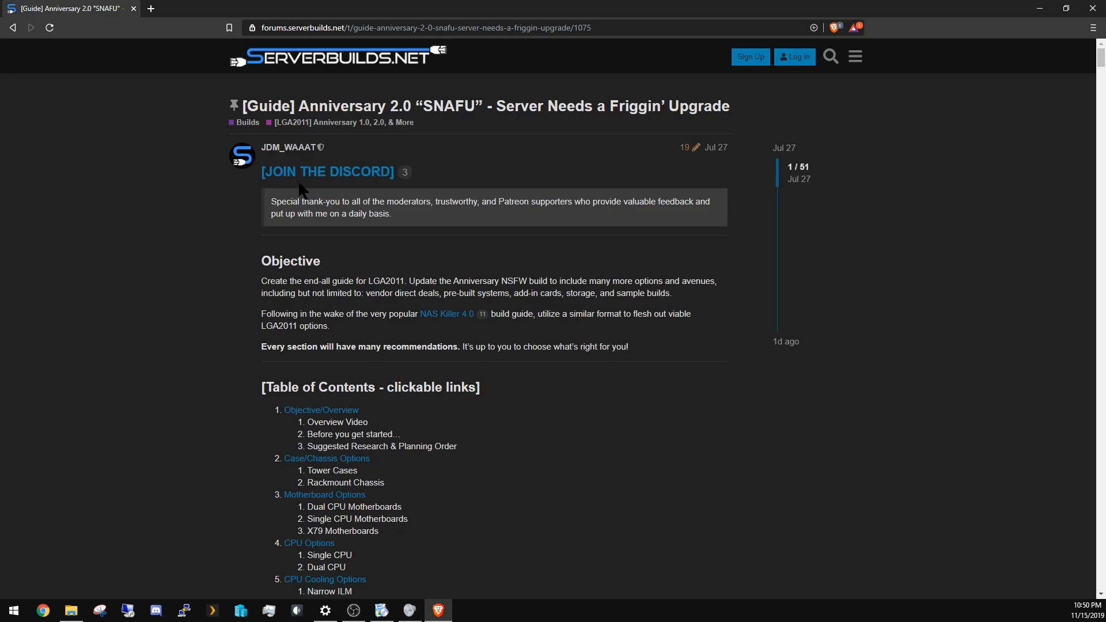
{"action": "mouse_move", "coordinate": [331, 199]}
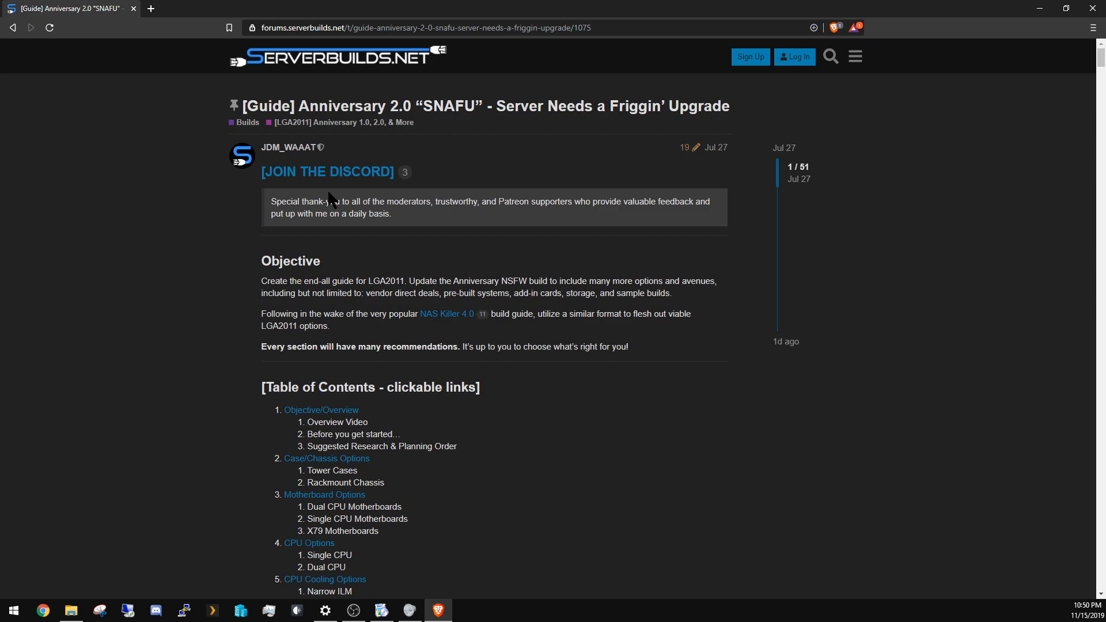
{"action": "mouse_move", "coordinate": [265, 416]}
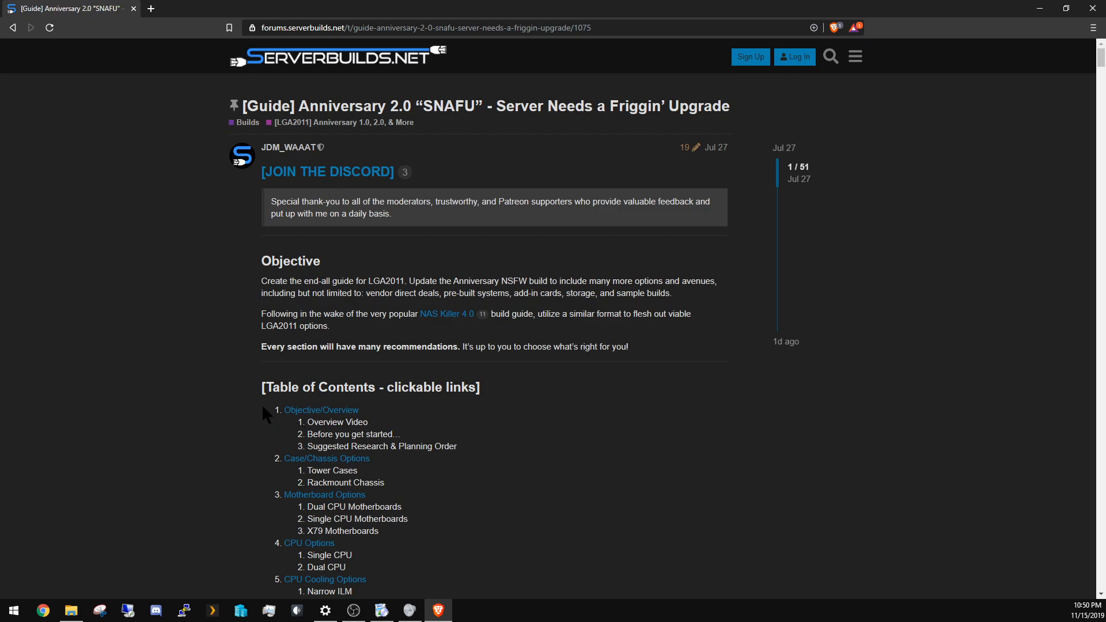
{"action": "mouse_move", "coordinate": [228, 398]}
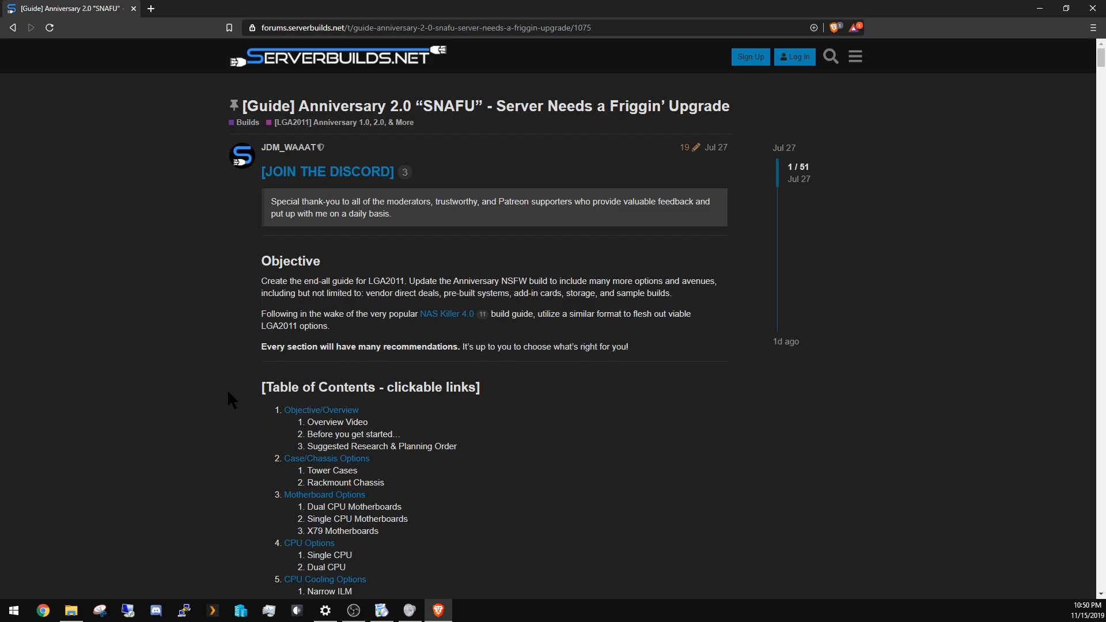
{"action": "mouse_move", "coordinate": [264, 278]}
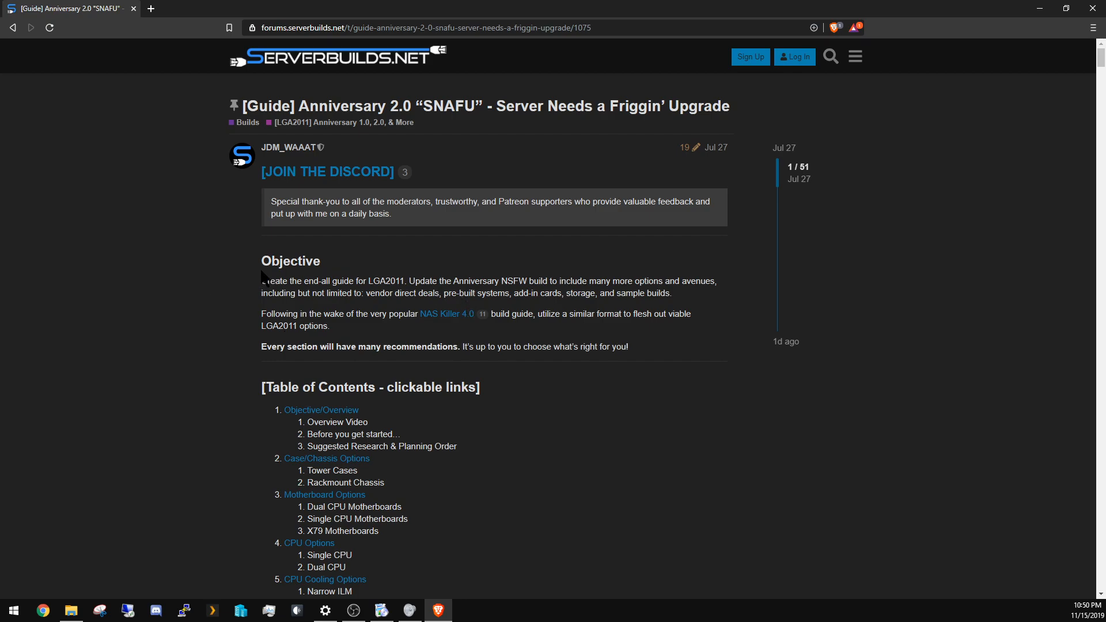
- Open NAS Killer 4.0 in a new tab and view its SSD Options table down to HDD options
{"action": "double_click", "coordinate": [347, 281]}
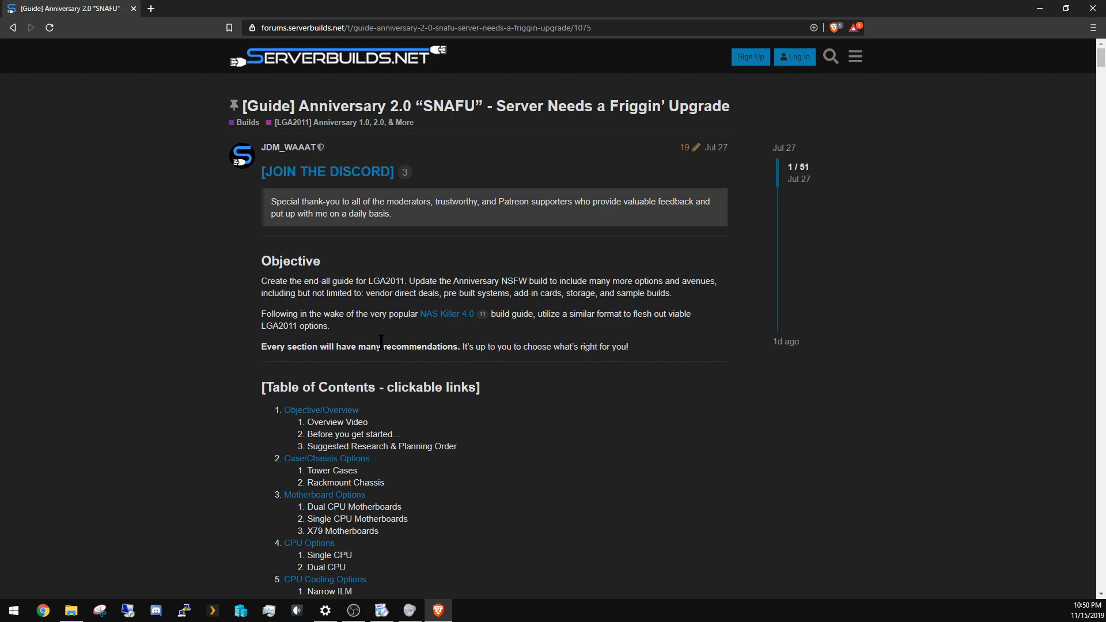
{"action": "mouse_move", "coordinate": [355, 364]}
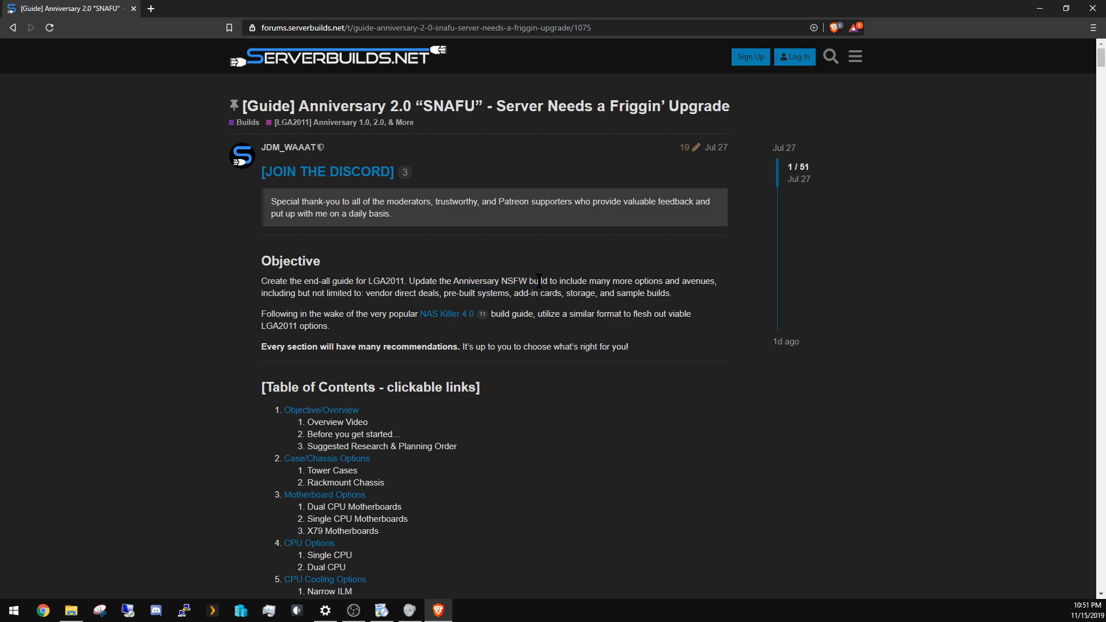
{"action": "mouse_move", "coordinate": [538, 298]}
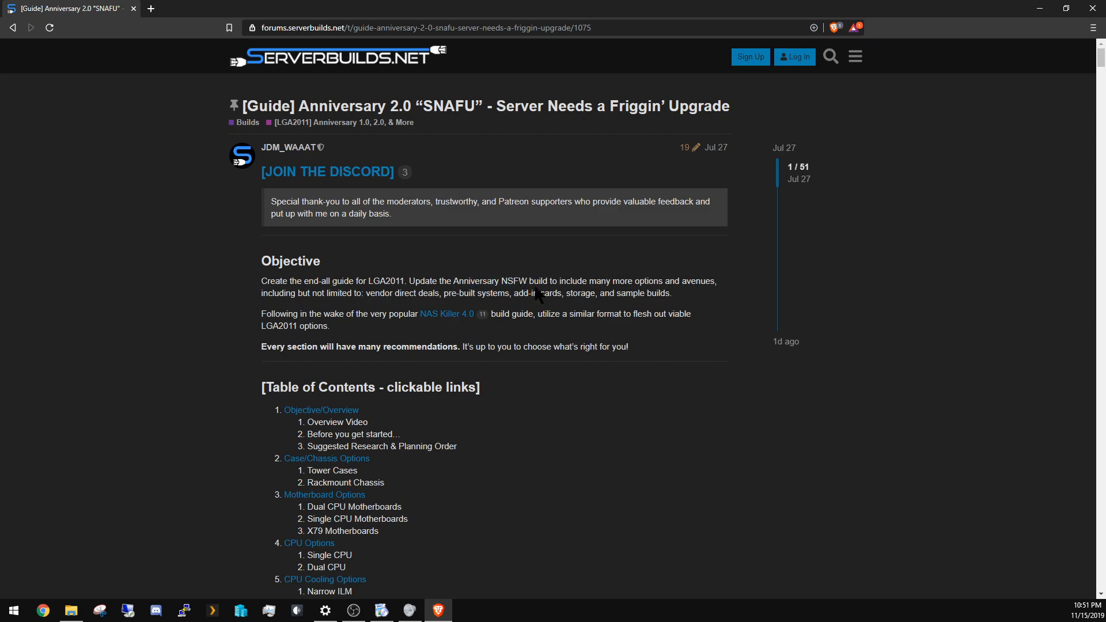
{"action": "mouse_move", "coordinate": [218, 301]}
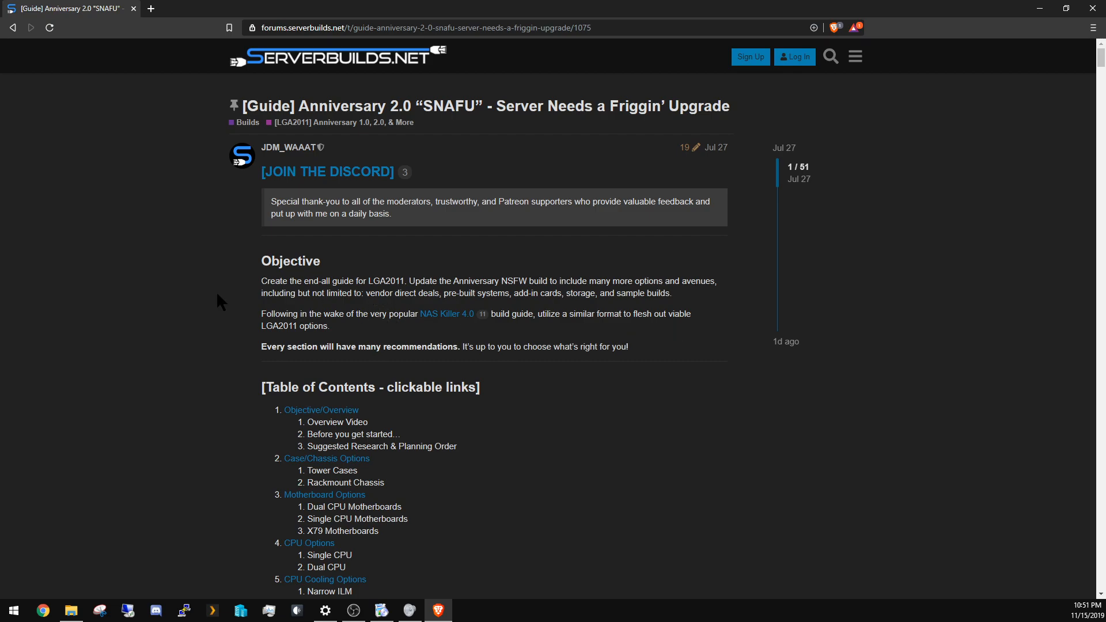
{"action": "mouse_move", "coordinate": [424, 323]}
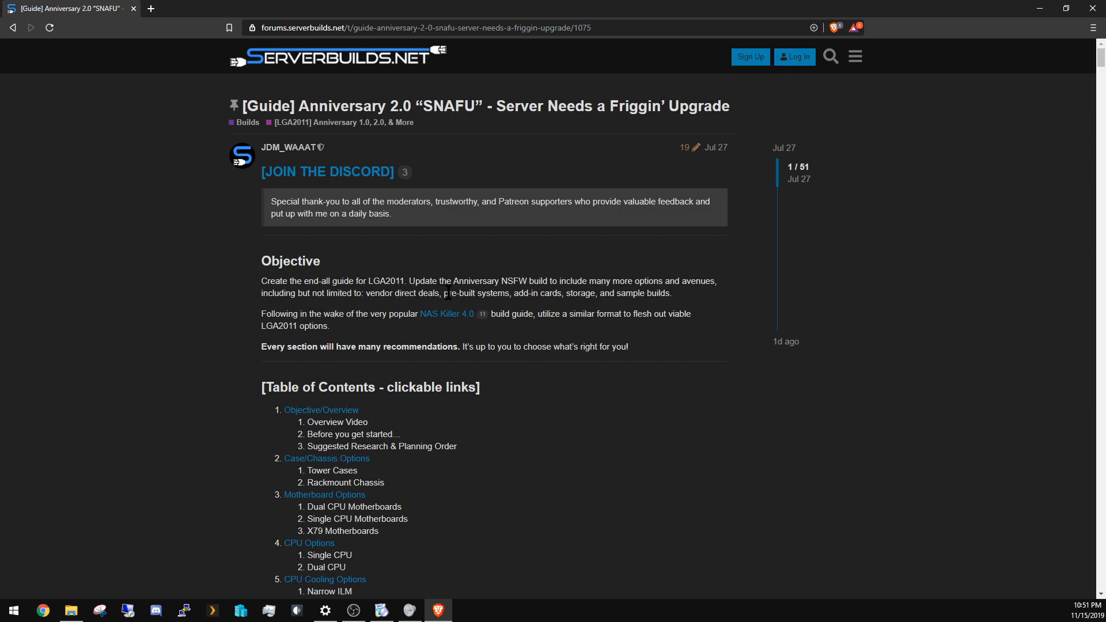
{"action": "mouse_move", "coordinate": [520, 299]}
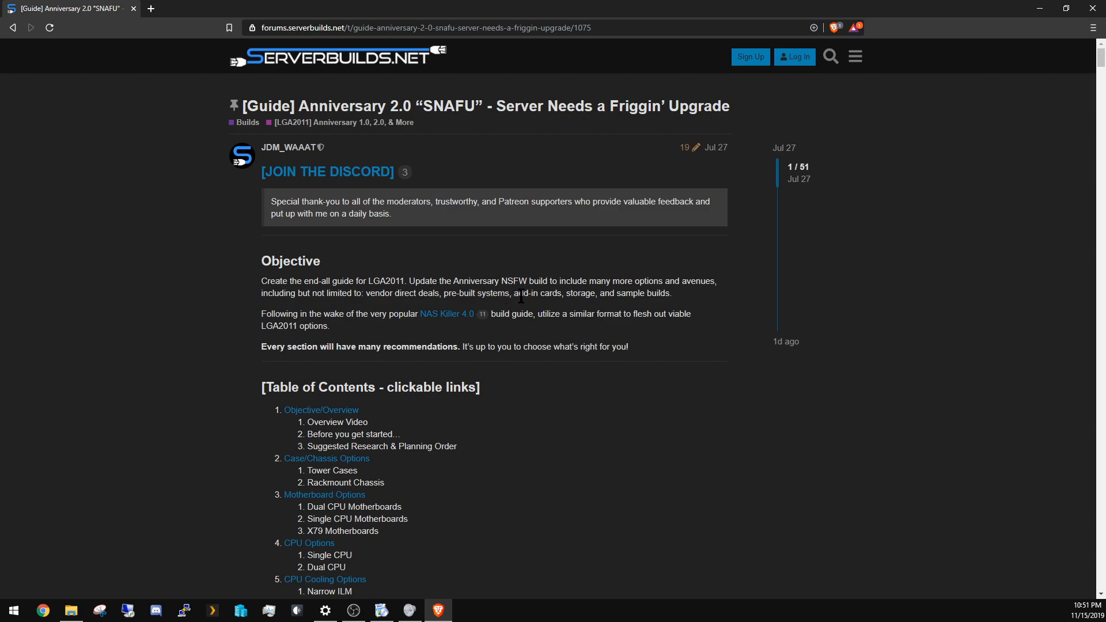
{"action": "mouse_move", "coordinate": [578, 303]}
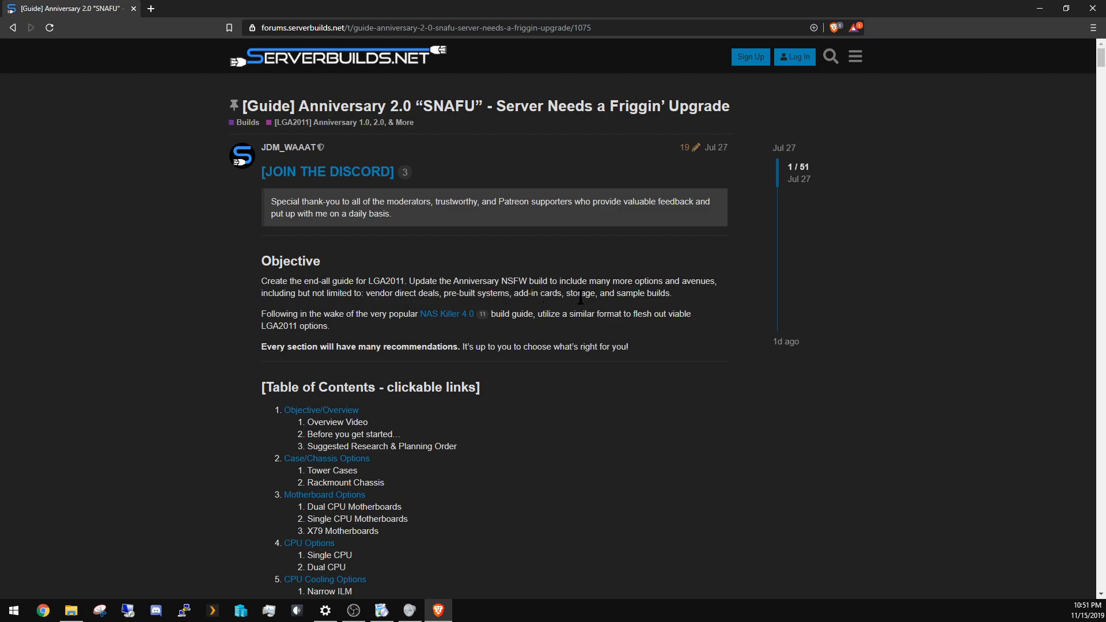
{"action": "mouse_move", "coordinate": [579, 316]}
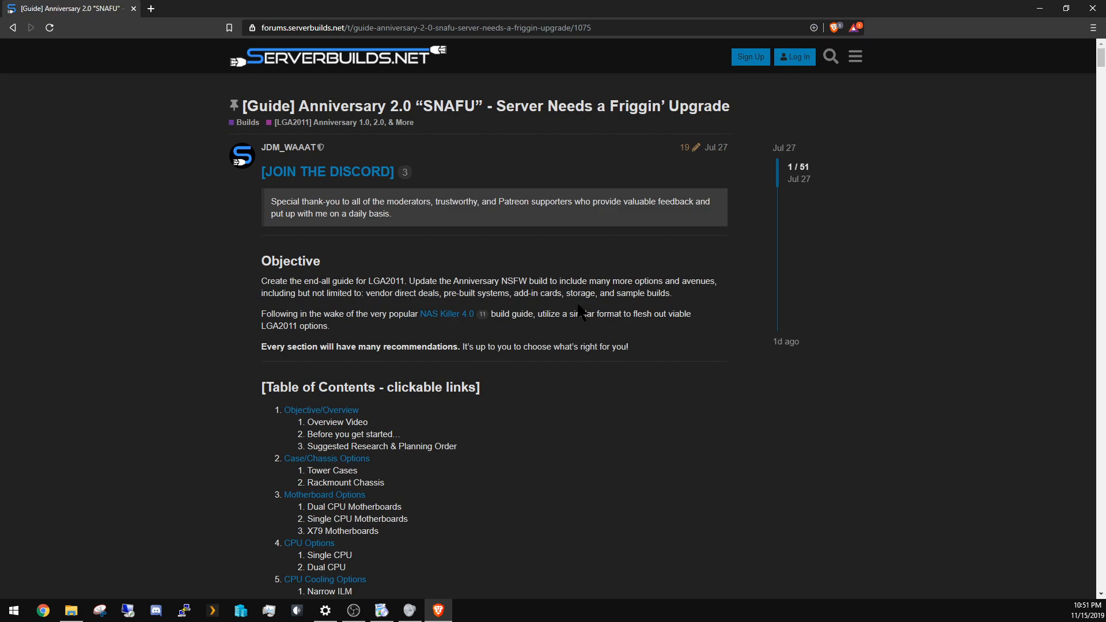
{"action": "mouse_move", "coordinate": [559, 306]}
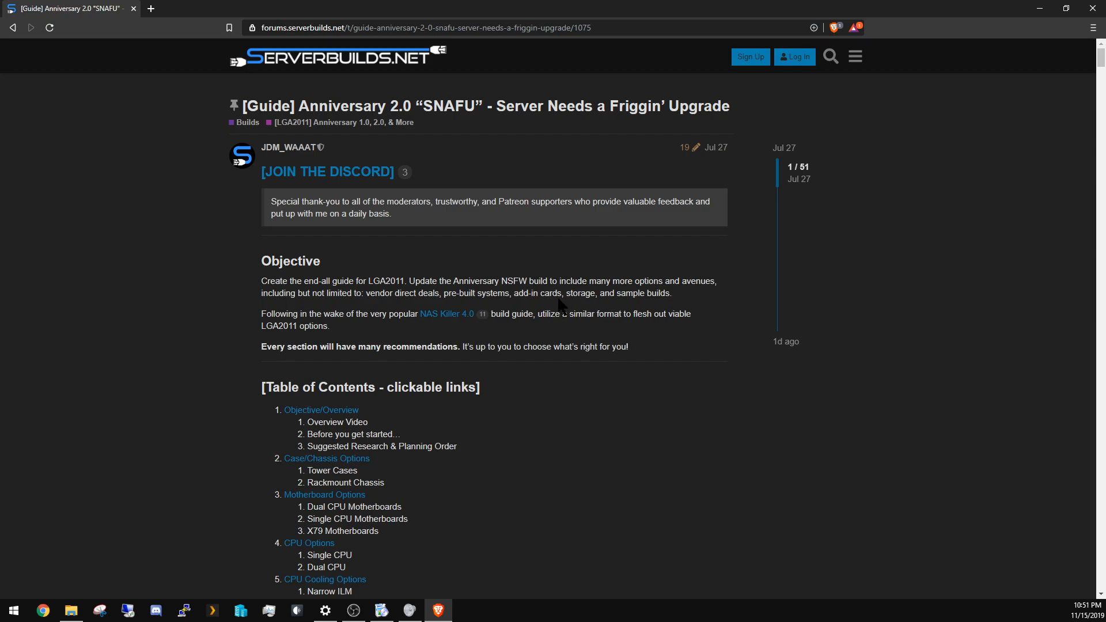
{"action": "mouse_move", "coordinate": [594, 310]}
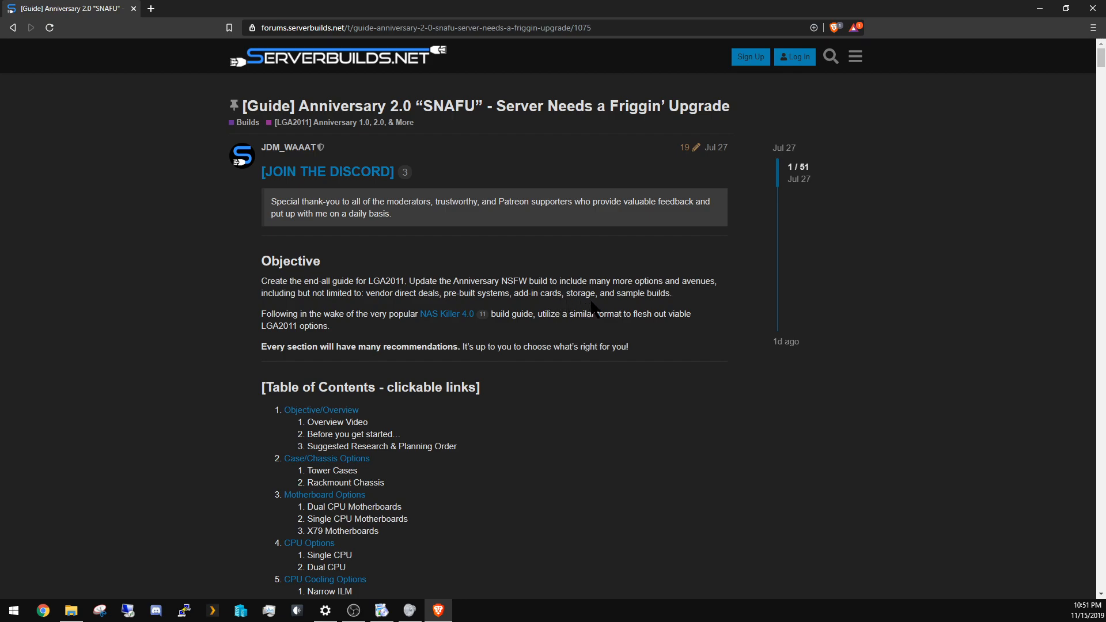
{"action": "mouse_move", "coordinate": [617, 319]}
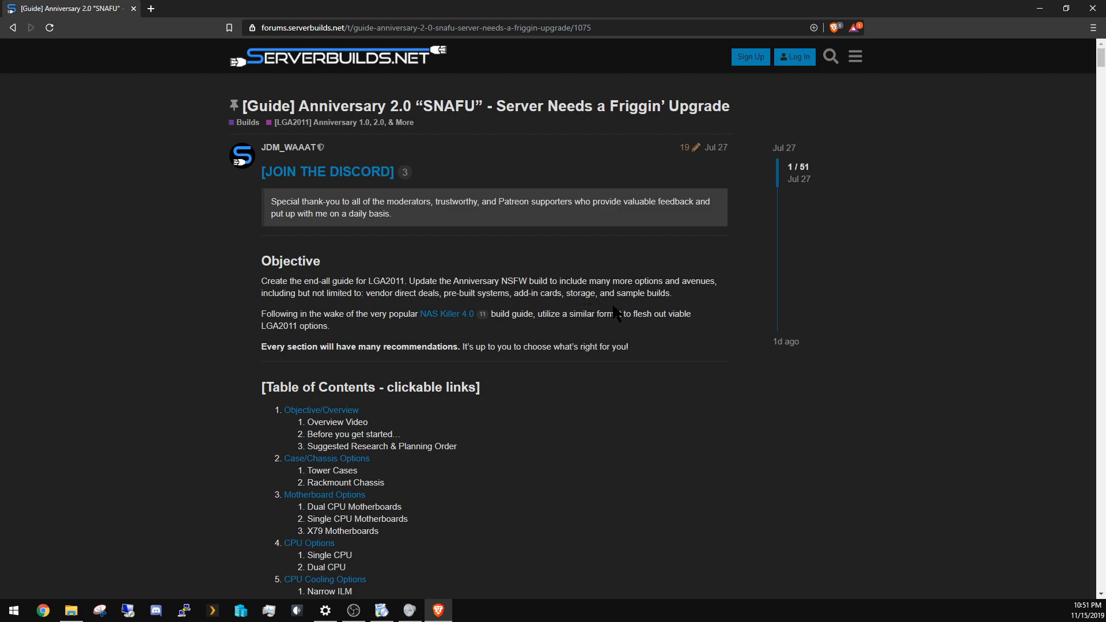
{"action": "mouse_move", "coordinate": [596, 316]}
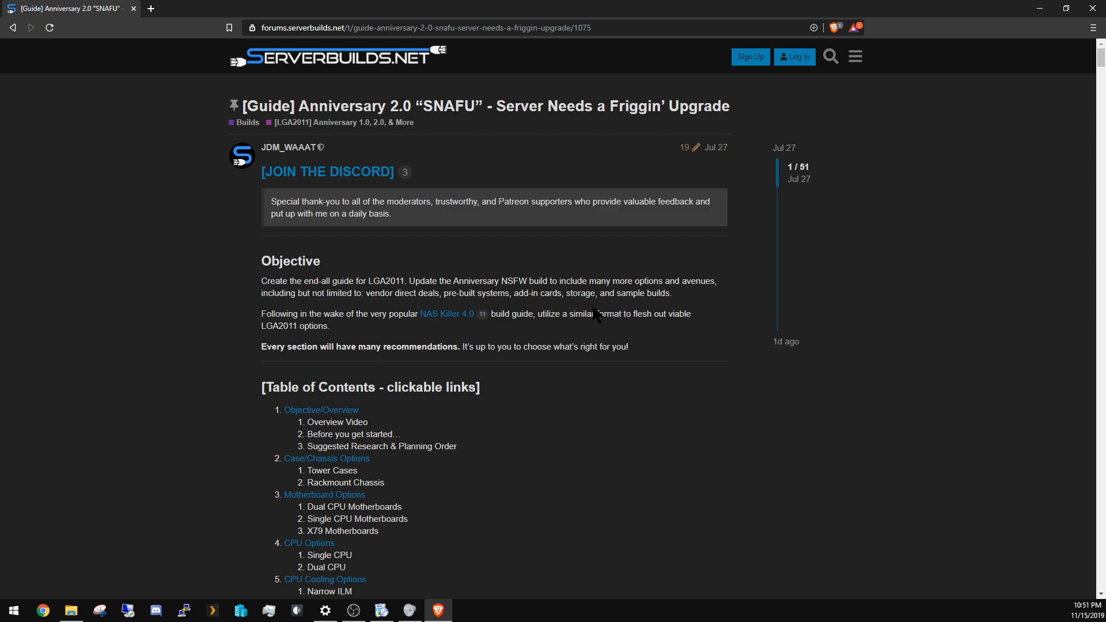
{"action": "mouse_move", "coordinate": [625, 318]}
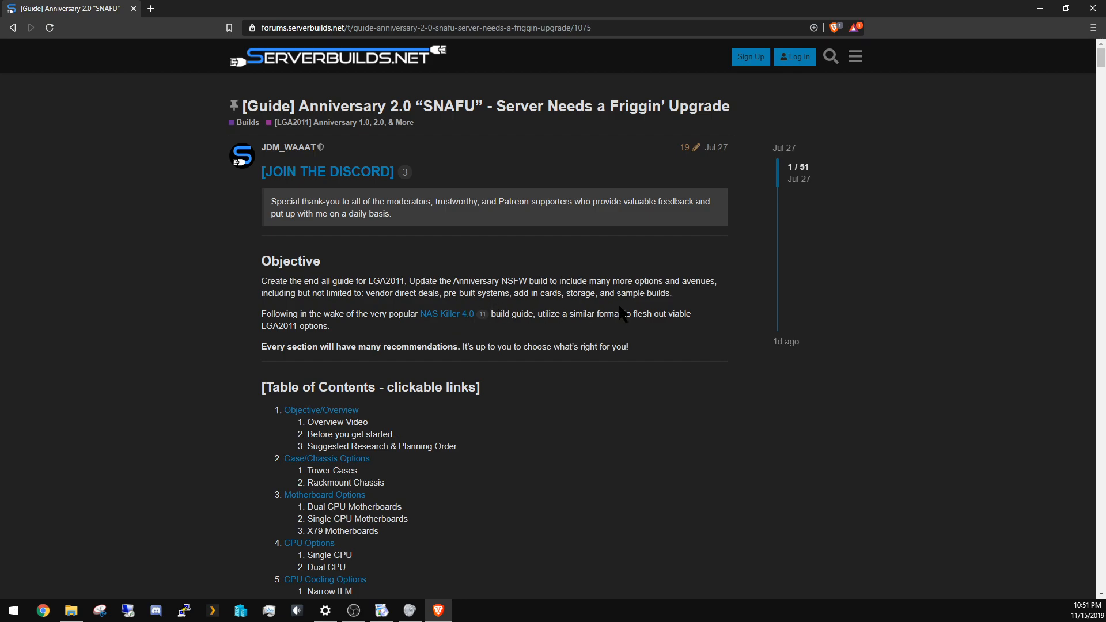
{"action": "mouse_move", "coordinate": [340, 331]}
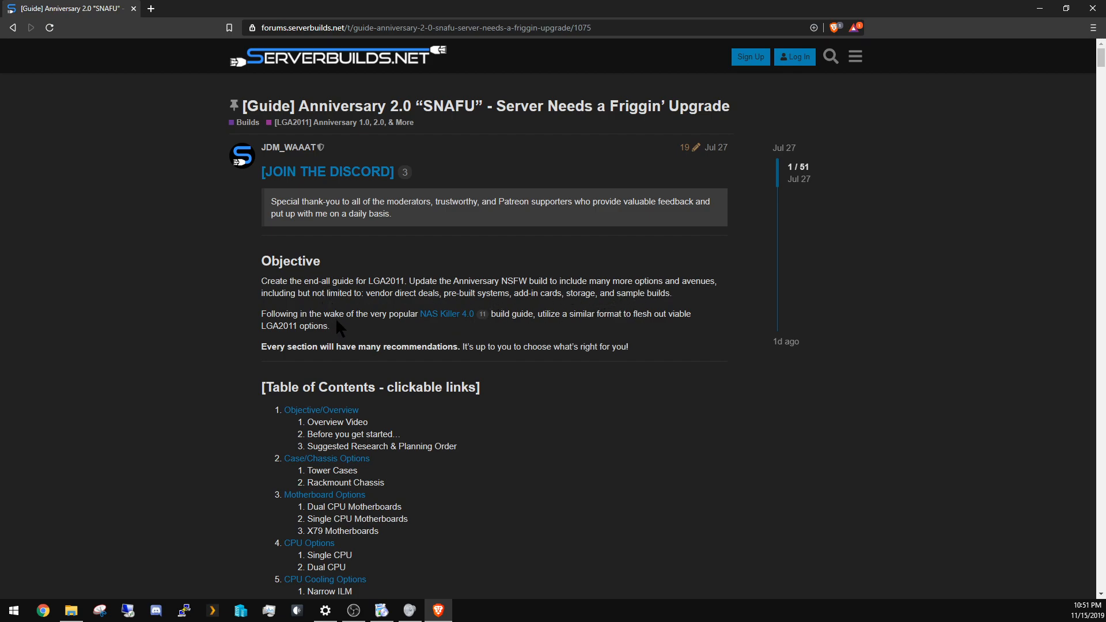
{"action": "mouse_move", "coordinate": [437, 375]}
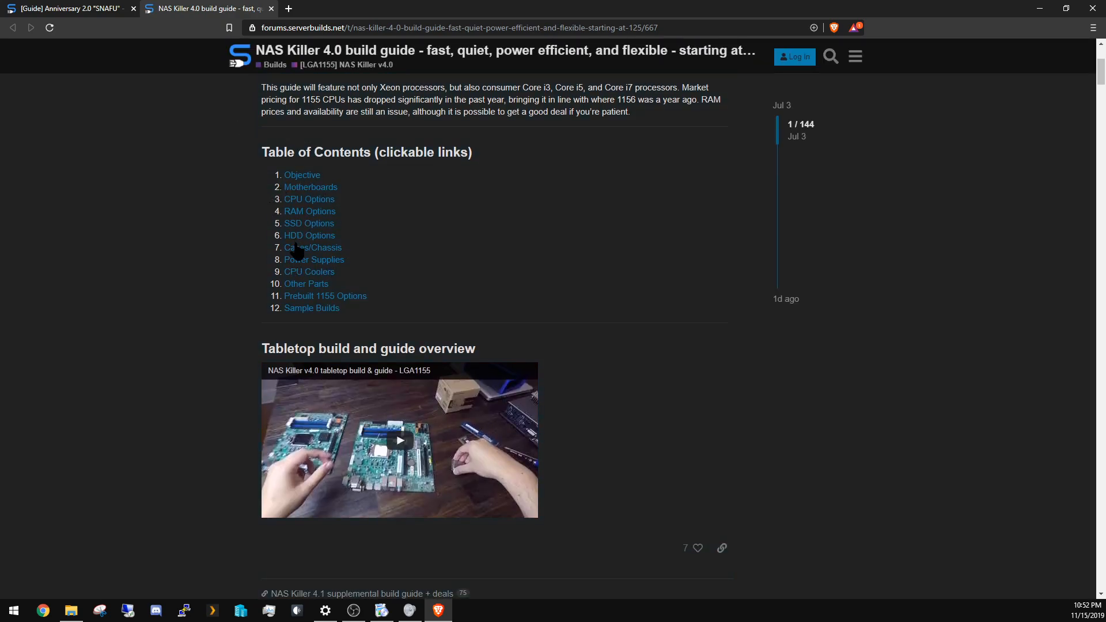
{"action": "left_click", "coordinate": [309, 223]}
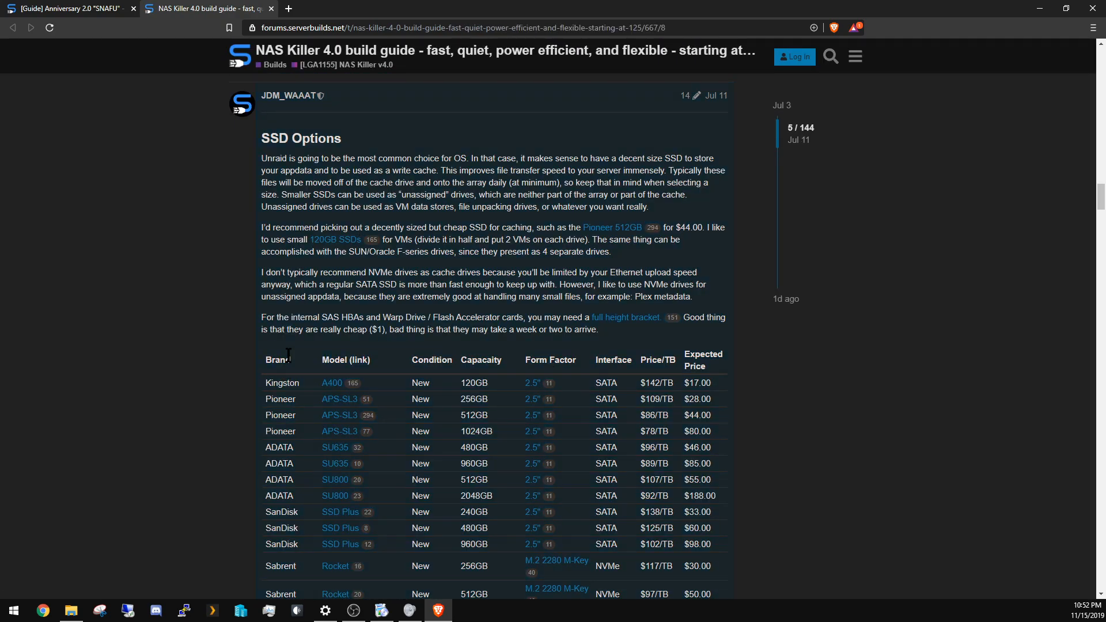
{"action": "scroll", "scroll_direction": "down", "scroll_amount": 3}
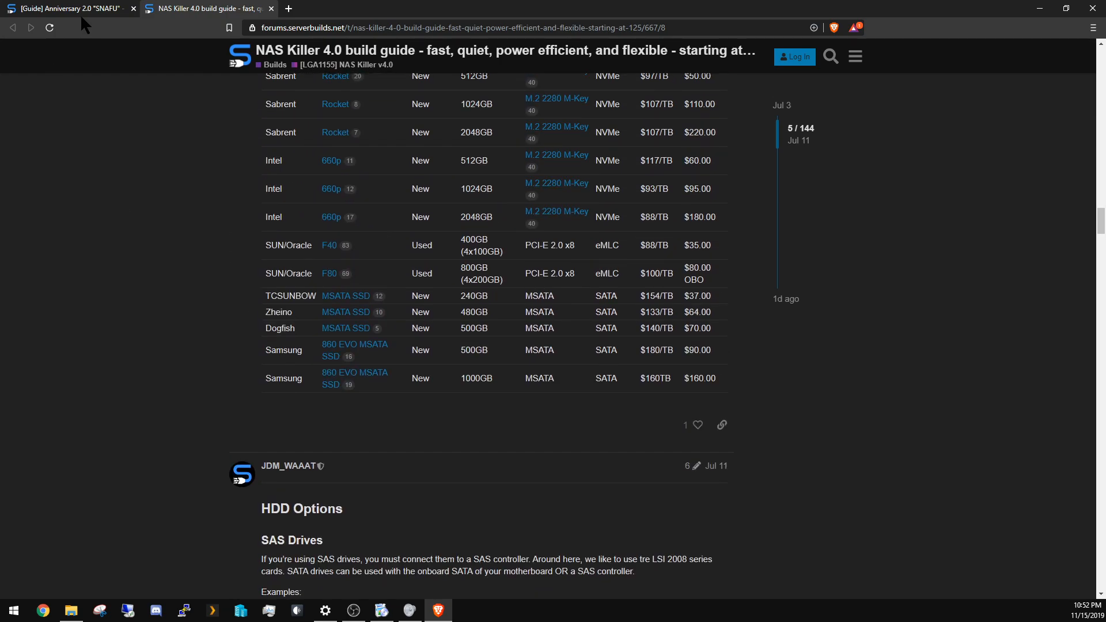
- Switch back to the SNAFU guide tab to review its full table of contents
{"action": "left_click", "coordinate": [63, 11]}
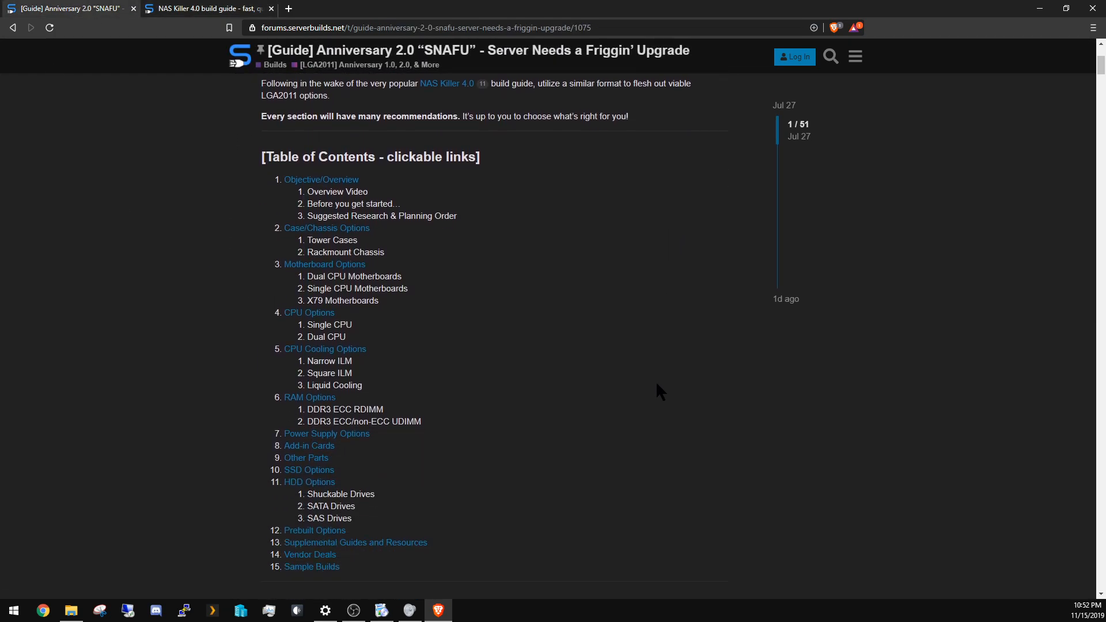
{"action": "mouse_move", "coordinate": [583, 378]}
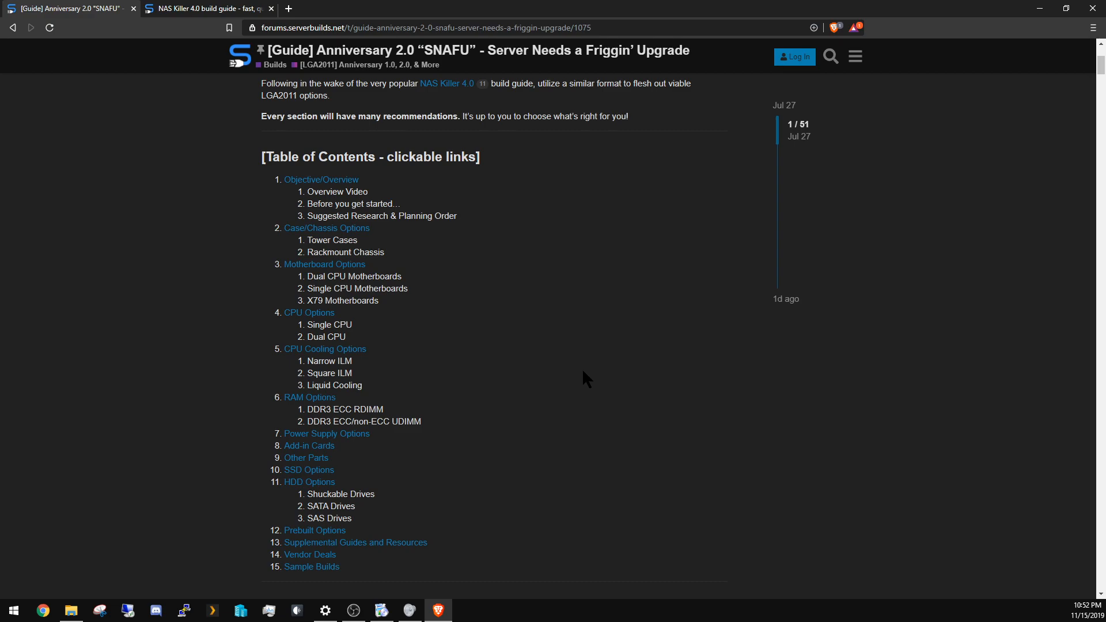
{"action": "mouse_move", "coordinate": [650, 481]}
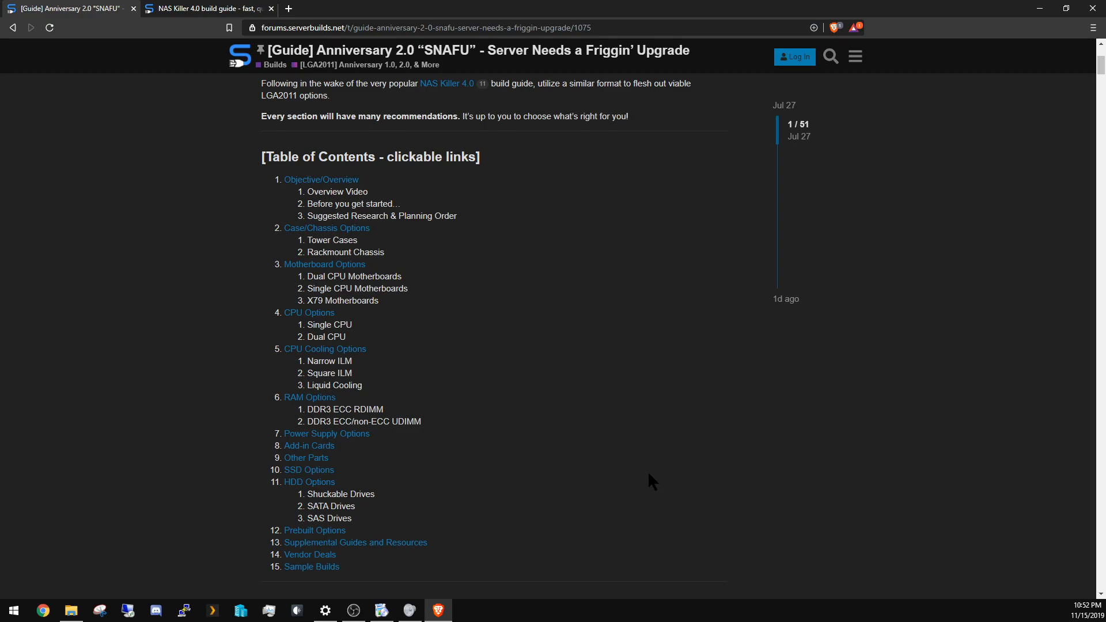
{"action": "mouse_move", "coordinate": [649, 456]}
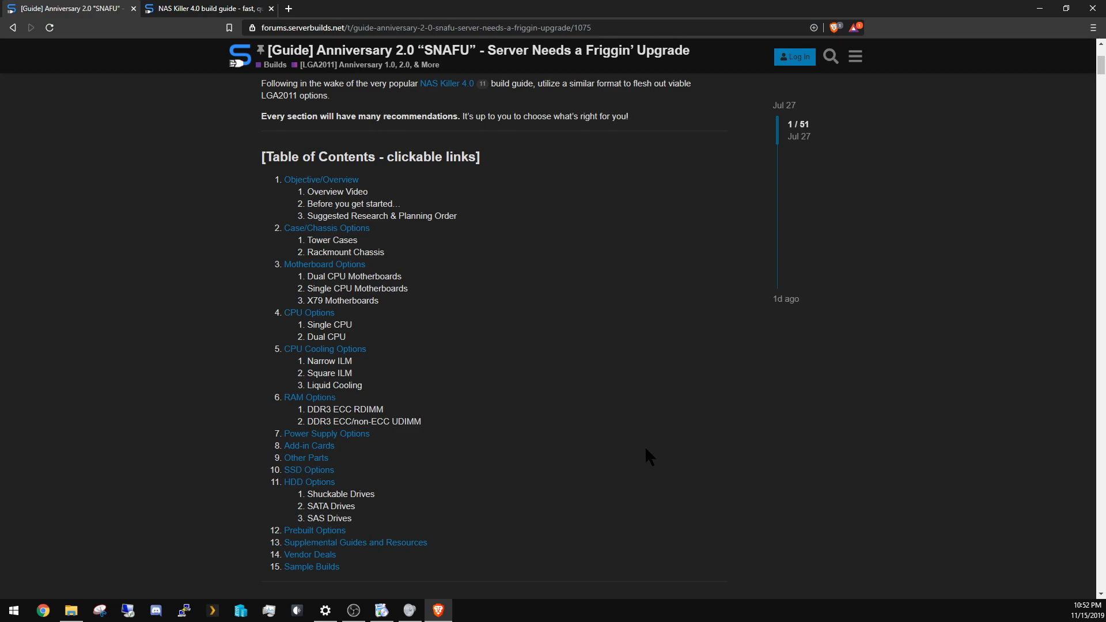
{"action": "mouse_move", "coordinate": [606, 515]}
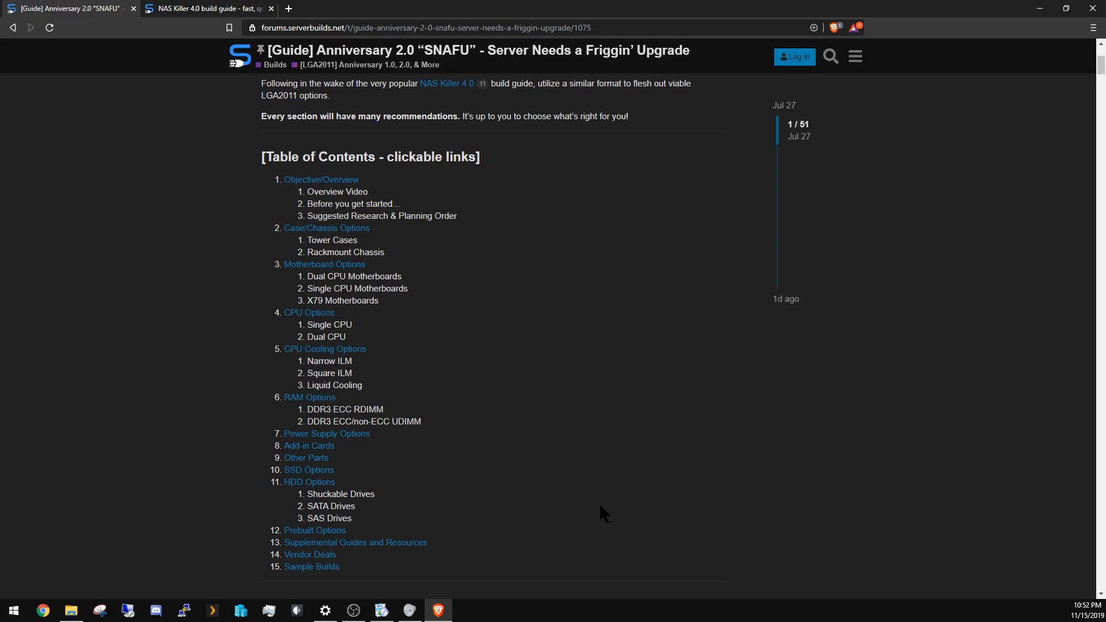
{"action": "mouse_move", "coordinate": [387, 246]}
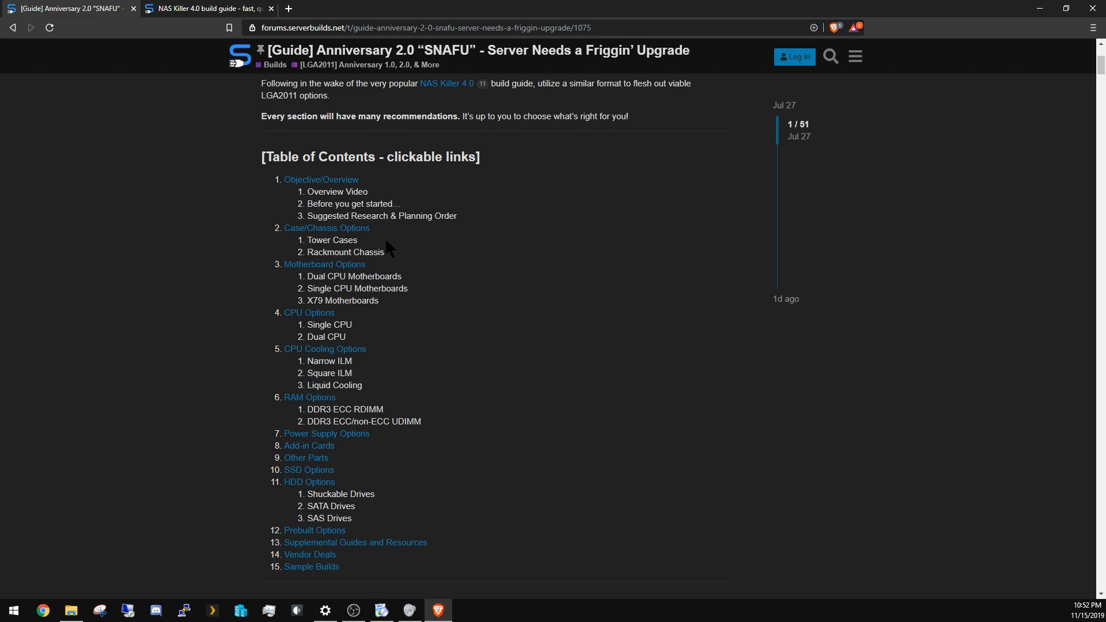
{"action": "mouse_move", "coordinate": [275, 175]}
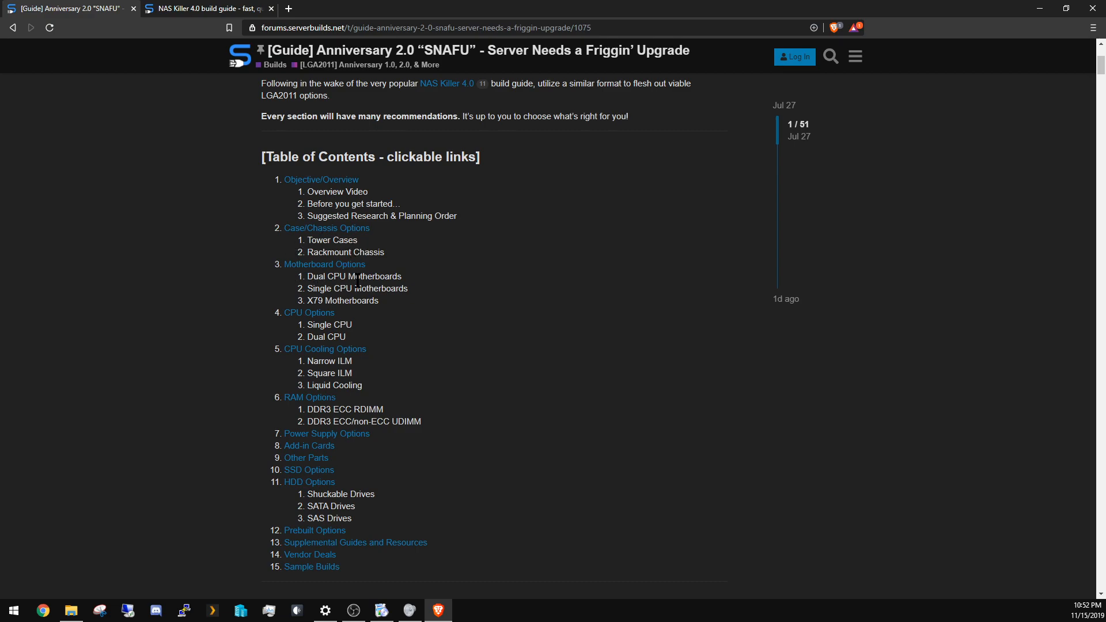
{"action": "mouse_move", "coordinate": [271, 417]}
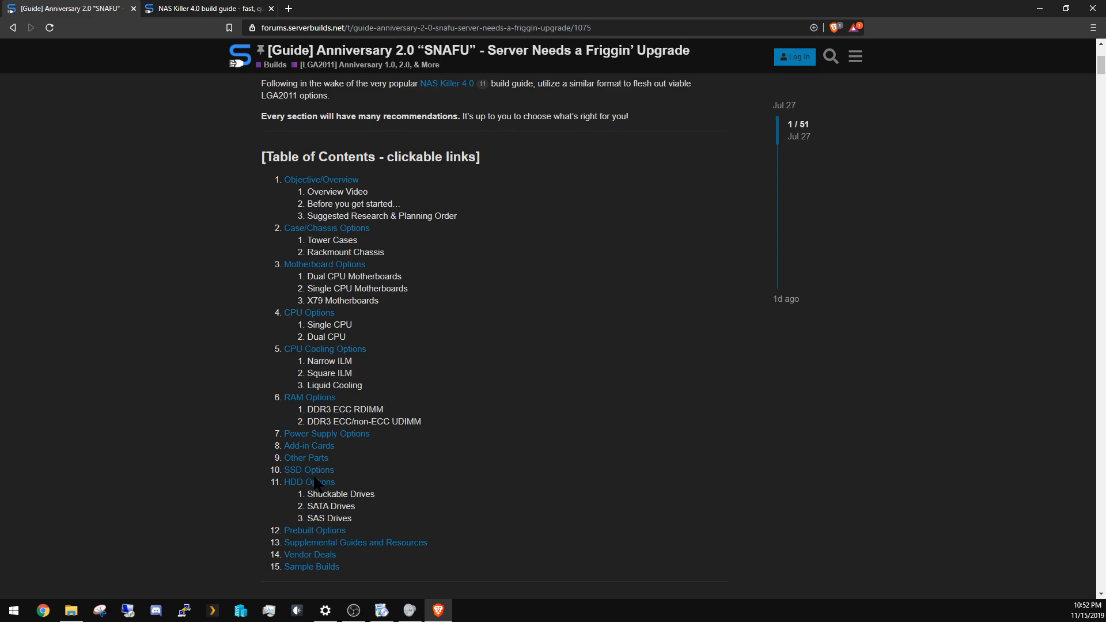
{"action": "mouse_move", "coordinate": [360, 533]}
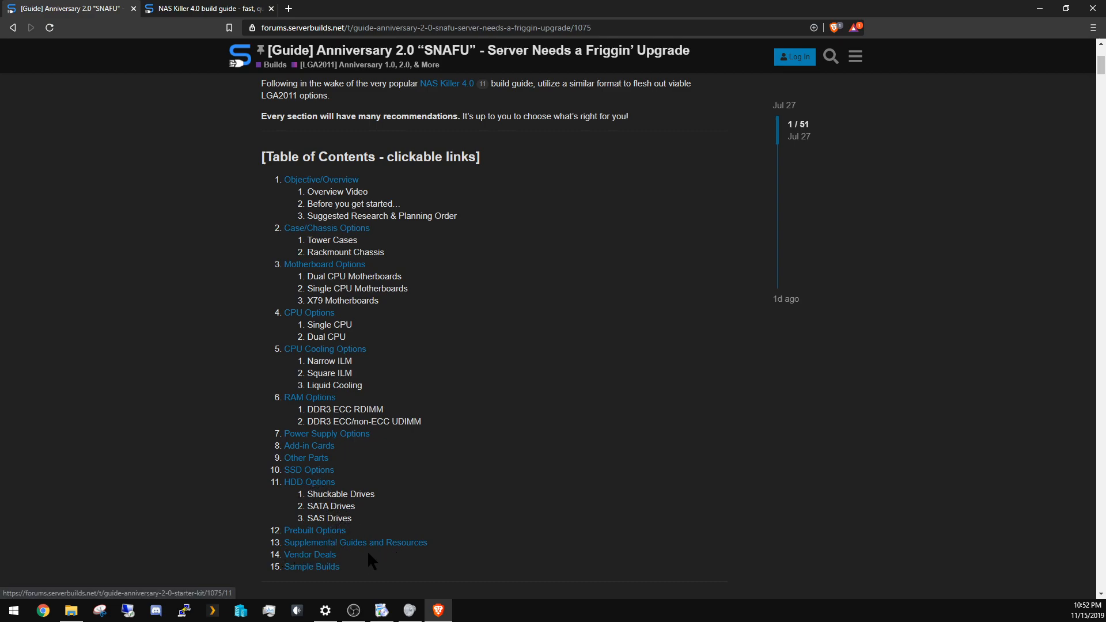
{"action": "mouse_move", "coordinate": [228, 222]}
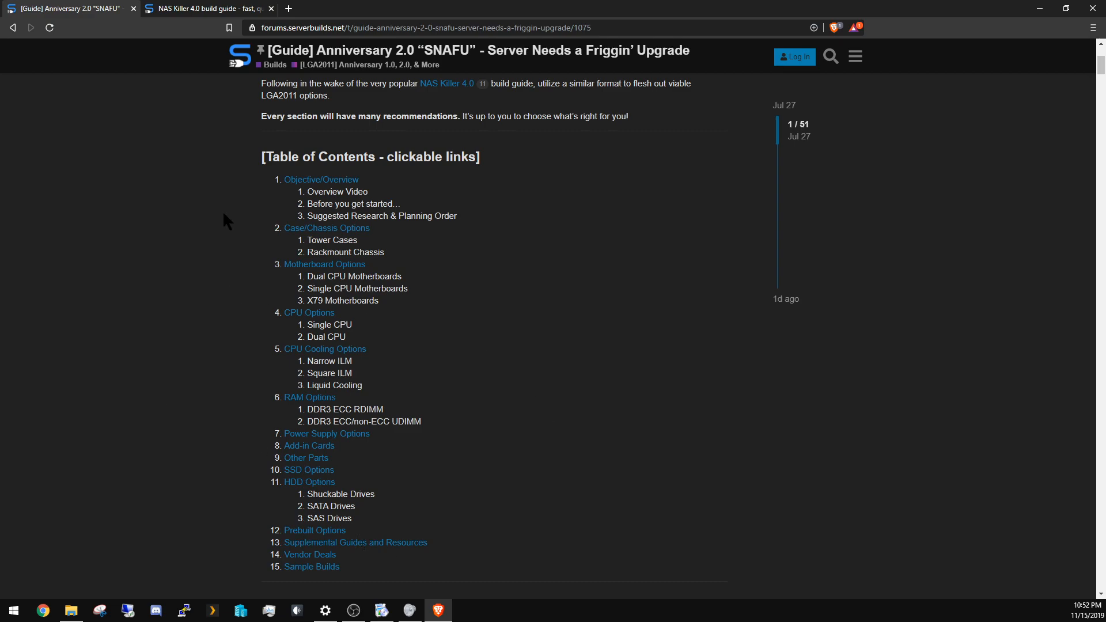
{"action": "mouse_move", "coordinate": [312, 342]}
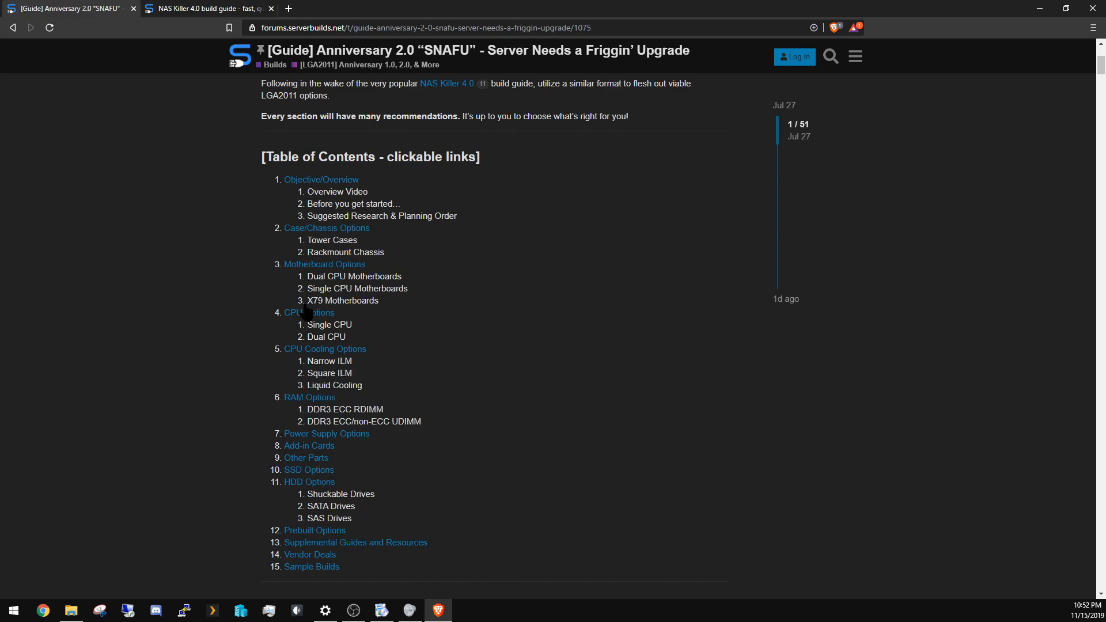
{"action": "mouse_move", "coordinate": [413, 262]}
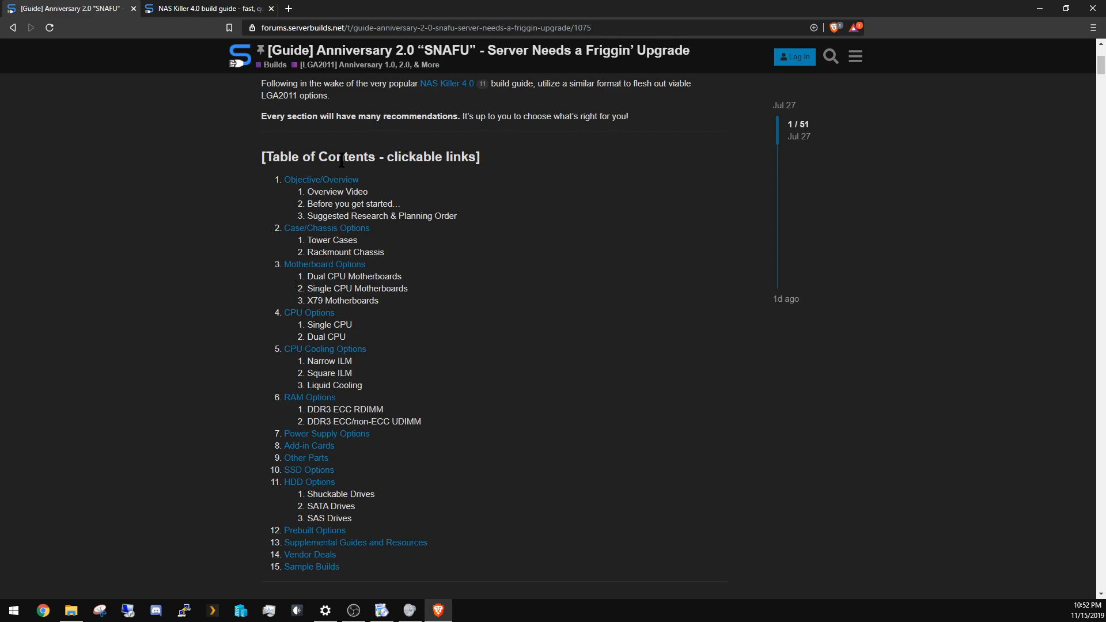
{"action": "mouse_move", "coordinate": [219, 493]}
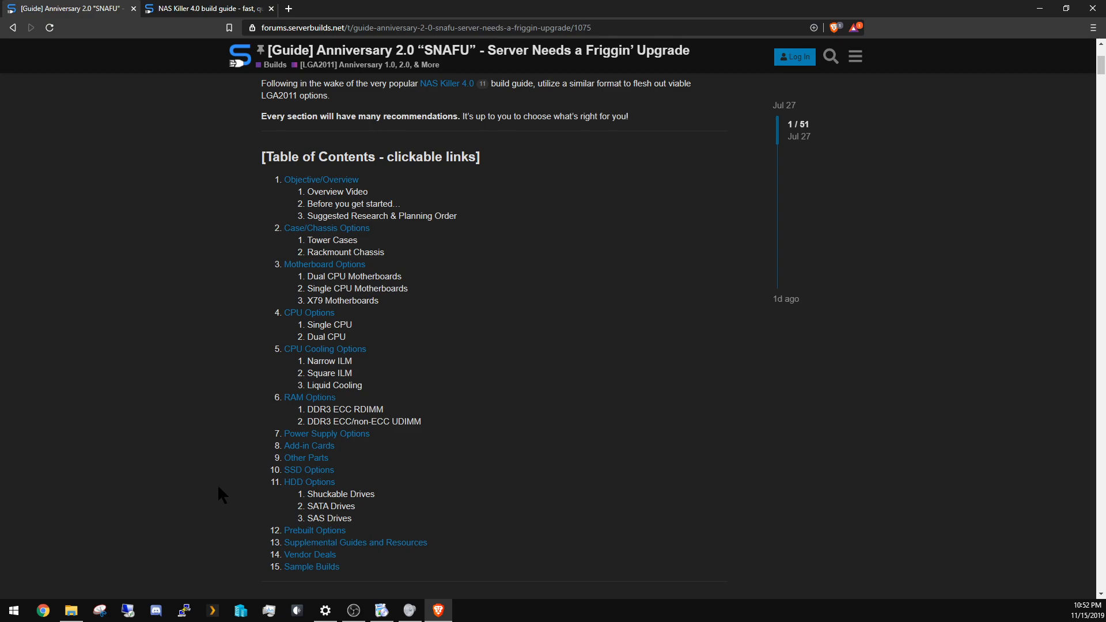
{"action": "mouse_move", "coordinate": [235, 524]}
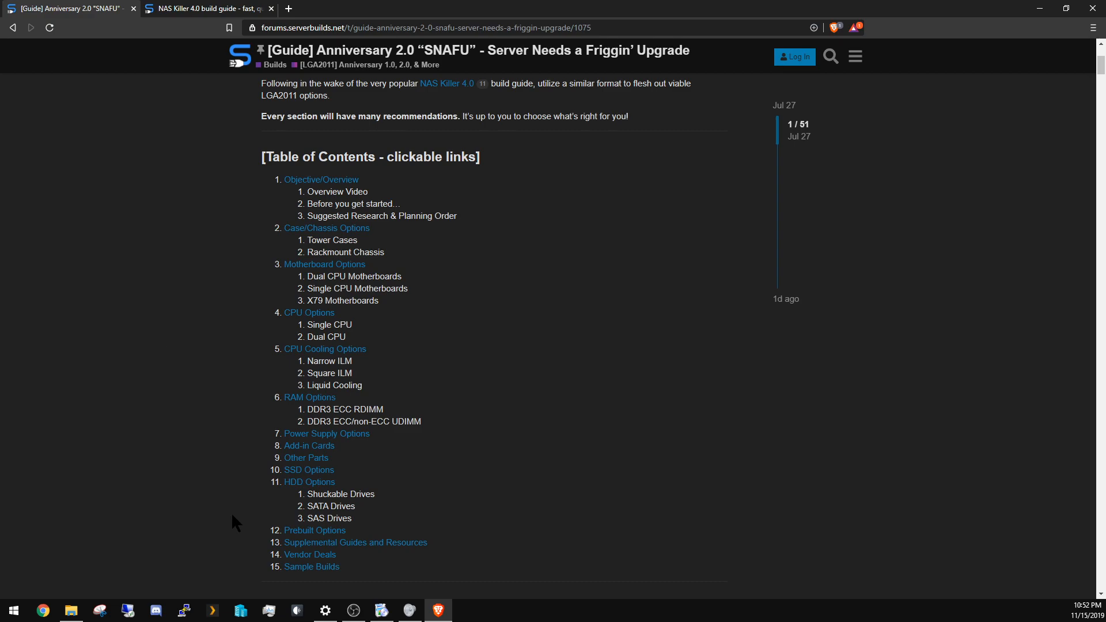
{"action": "mouse_move", "coordinate": [240, 491]}
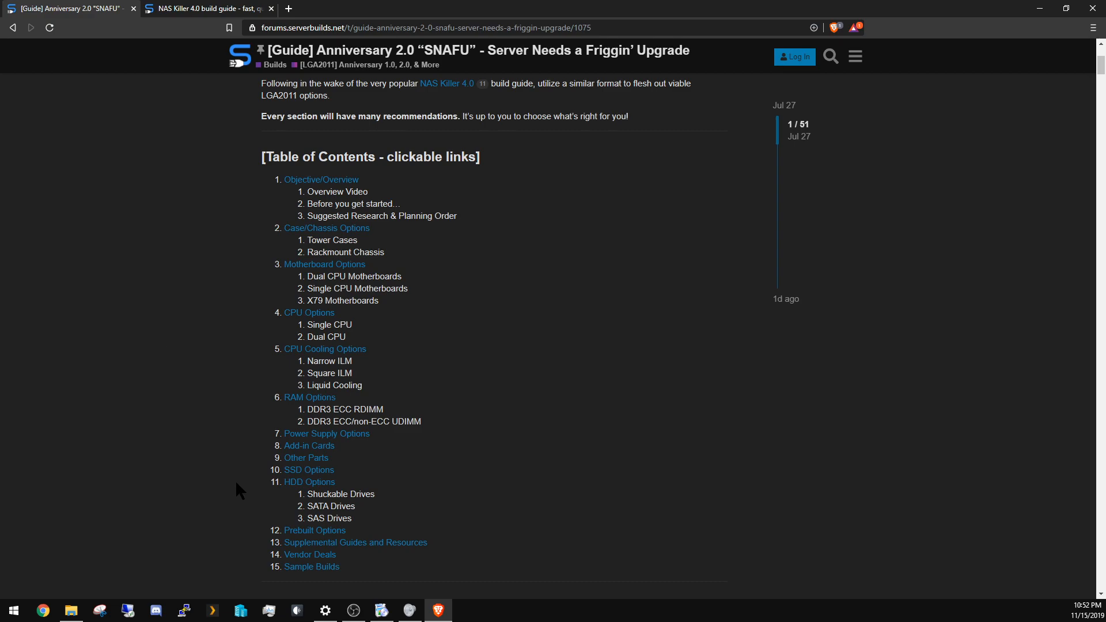
- Scroll past the contents to the Overview Video and all six 'Before you get started' tips
{"action": "scroll", "scroll_direction": "down", "scroll_amount": 3}
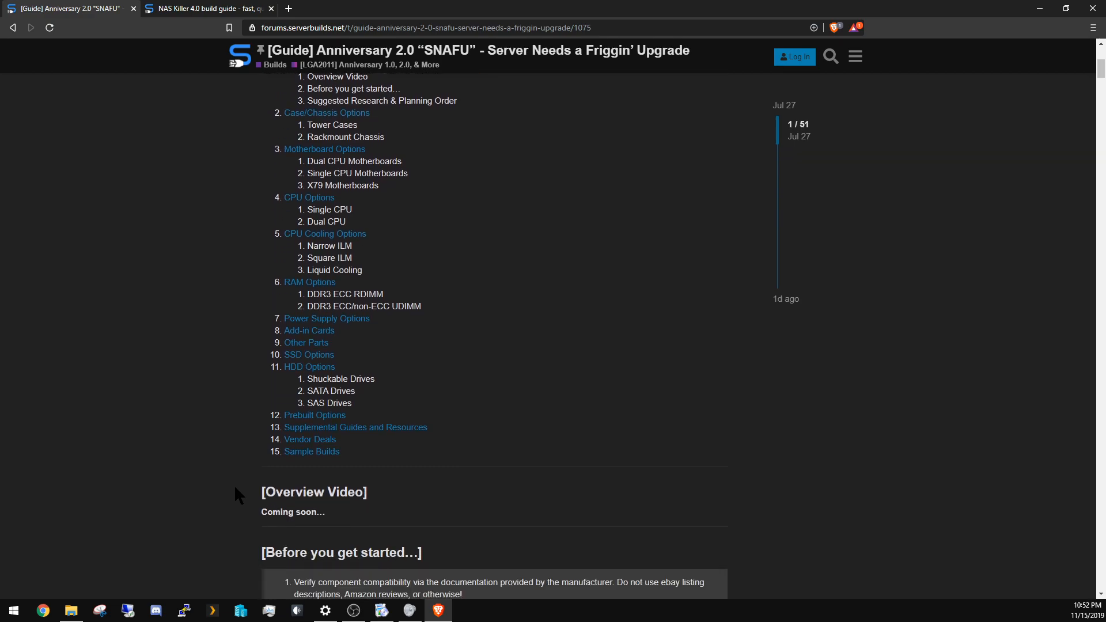
{"action": "scroll", "scroll_direction": "down", "scroll_amount": 3}
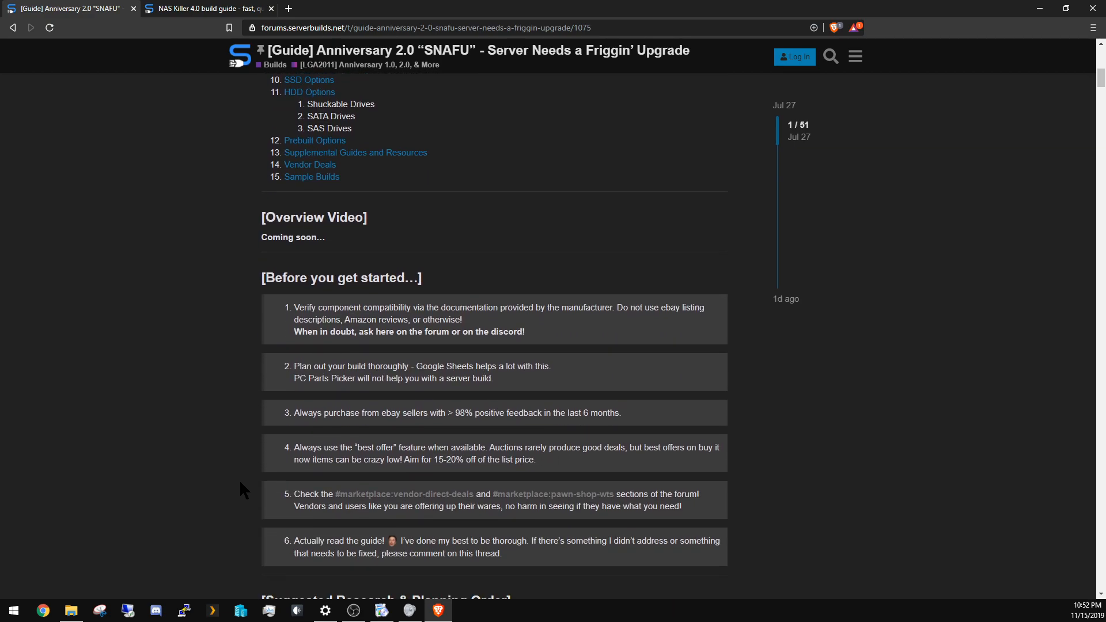
{"action": "scroll", "scroll_direction": "down", "scroll_amount": 3}
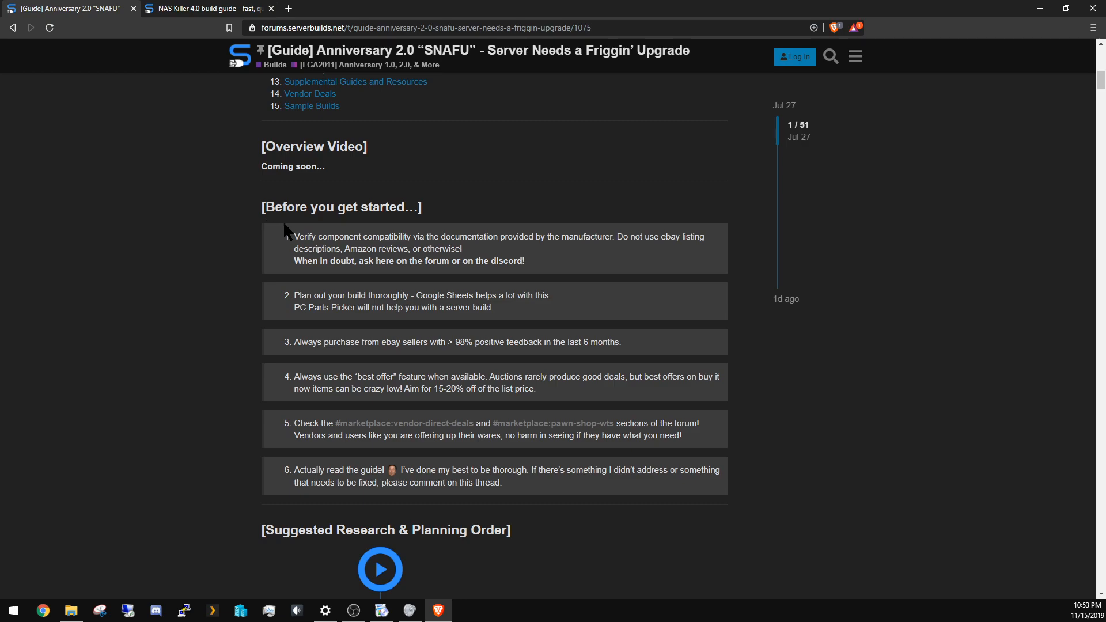
{"action": "left_click_drag", "start_coordinate": [295, 236], "coordinate": [494, 260]}
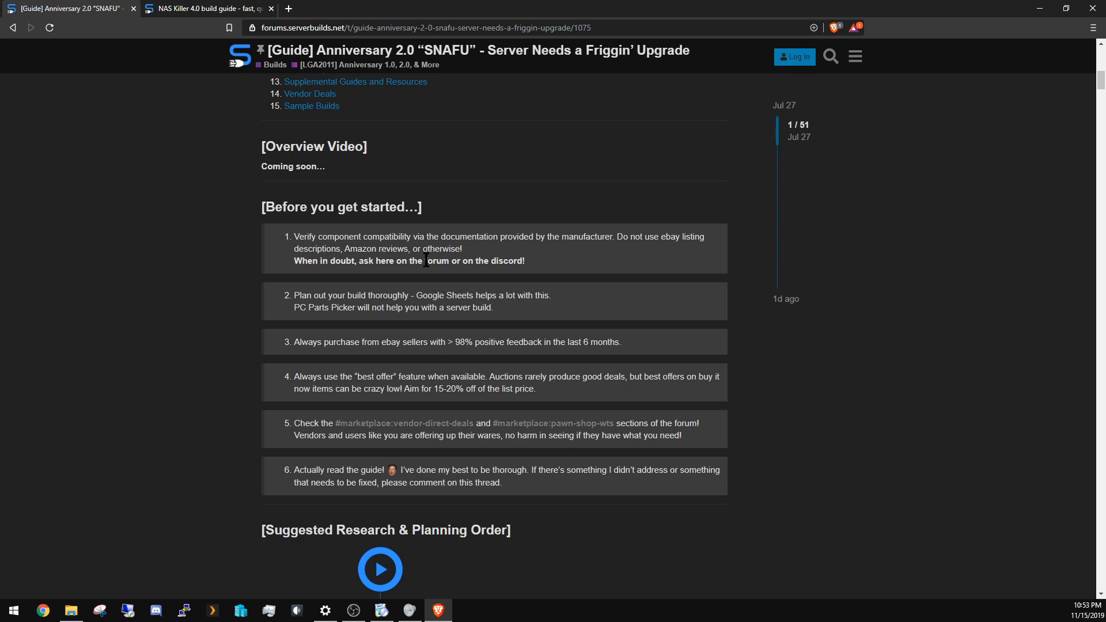
{"action": "mouse_move", "coordinate": [404, 279]}
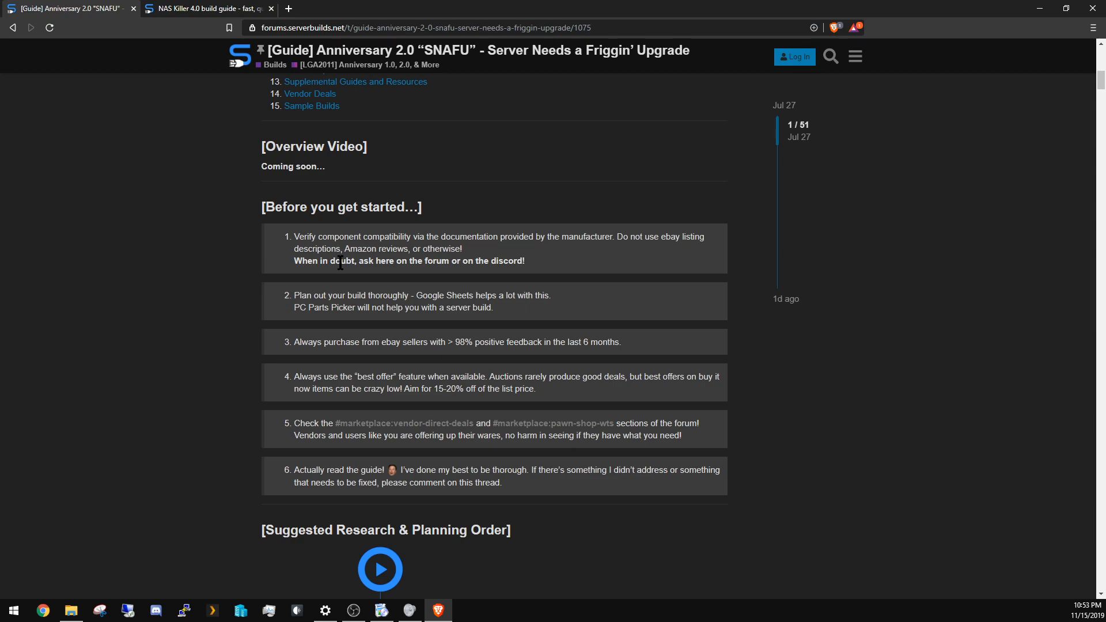
{"action": "mouse_move", "coordinate": [302, 308]}
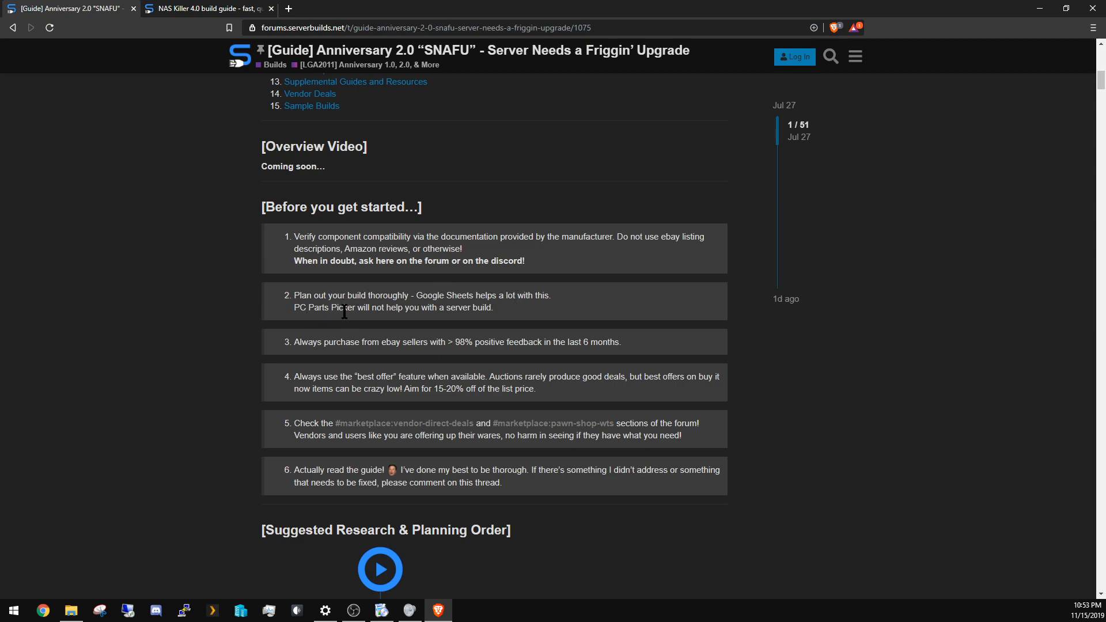
{"action": "mouse_move", "coordinate": [519, 316]}
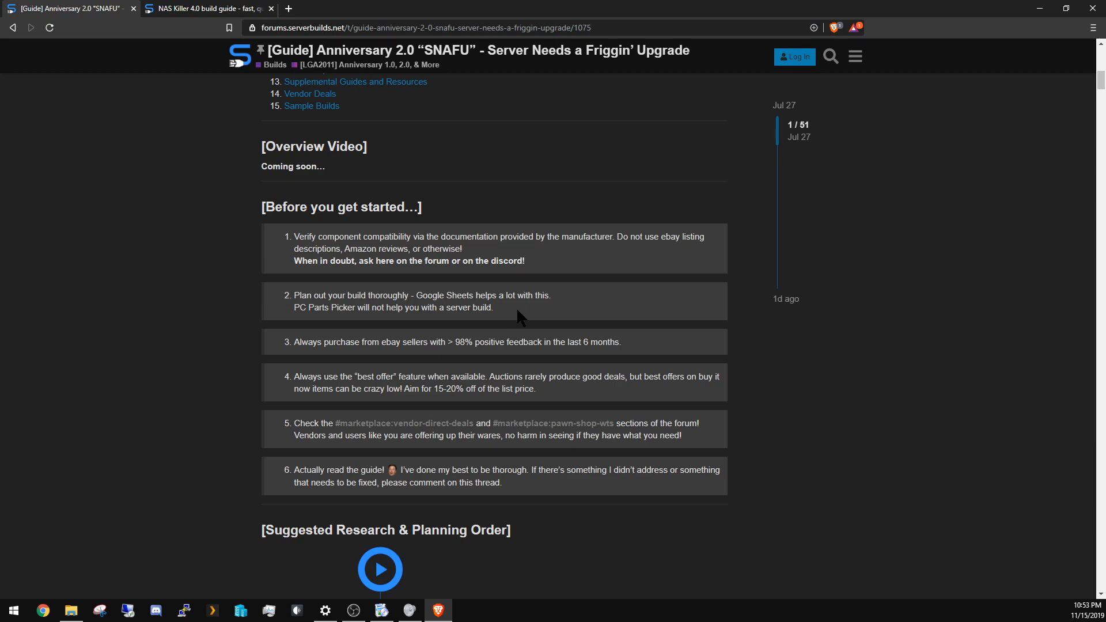
{"action": "mouse_move", "coordinate": [474, 329]}
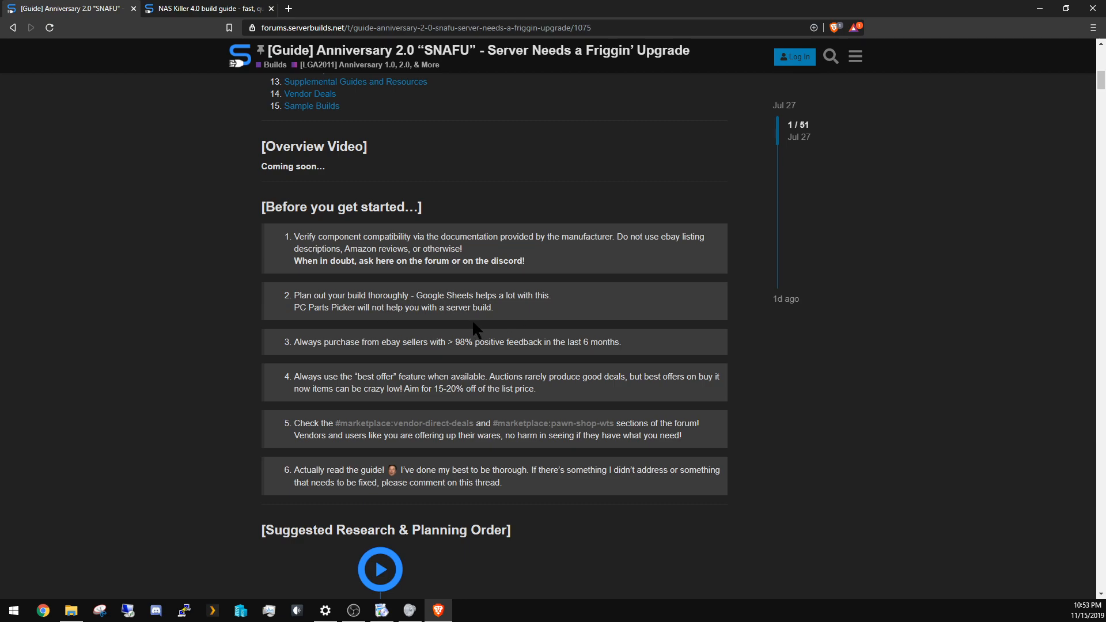
{"action": "mouse_move", "coordinate": [419, 326]}
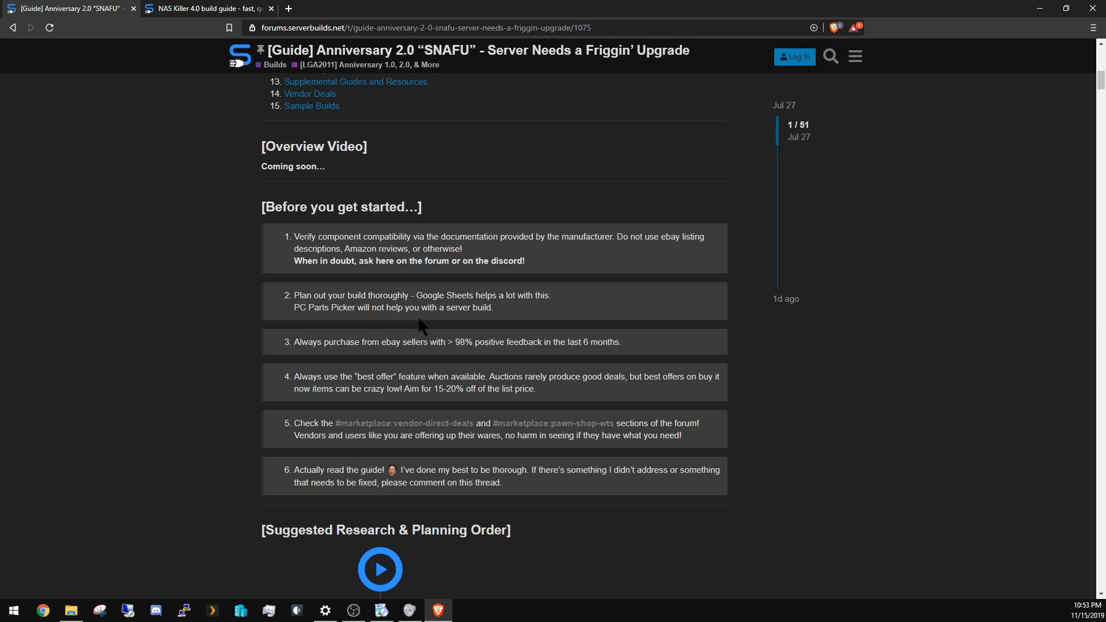
{"action": "mouse_move", "coordinate": [364, 342]}
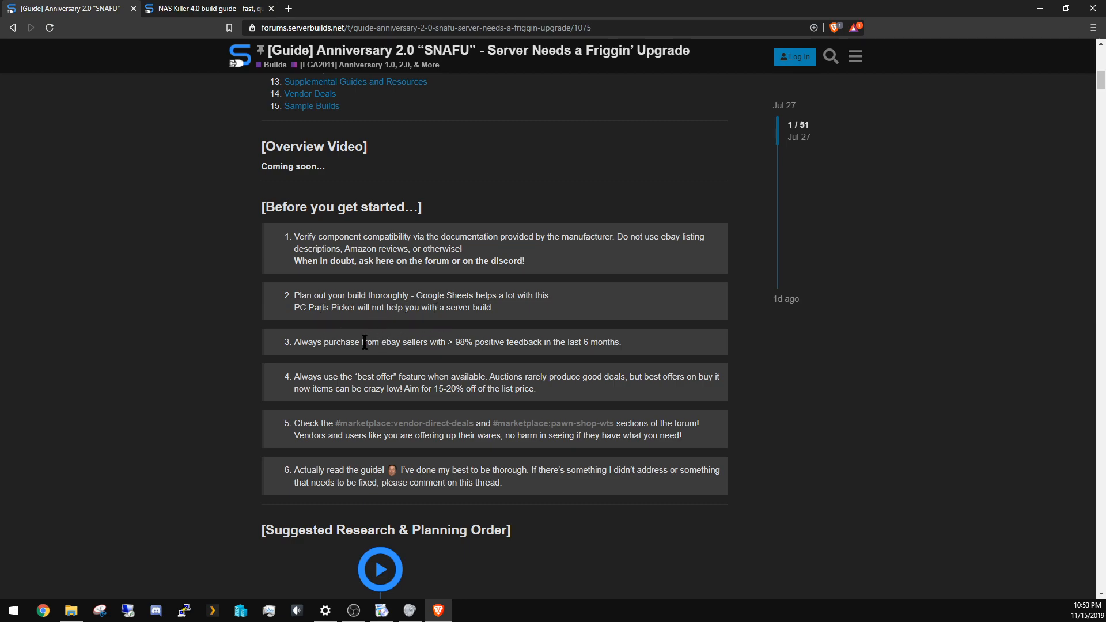
{"action": "mouse_move", "coordinate": [311, 344]}
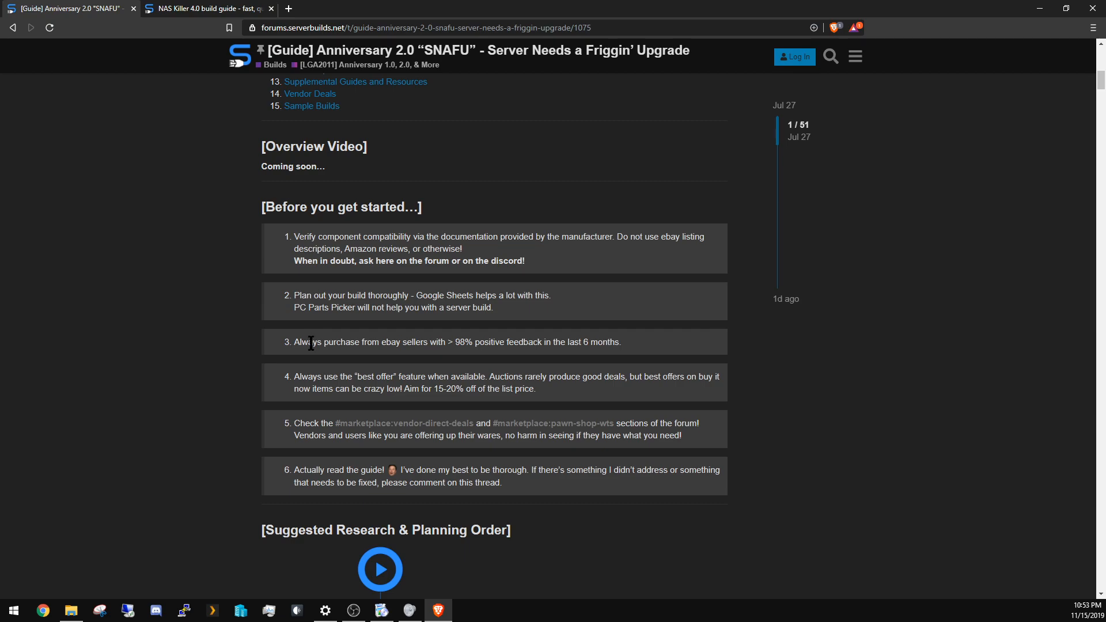
{"action": "mouse_move", "coordinate": [350, 357]}
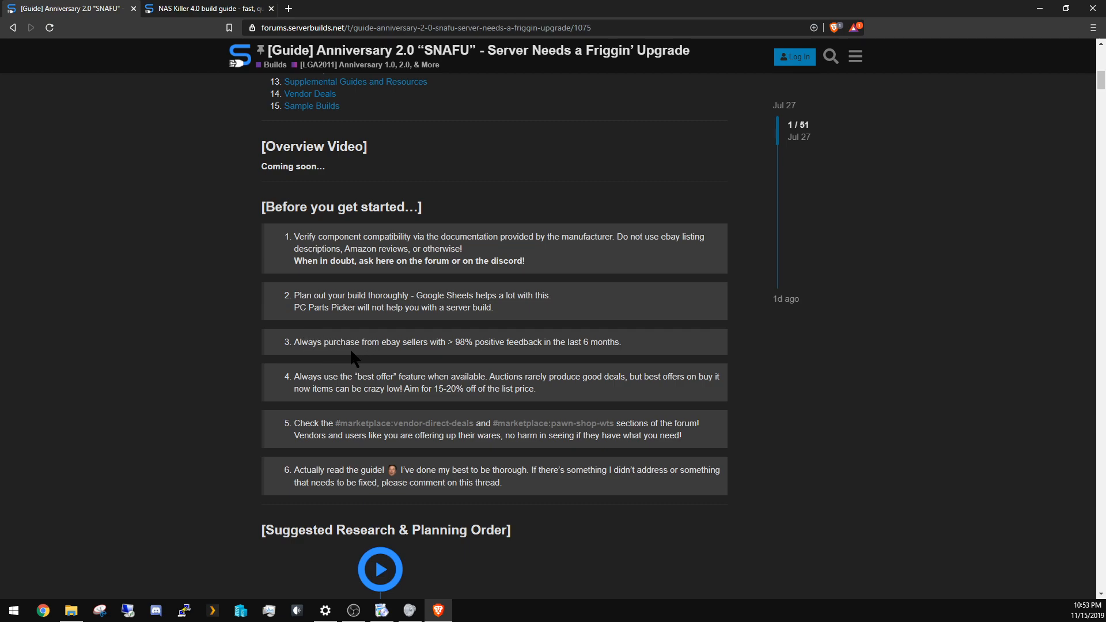
{"action": "mouse_move", "coordinate": [446, 359]}
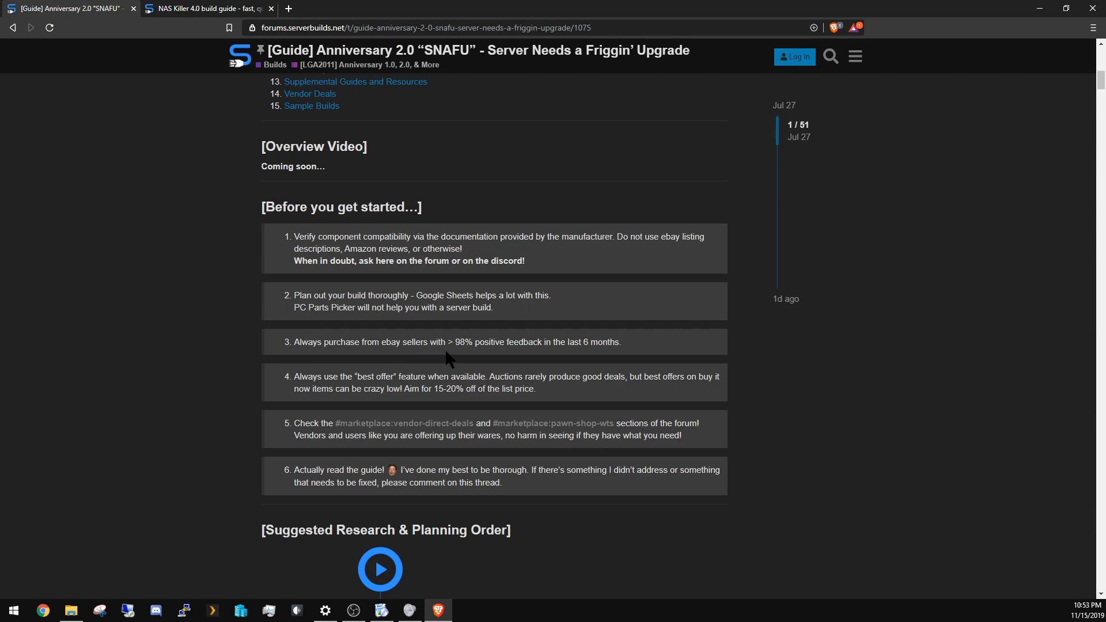
{"action": "mouse_move", "coordinate": [476, 363]}
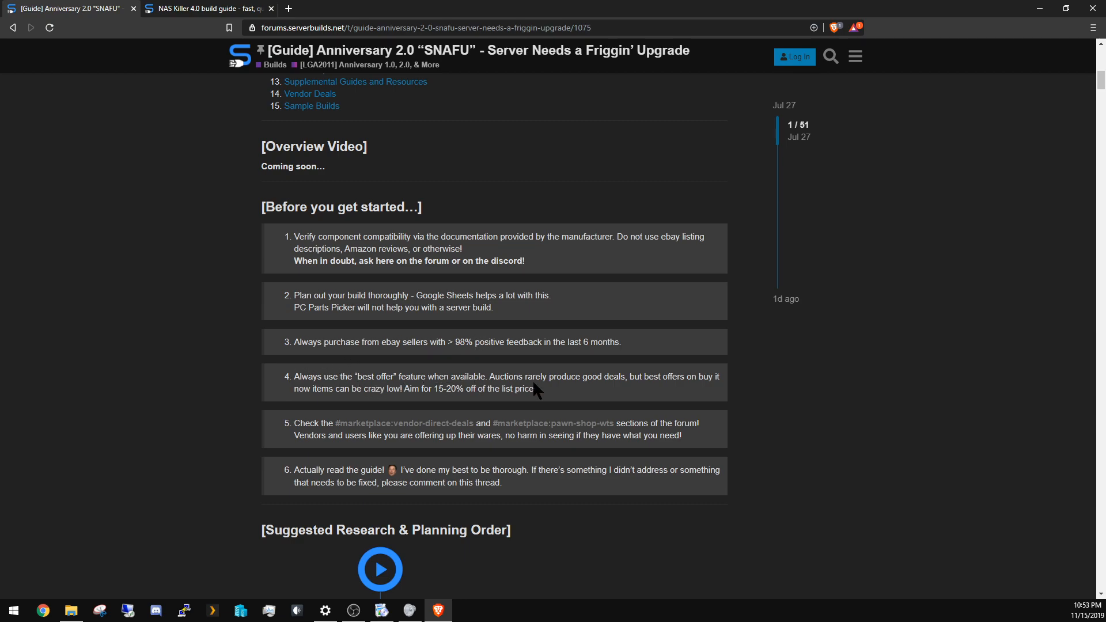
{"action": "mouse_move", "coordinate": [528, 373]}
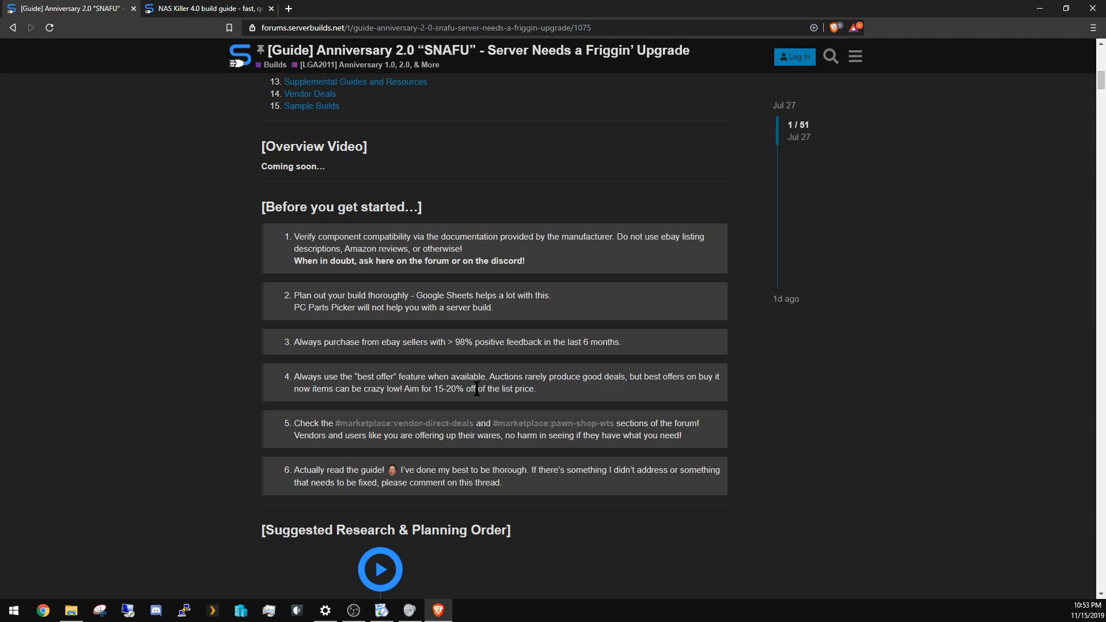
{"action": "left_click_drag", "start_coordinate": [426, 389], "coordinate": [469, 389]}
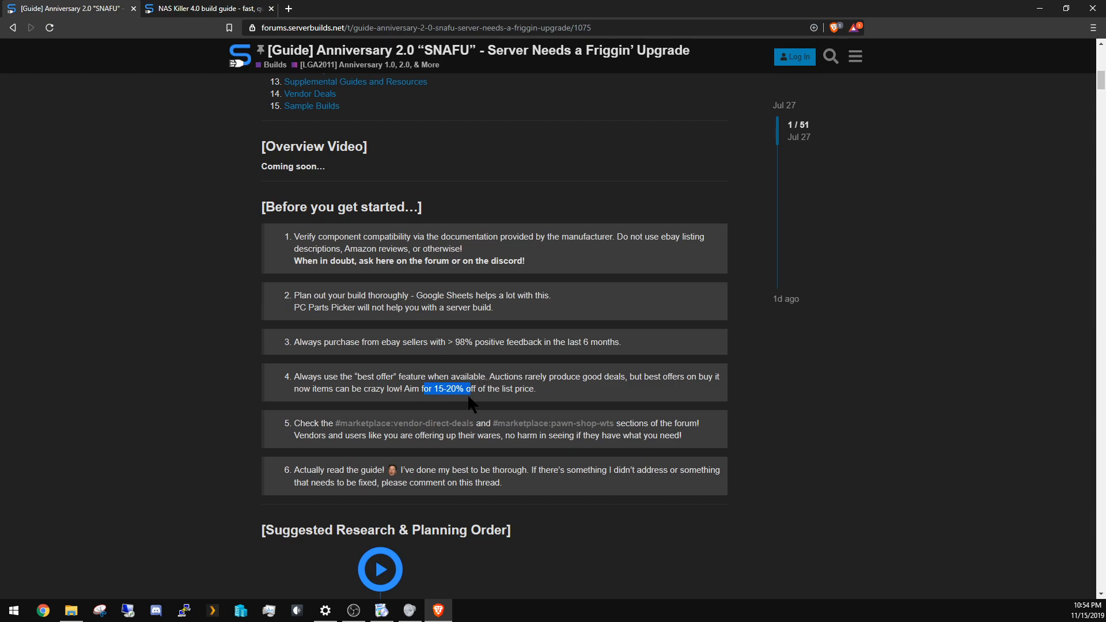
{"action": "left_click", "coordinate": [520, 405]}
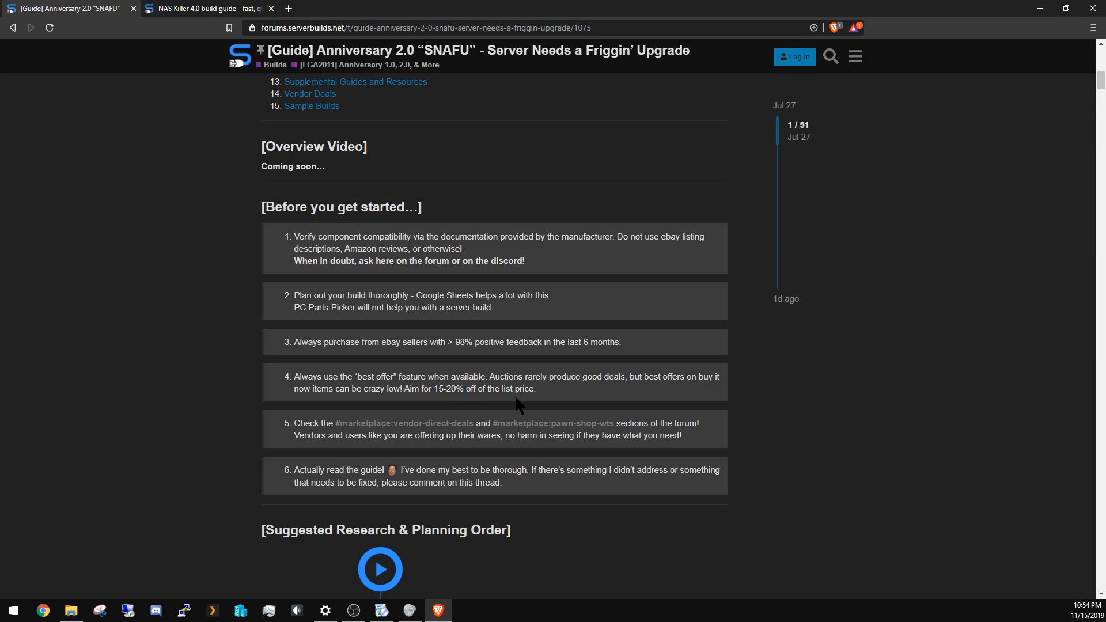
{"action": "mouse_move", "coordinate": [498, 416]}
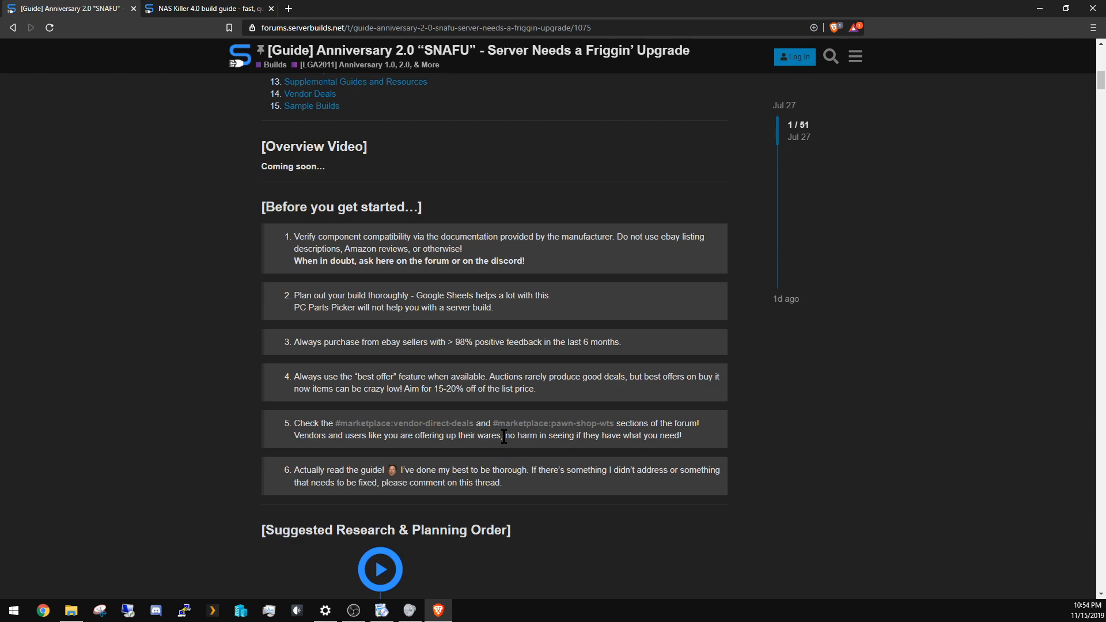
{"action": "mouse_move", "coordinate": [462, 427]}
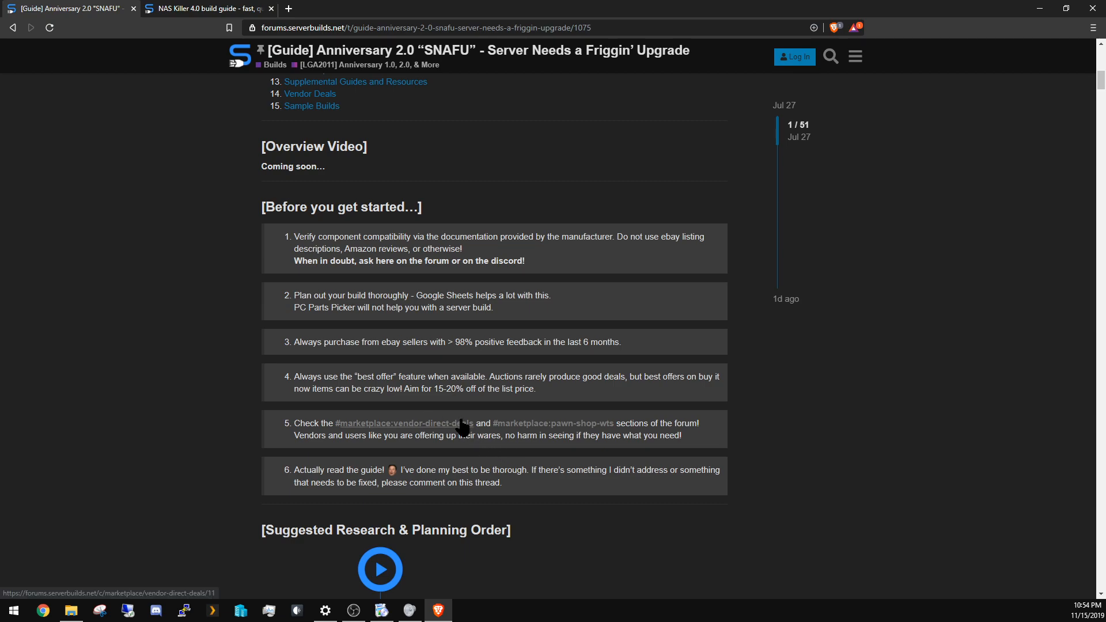
{"action": "mouse_move", "coordinate": [391, 392]}
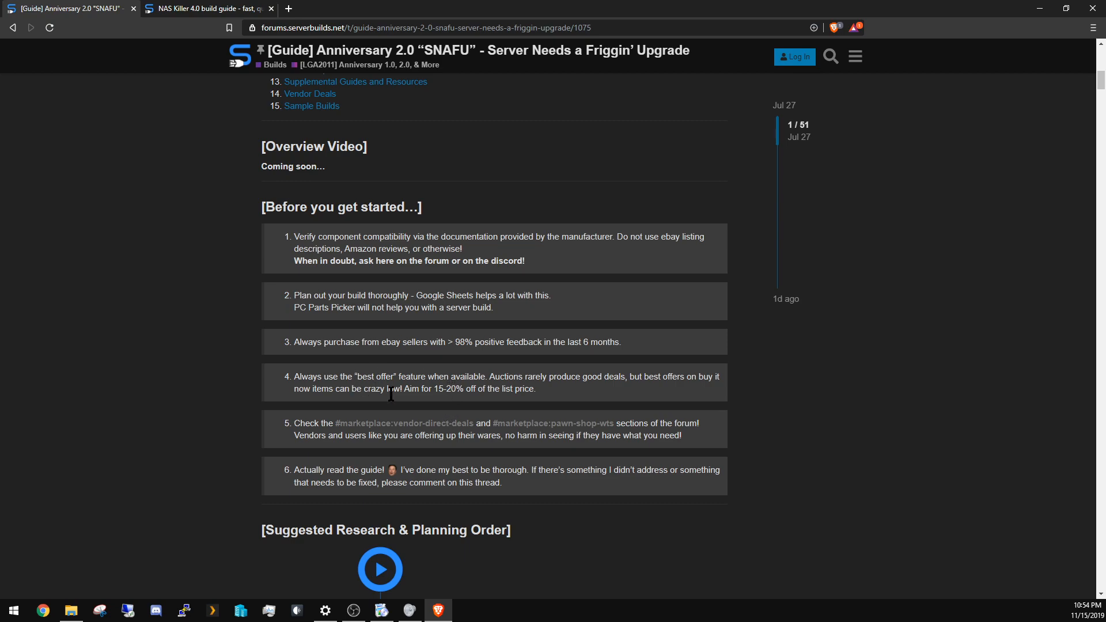
{"action": "mouse_move", "coordinate": [510, 372]}
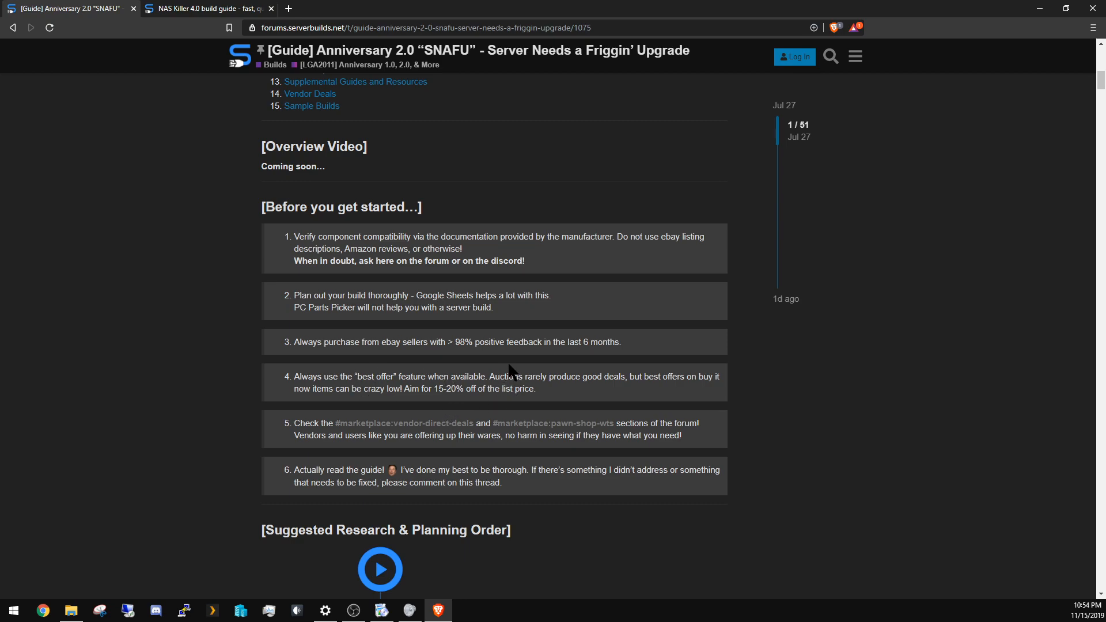
{"action": "mouse_move", "coordinate": [413, 410]}
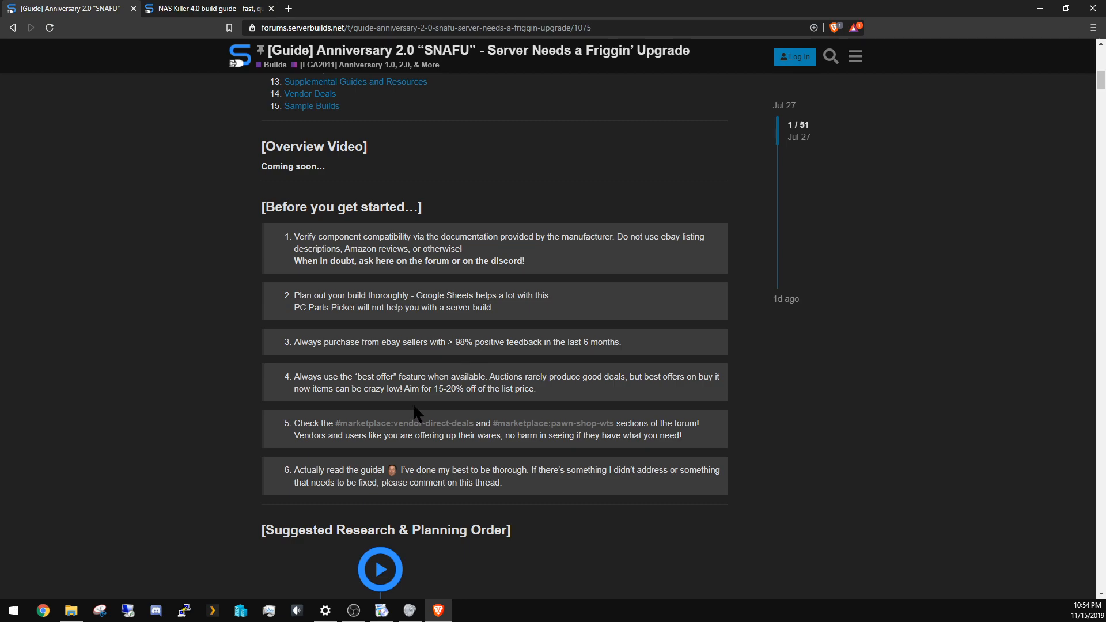
{"action": "mouse_move", "coordinate": [434, 434]}
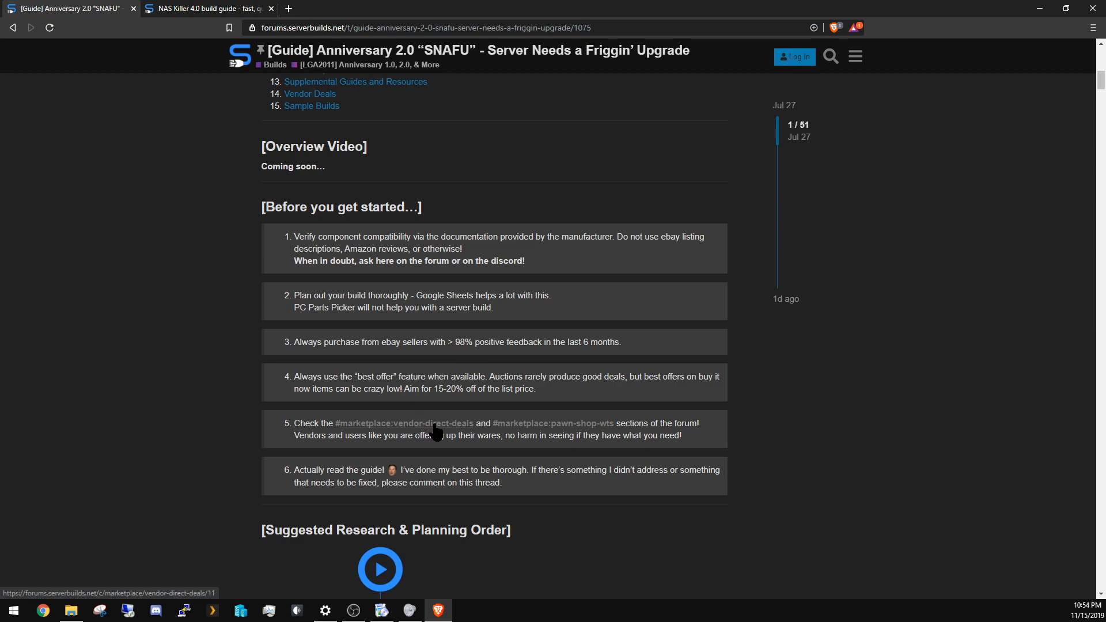
{"action": "mouse_move", "coordinate": [429, 421]}
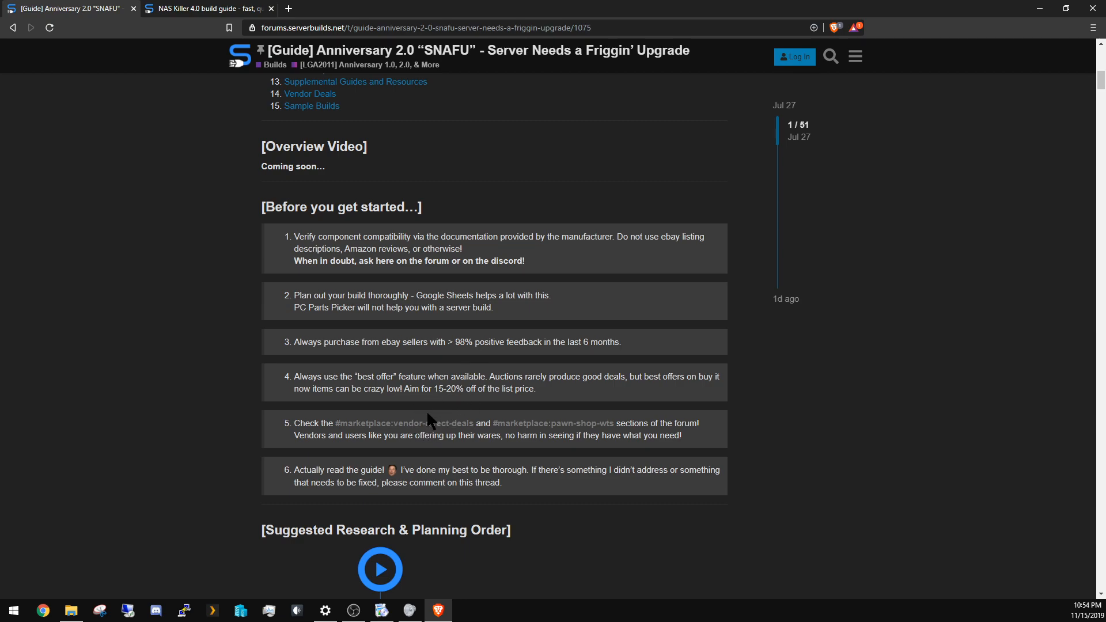
{"action": "mouse_move", "coordinate": [381, 427]}
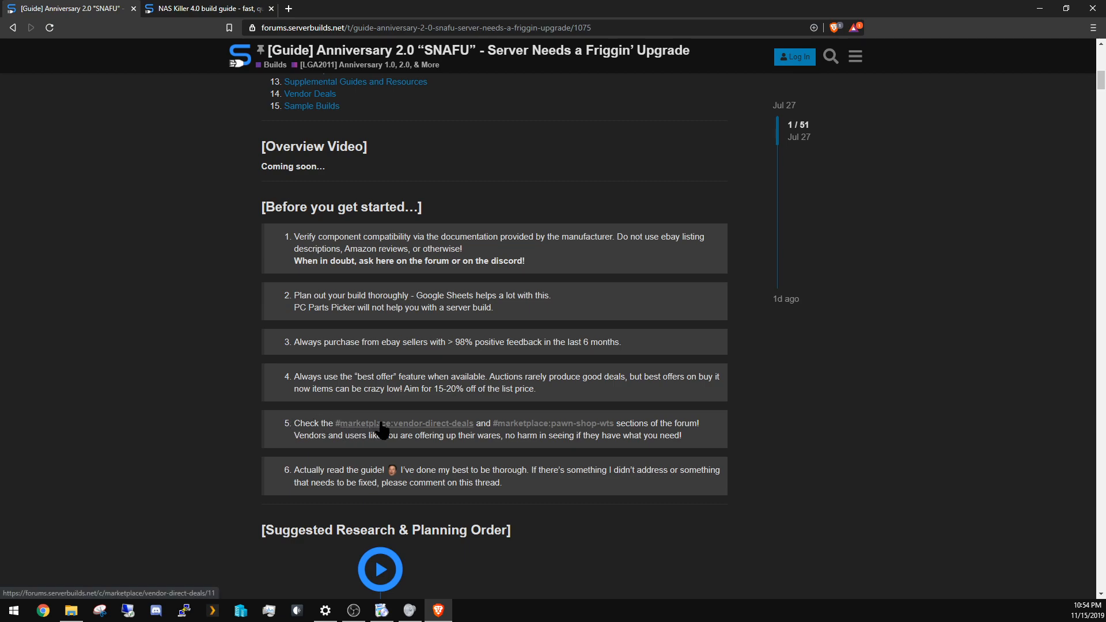
- Open the #marketplace:vendor-direct-deals link from tip 5 in a new tab
{"action": "left_click", "coordinate": [403, 424]}
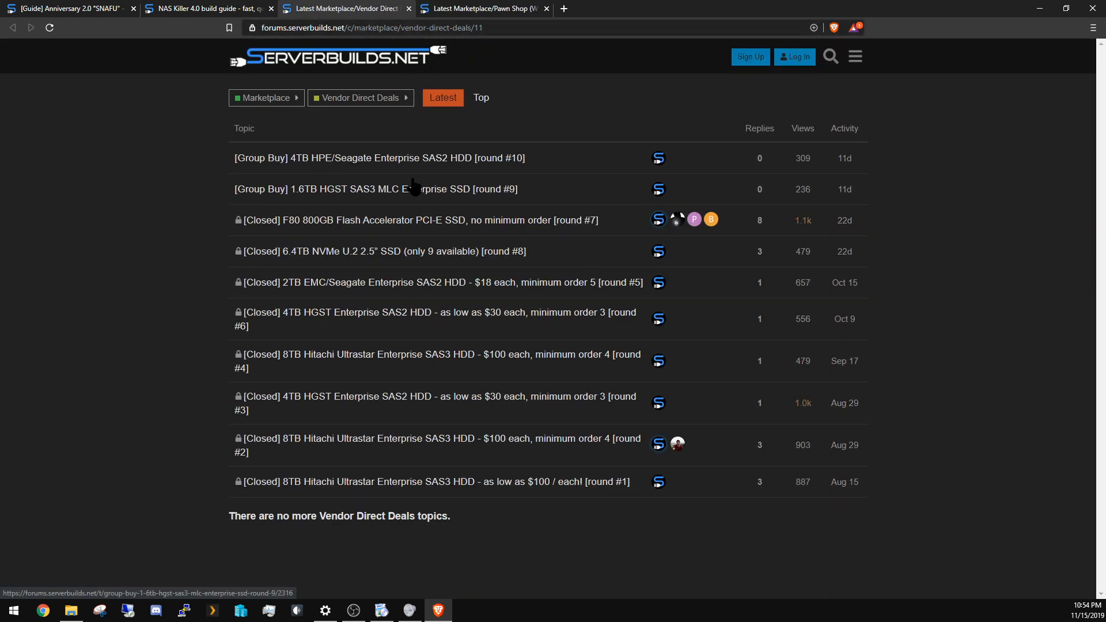
{"action": "mouse_move", "coordinate": [474, 323]}
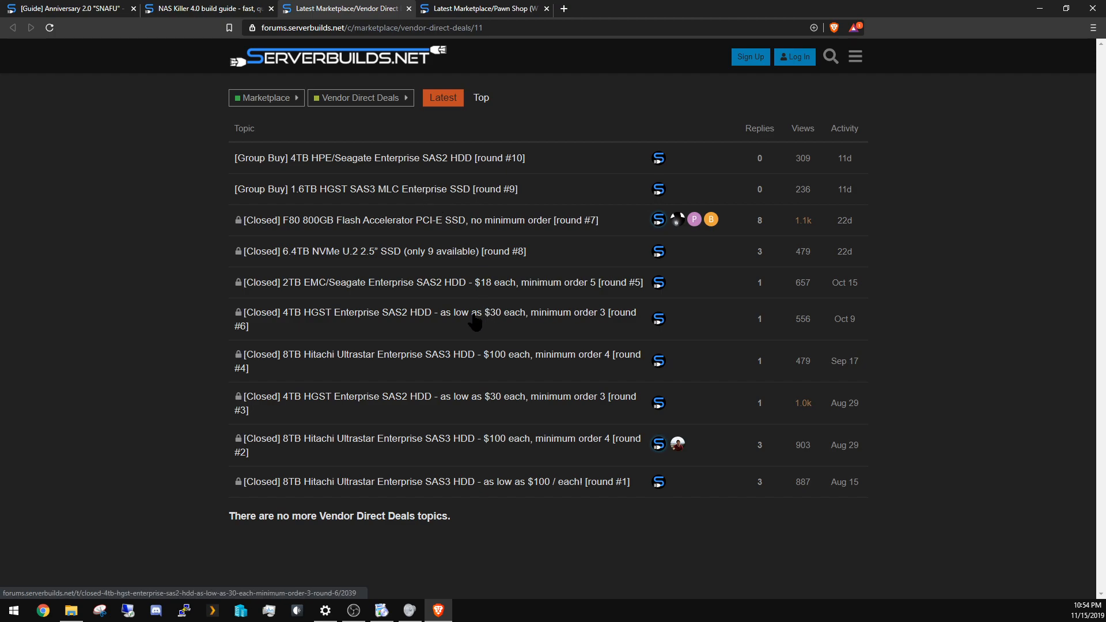
{"action": "mouse_move", "coordinate": [194, 345]}
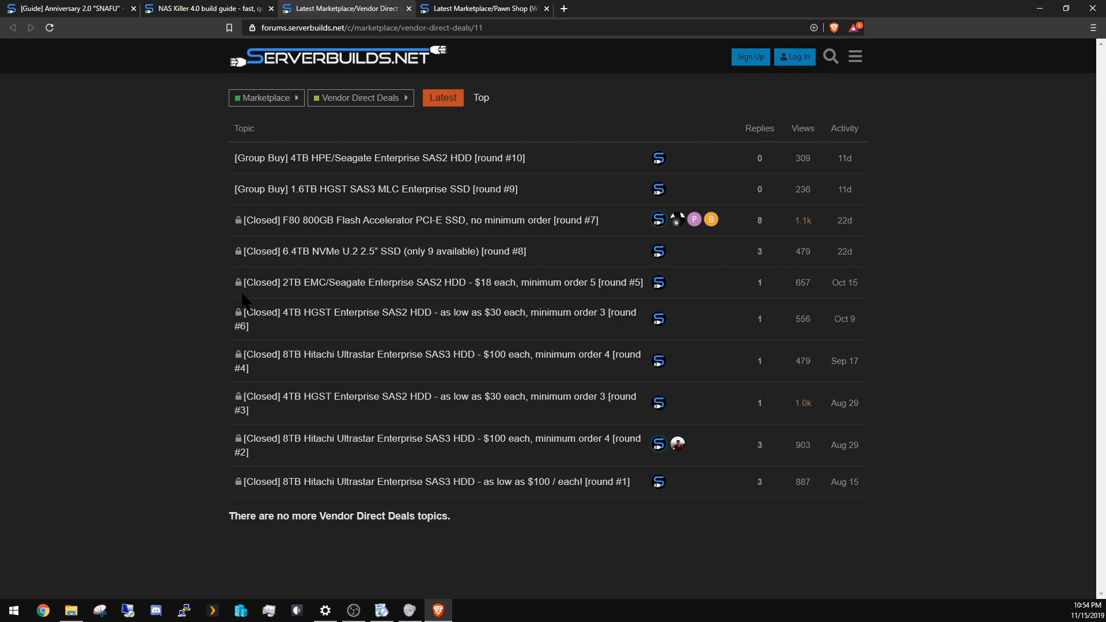
{"action": "mouse_move", "coordinate": [298, 145]}
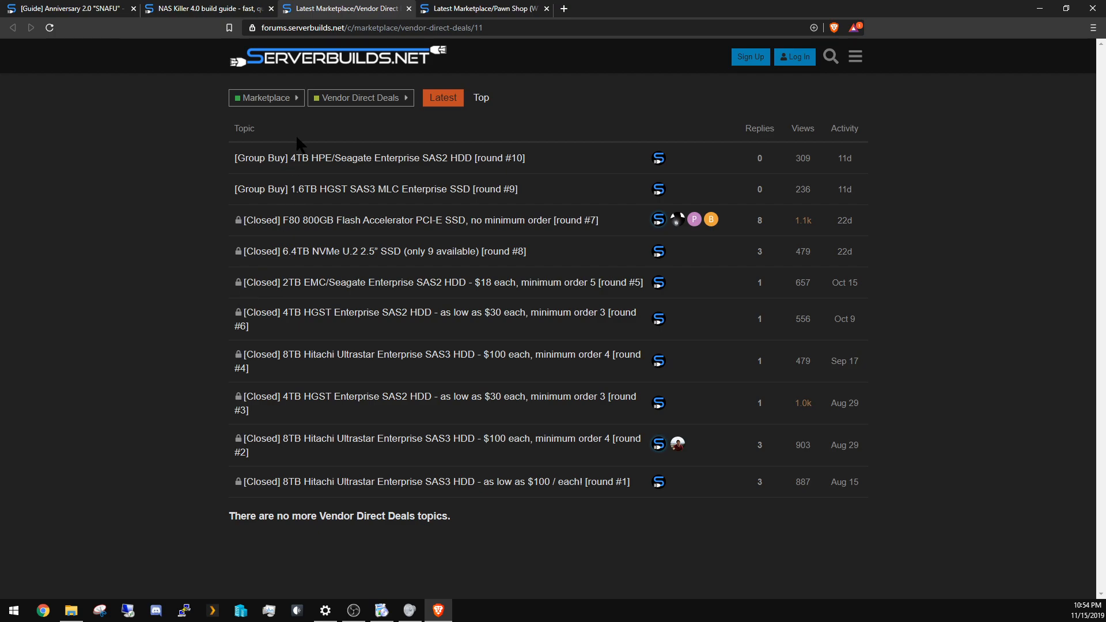
- Open and browse the [Group Buy] 4TB HPE/Seagate Enterprise SAS2 HDD round #10 topic offering 60 drives
{"action": "left_click", "coordinate": [379, 158]}
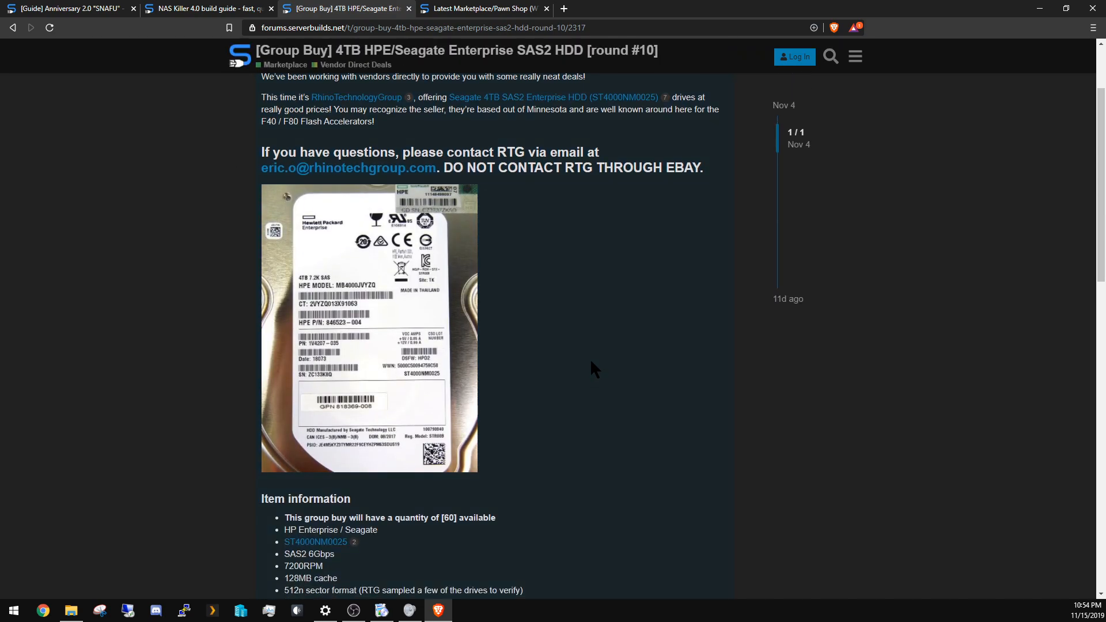
{"action": "scroll", "scroll_direction": "down", "scroll_amount": 3}
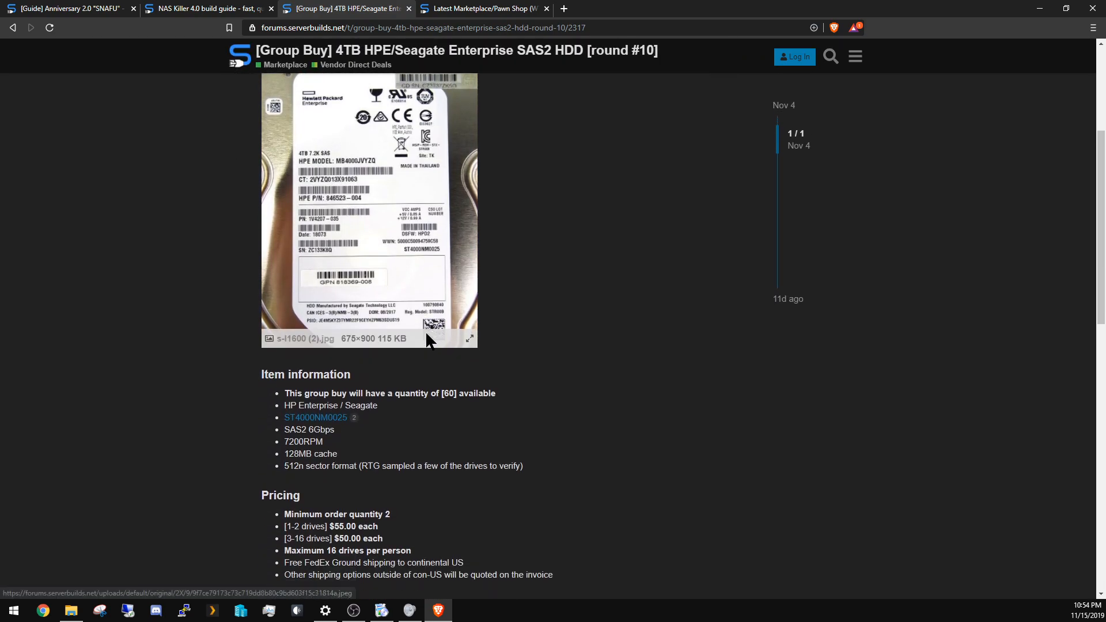
{"action": "scroll", "scroll_direction": "down", "scroll_amount": 3}
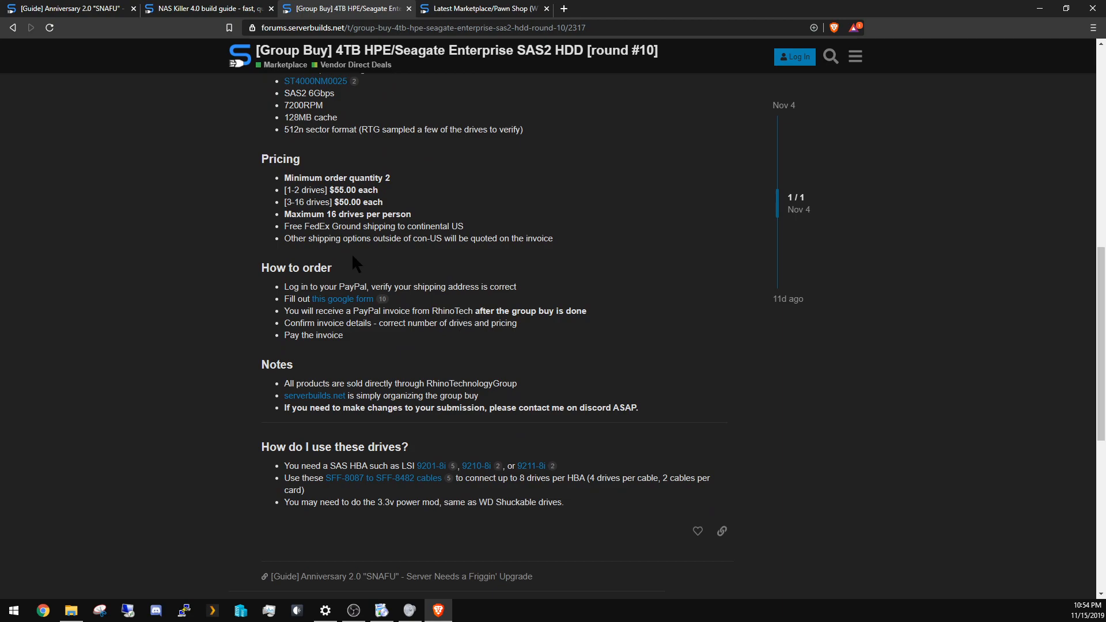
{"action": "scroll", "scroll_direction": "up", "scroll_amount": 3}
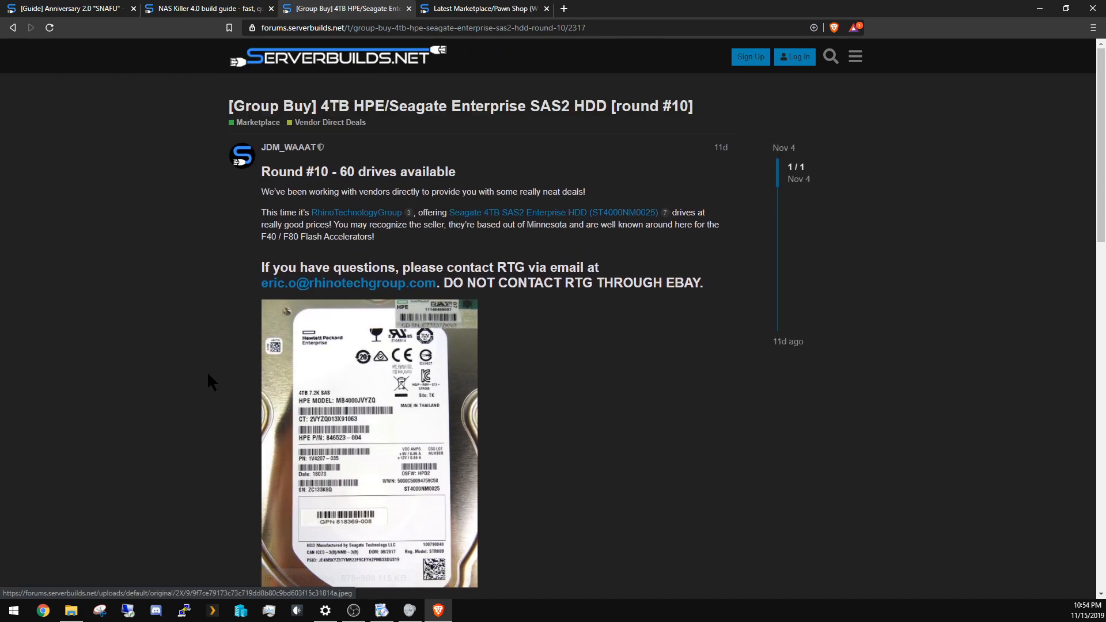
{"action": "mouse_move", "coordinate": [188, 394]}
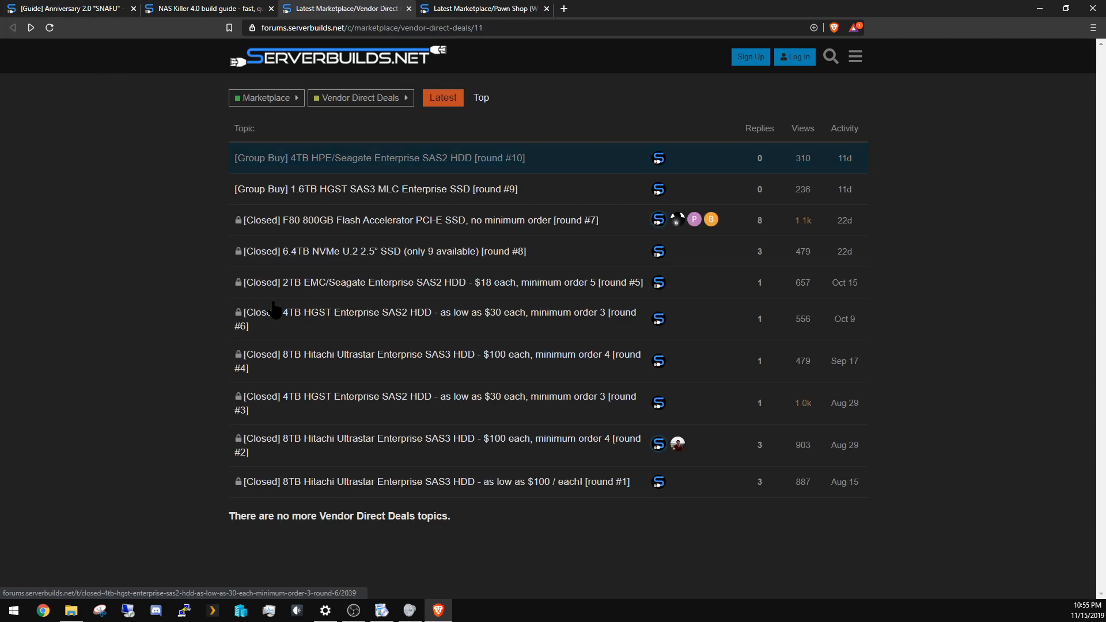
{"action": "mouse_move", "coordinate": [274, 302]}
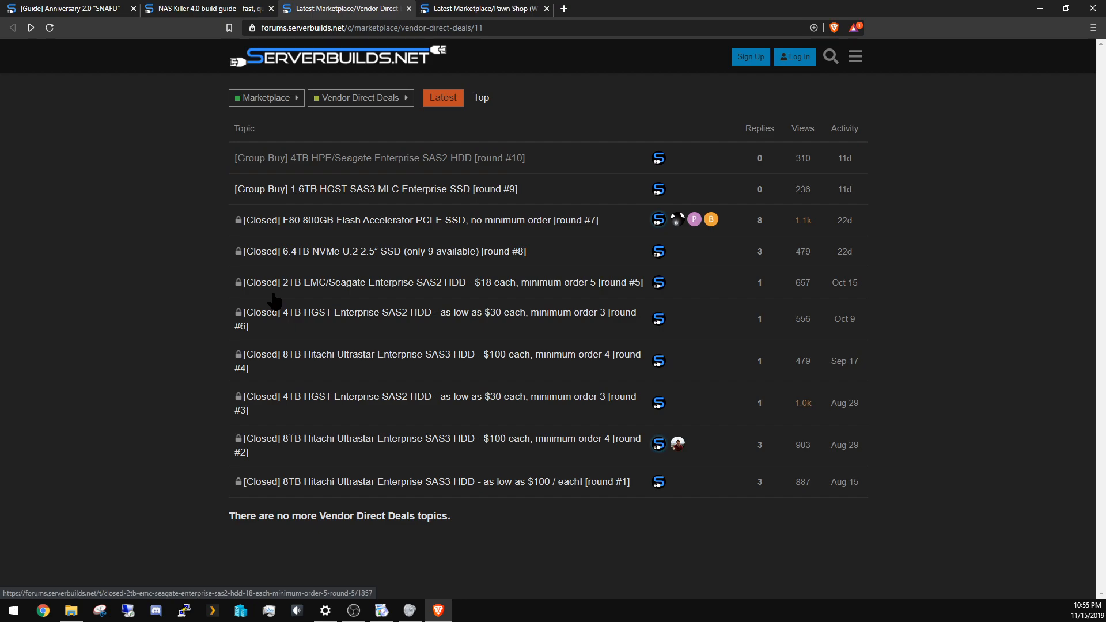
{"action": "mouse_move", "coordinate": [274, 304]}
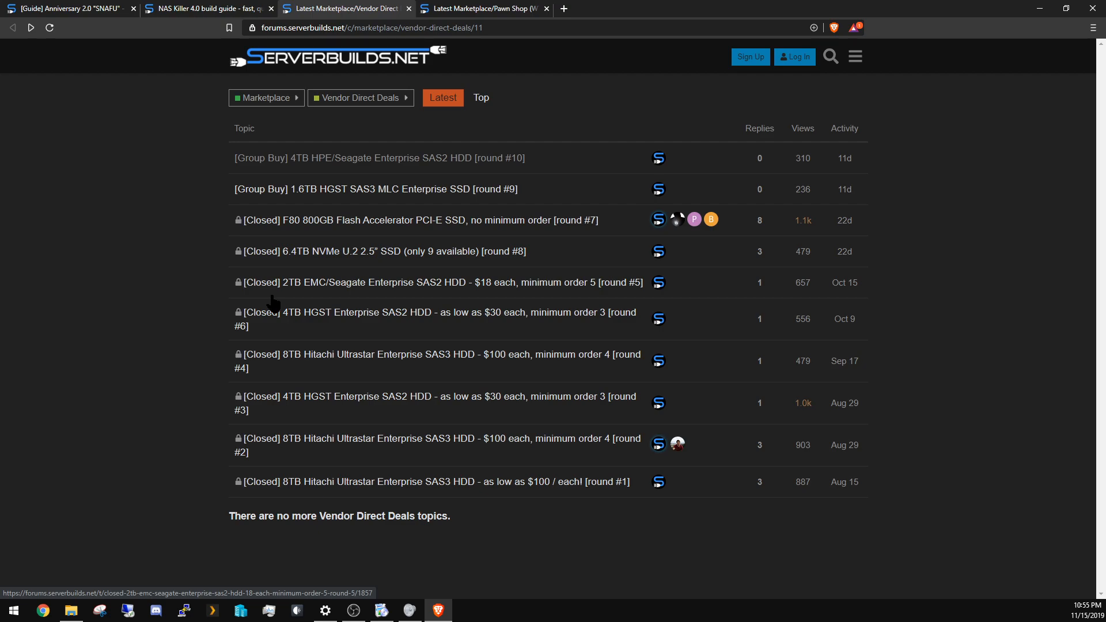
{"action": "mouse_move", "coordinate": [284, 282]}
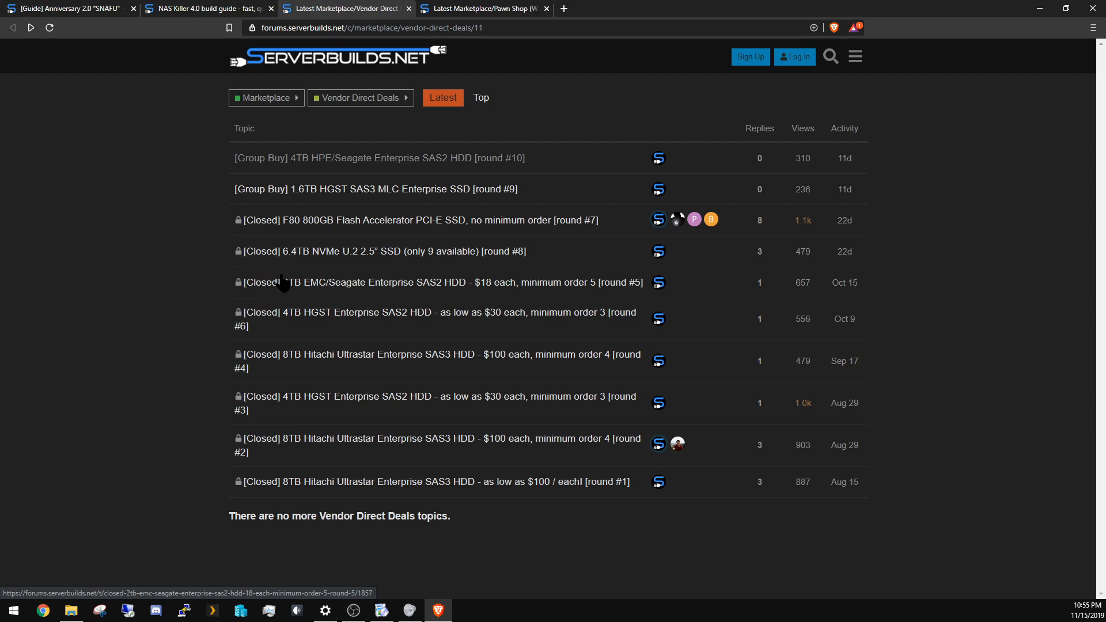
{"action": "mouse_move", "coordinate": [271, 272]}
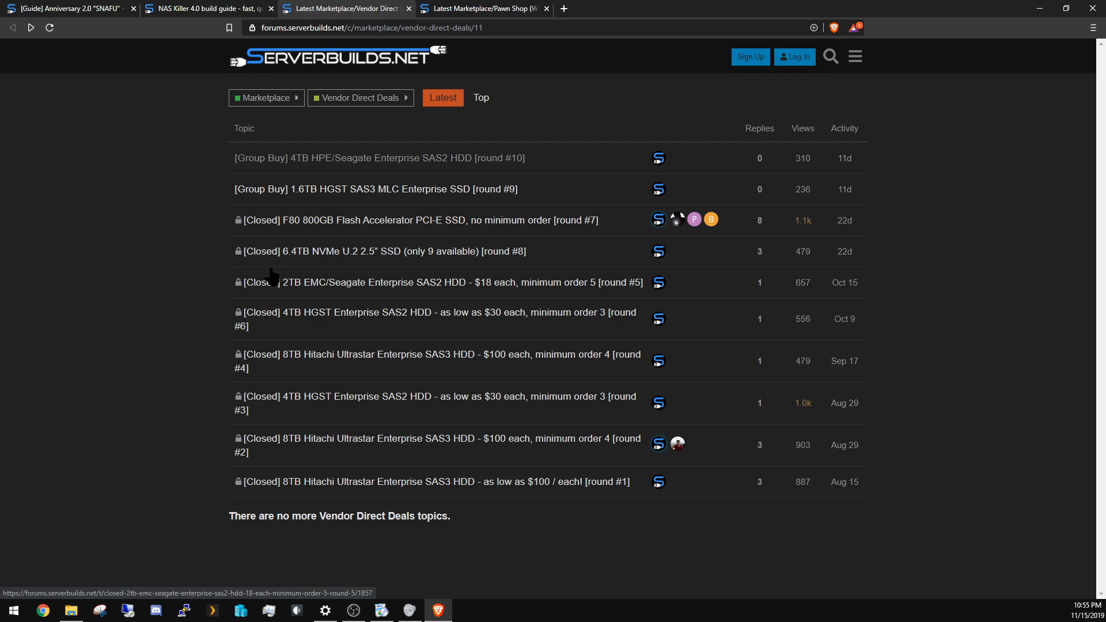
{"action": "mouse_move", "coordinate": [286, 294]}
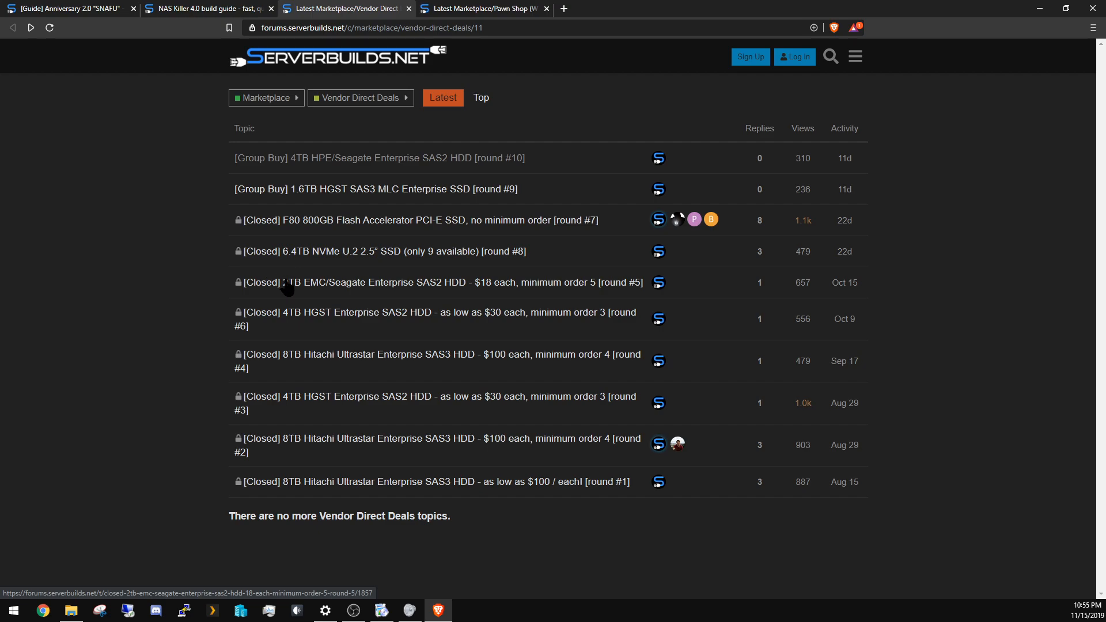
{"action": "mouse_move", "coordinate": [210, 234]}
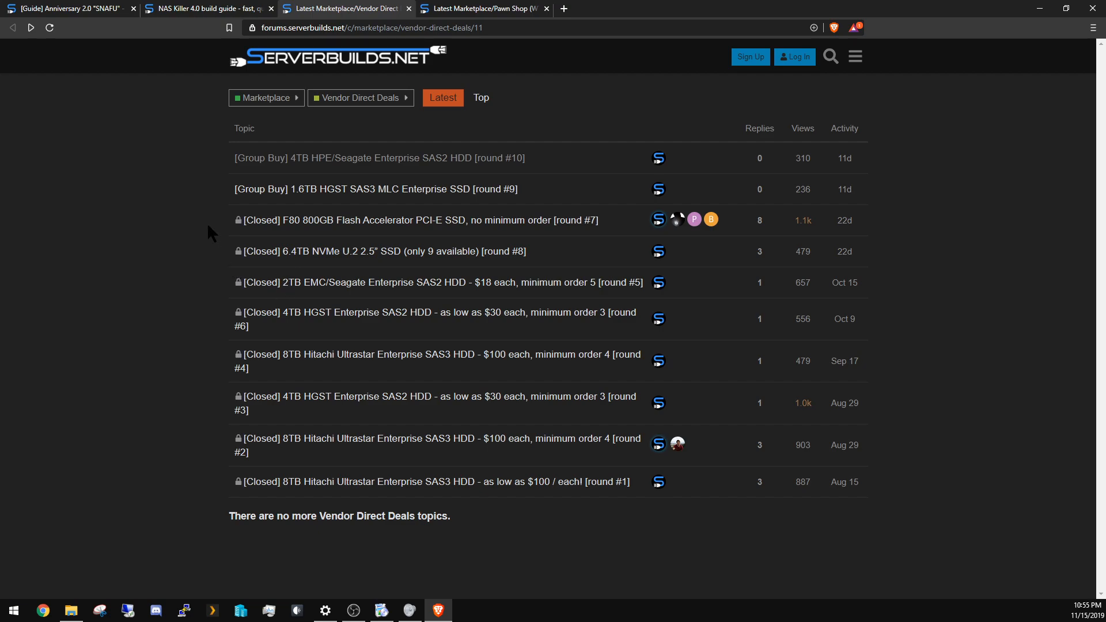
{"action": "mouse_move", "coordinate": [386, 19]}
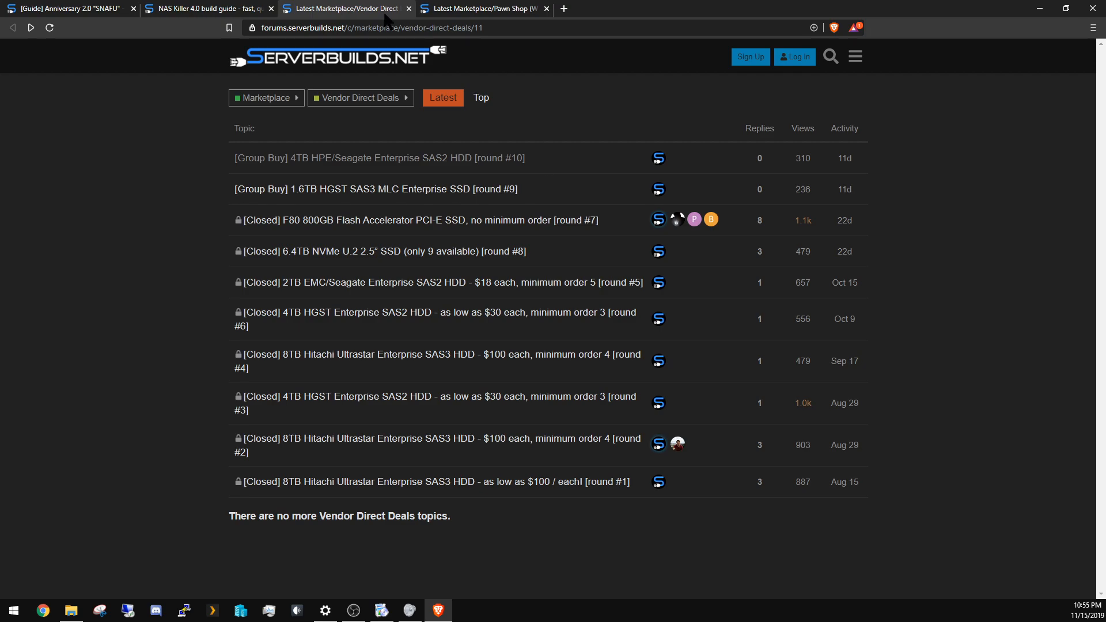
{"action": "mouse_move", "coordinate": [221, 352]}
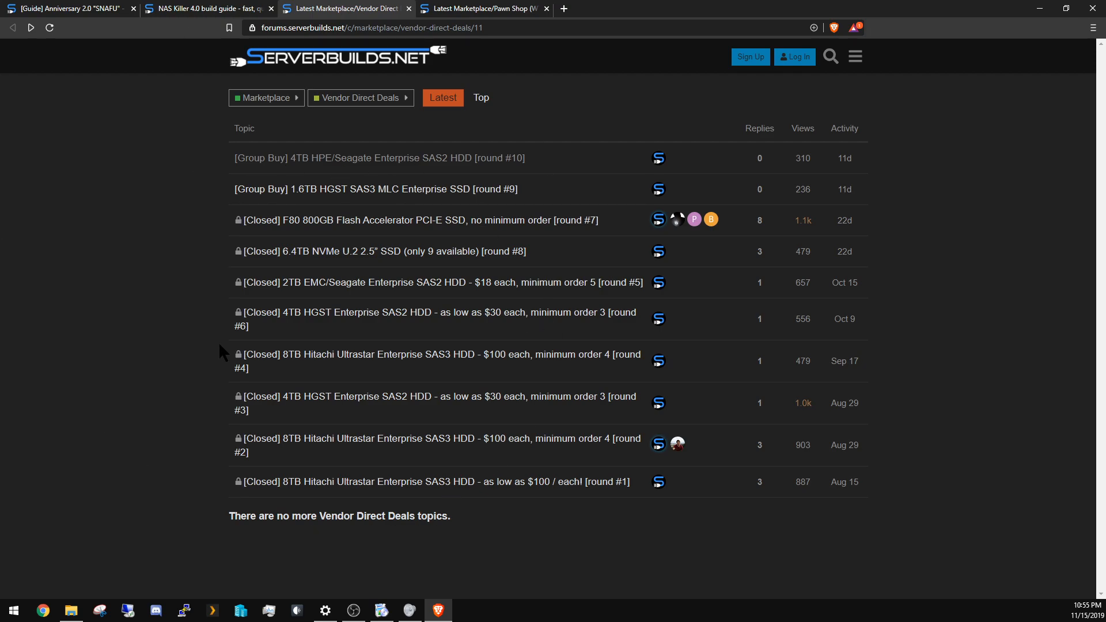
{"action": "mouse_move", "coordinate": [561, 103]}
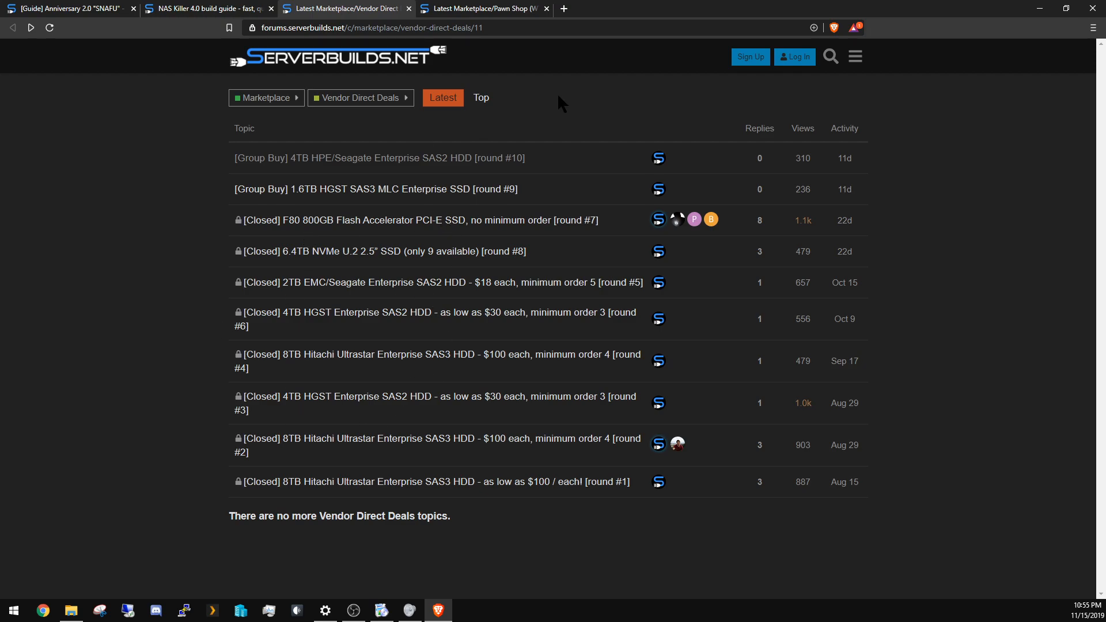
- Switch to the Pawn Shop (WTS) tab and scroll its for-sale topic list
{"action": "left_click", "coordinate": [482, 9]}
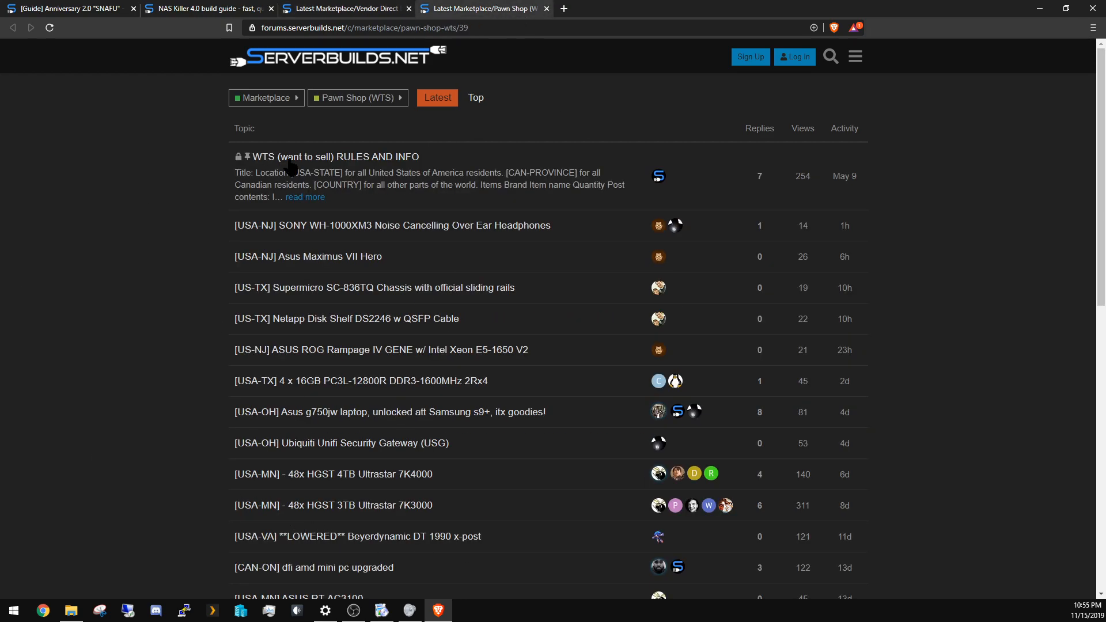
{"action": "mouse_move", "coordinate": [162, 415]}
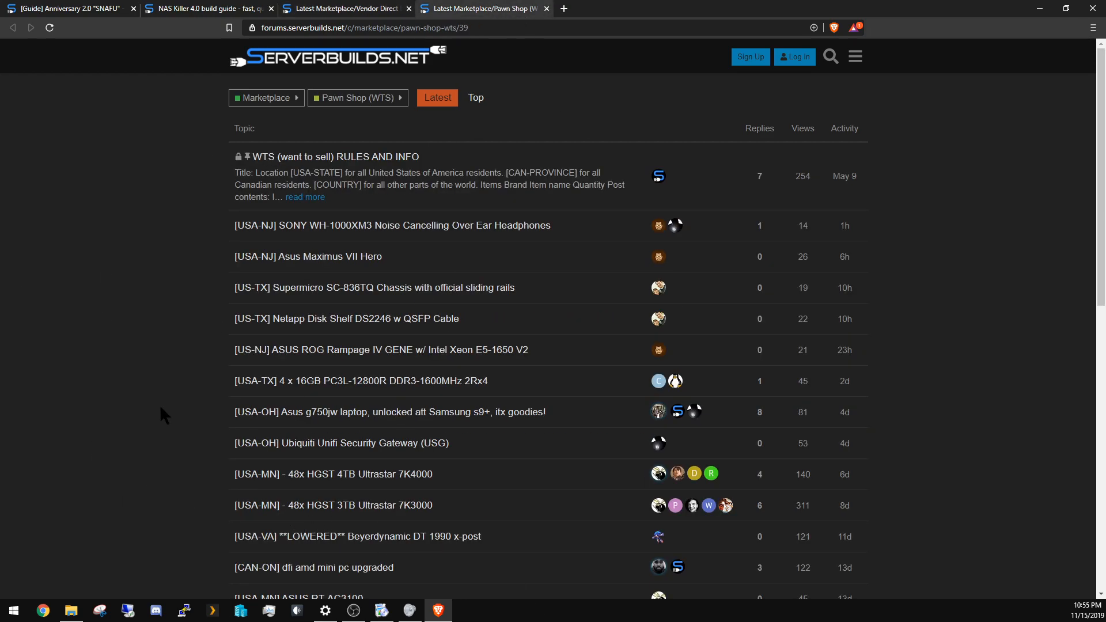
{"action": "scroll", "scroll_direction": "down", "scroll_amount": 3}
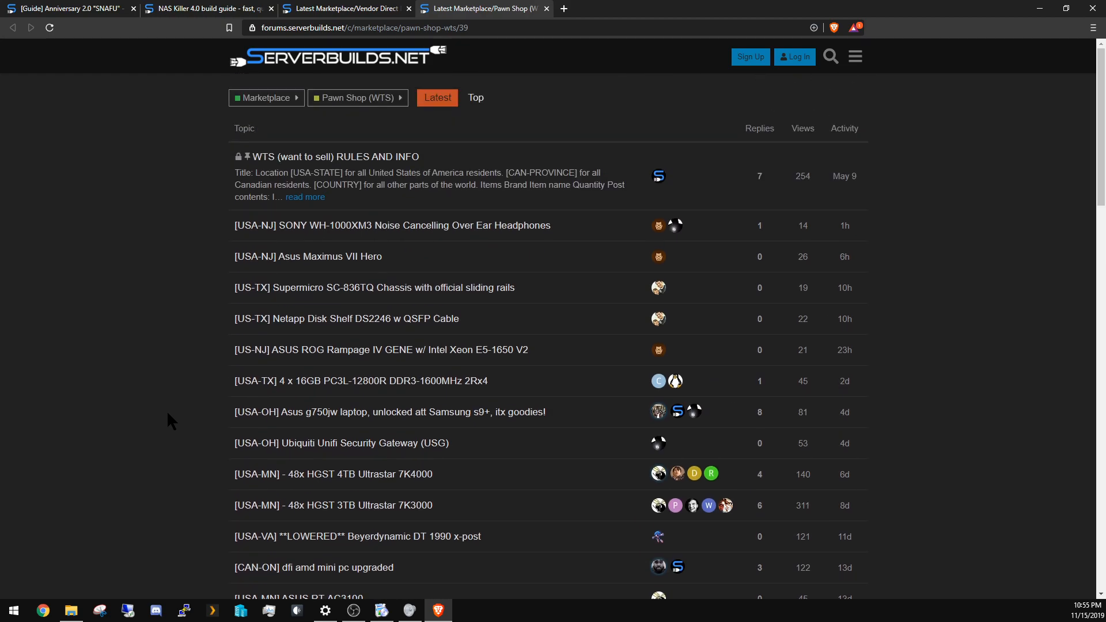
{"action": "mouse_move", "coordinate": [304, 355]}
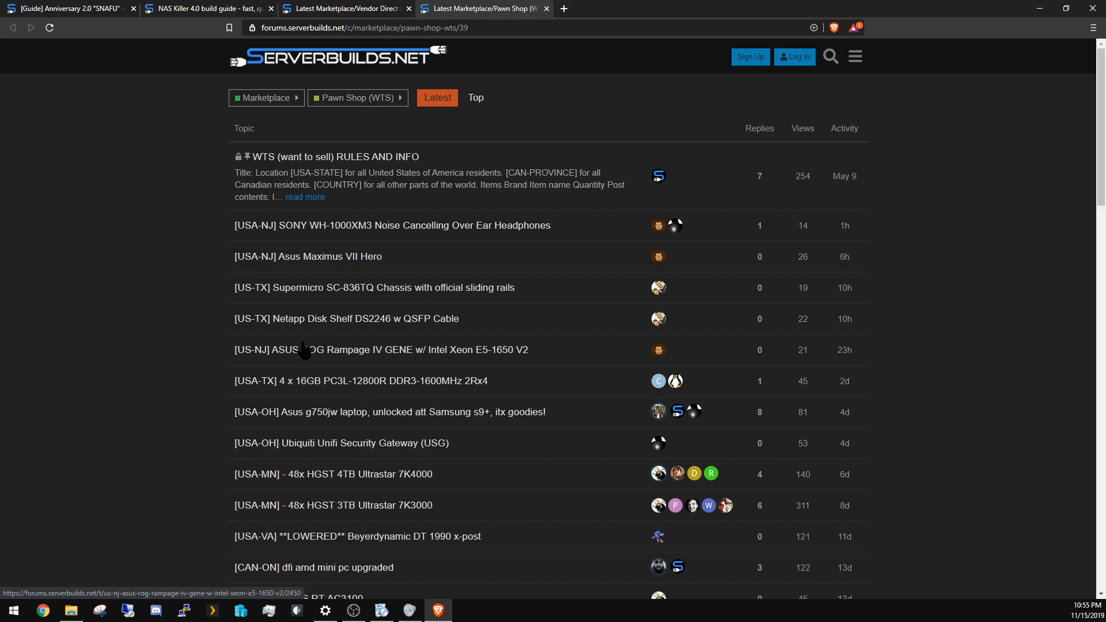
{"action": "mouse_move", "coordinate": [286, 390]}
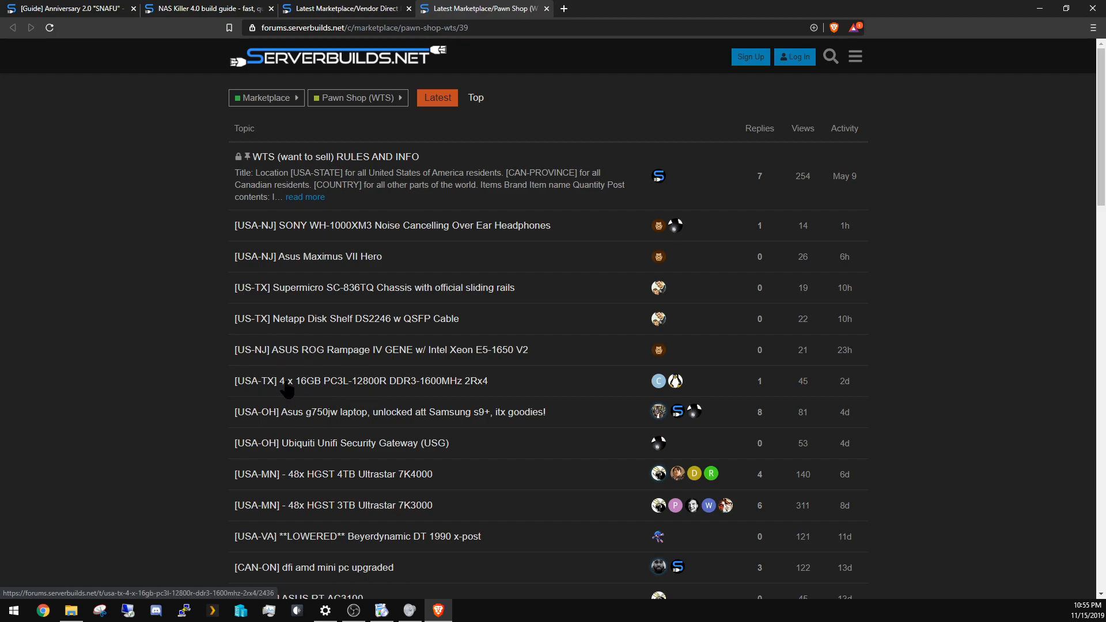
{"action": "mouse_move", "coordinate": [364, 394]}
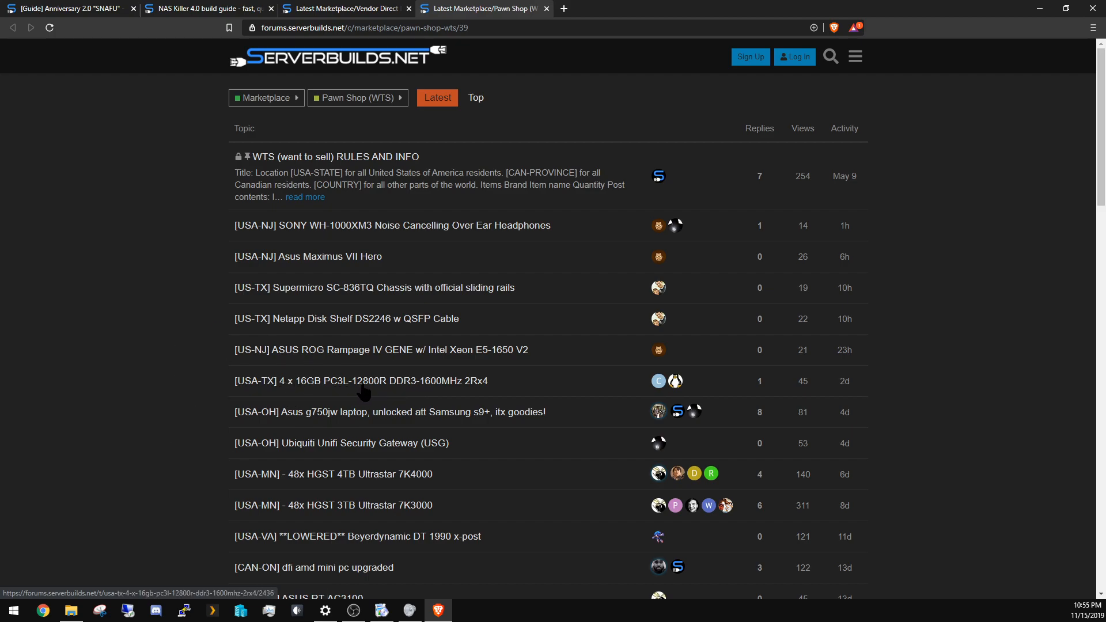
- Open the [USA-TX] 4 x 16GB PC3L-12800R DDR3-1600MHz listing and view its prices and photos
{"action": "left_click", "coordinate": [362, 381]}
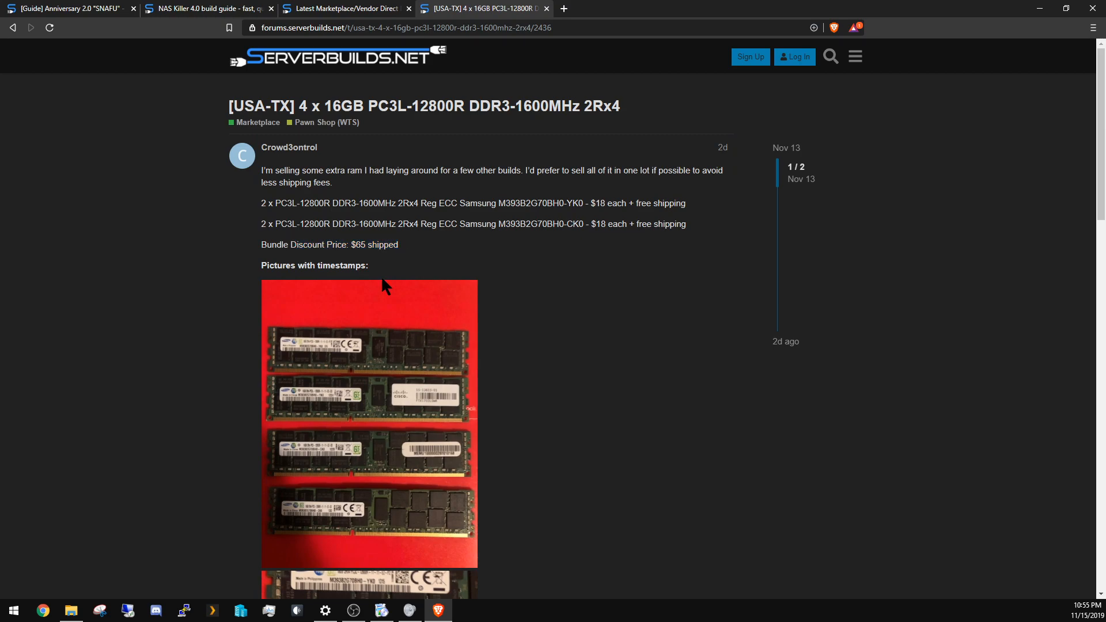
{"action": "mouse_move", "coordinate": [394, 280]}
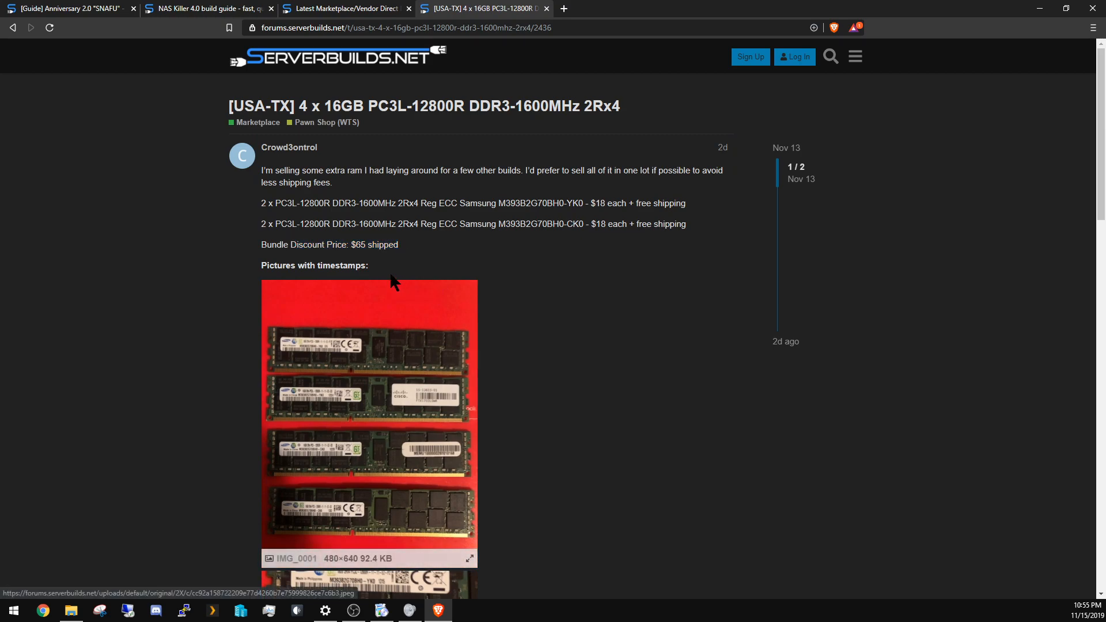
{"action": "scroll", "scroll_direction": "down", "scroll_amount": 3}
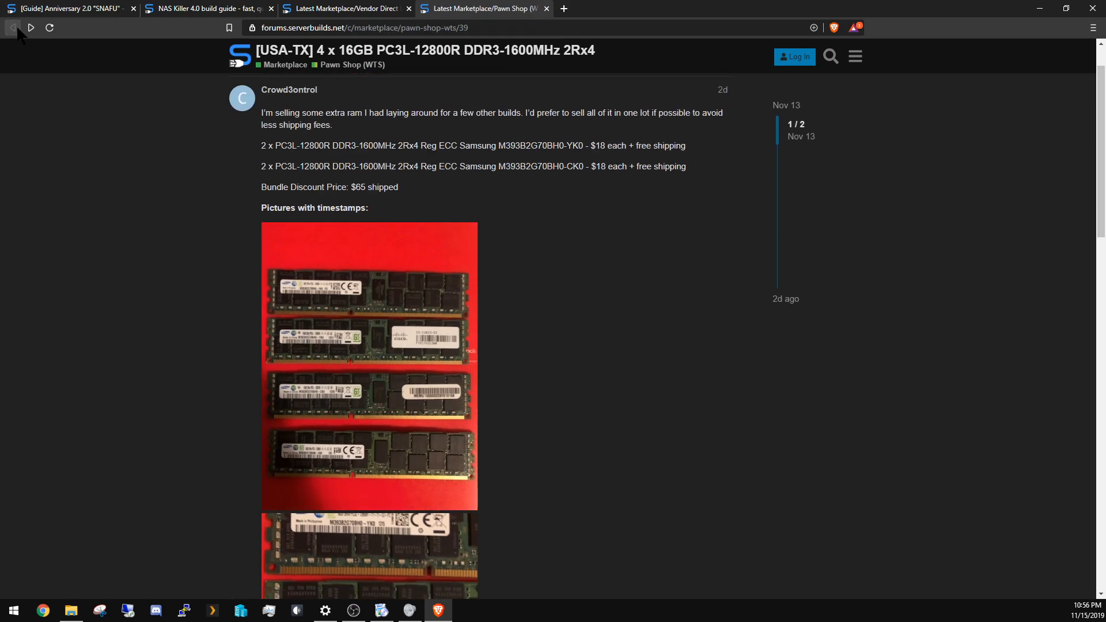
- Go back to the Pawn Shop (WTS) topic list
{"action": "left_click", "coordinate": [13, 27]}
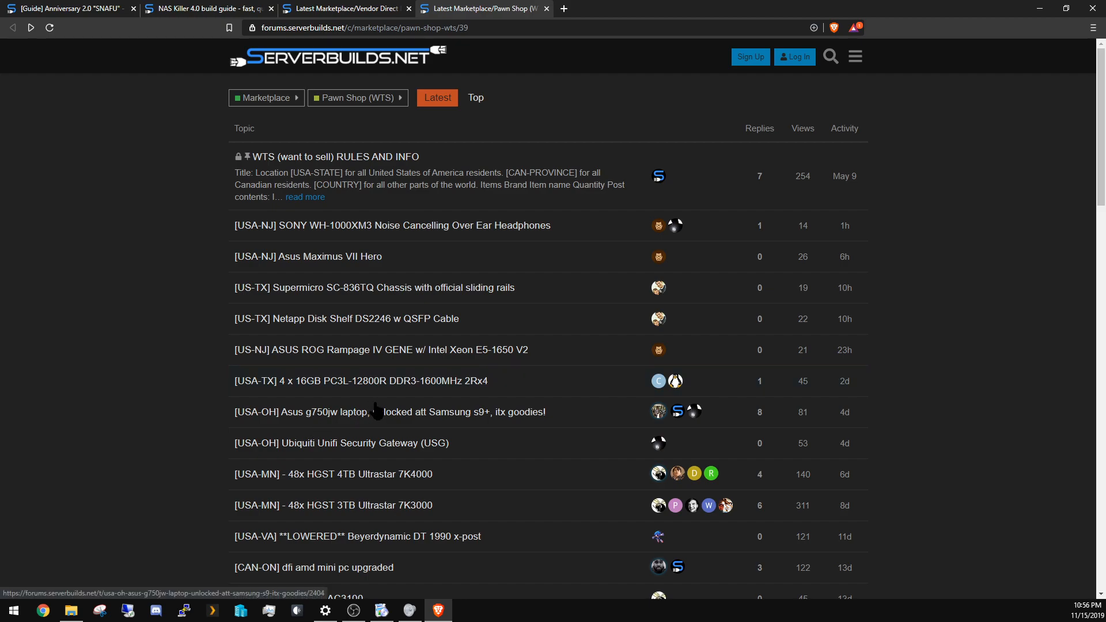
{"action": "mouse_move", "coordinate": [329, 471]}
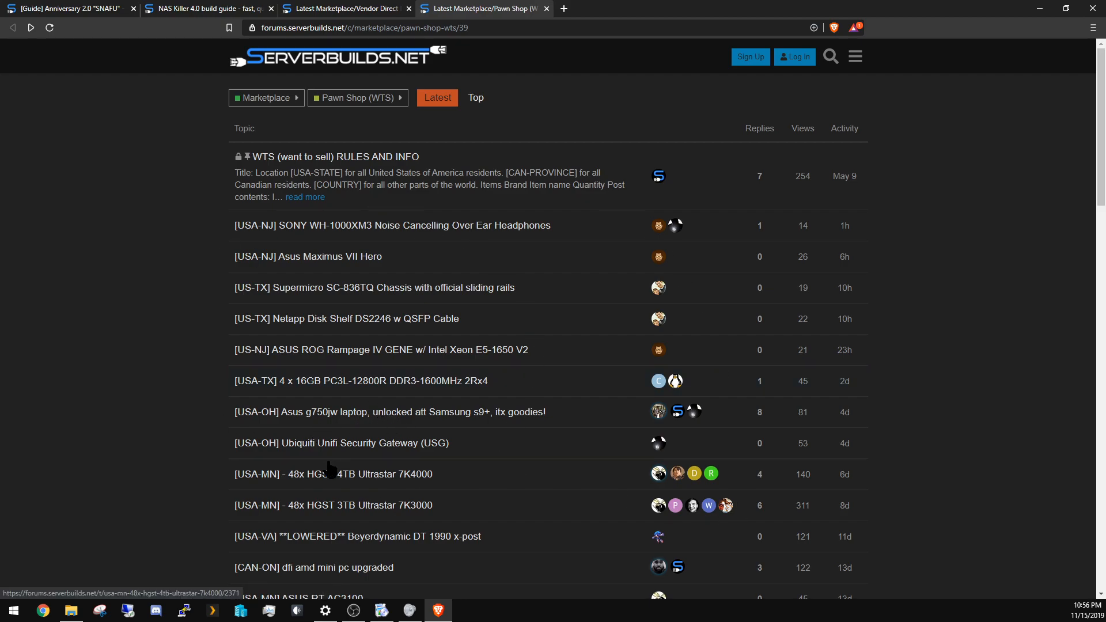
{"action": "mouse_move", "coordinate": [300, 492]}
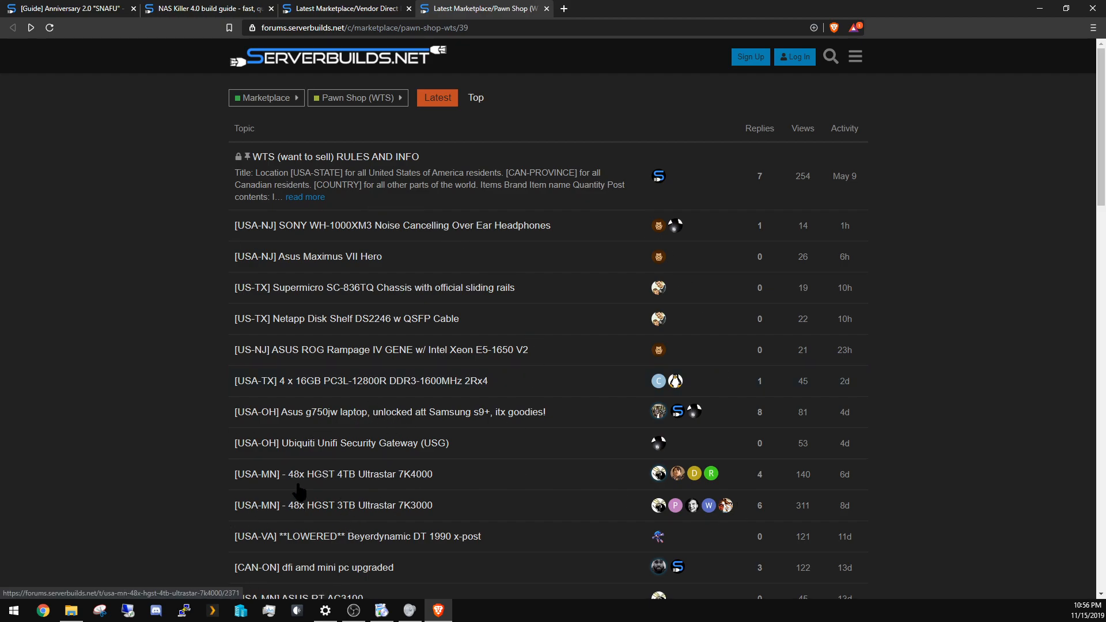
{"action": "mouse_move", "coordinate": [401, 490]}
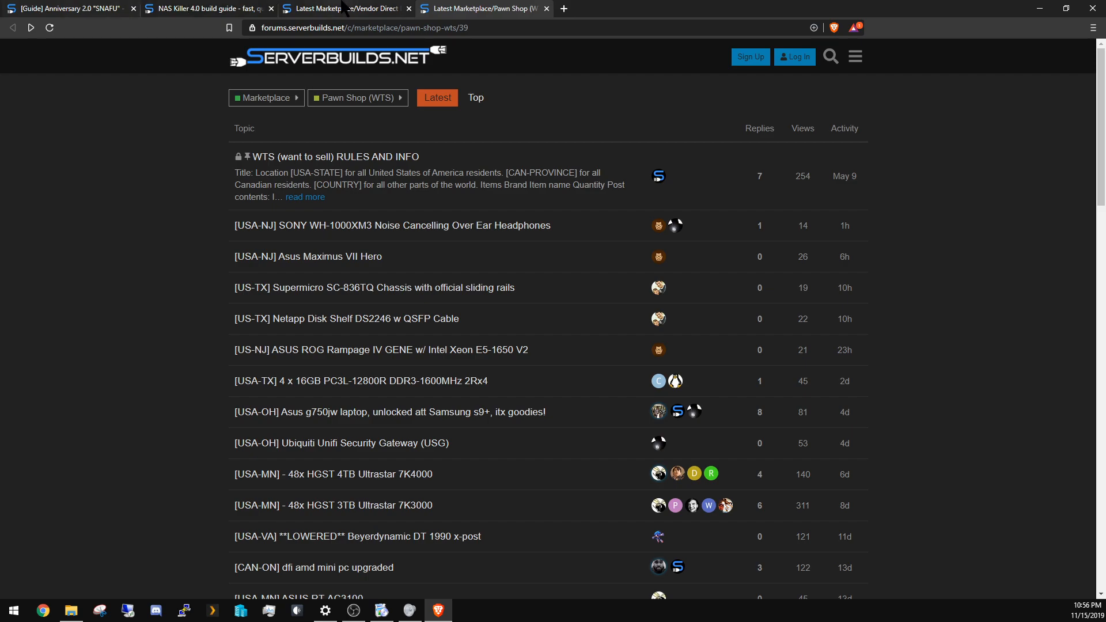
- Glance at the NAS Killer 4.0 guide, return to SNAFU, and scroll to the planning chart
{"action": "left_click", "coordinate": [202, 8]}
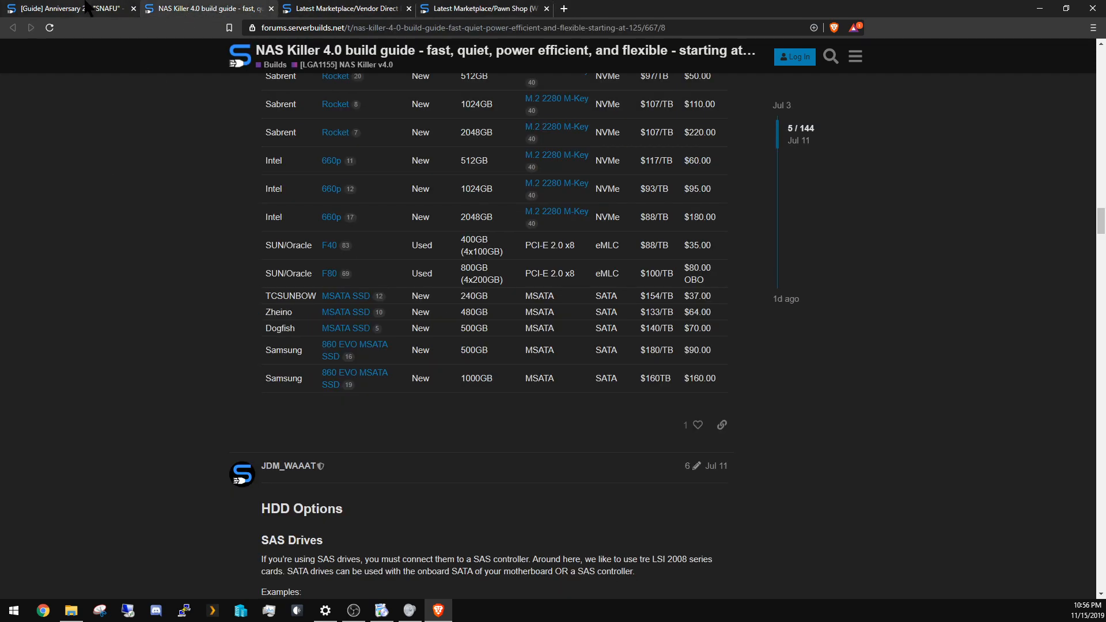
{"action": "left_click", "coordinate": [70, 8]}
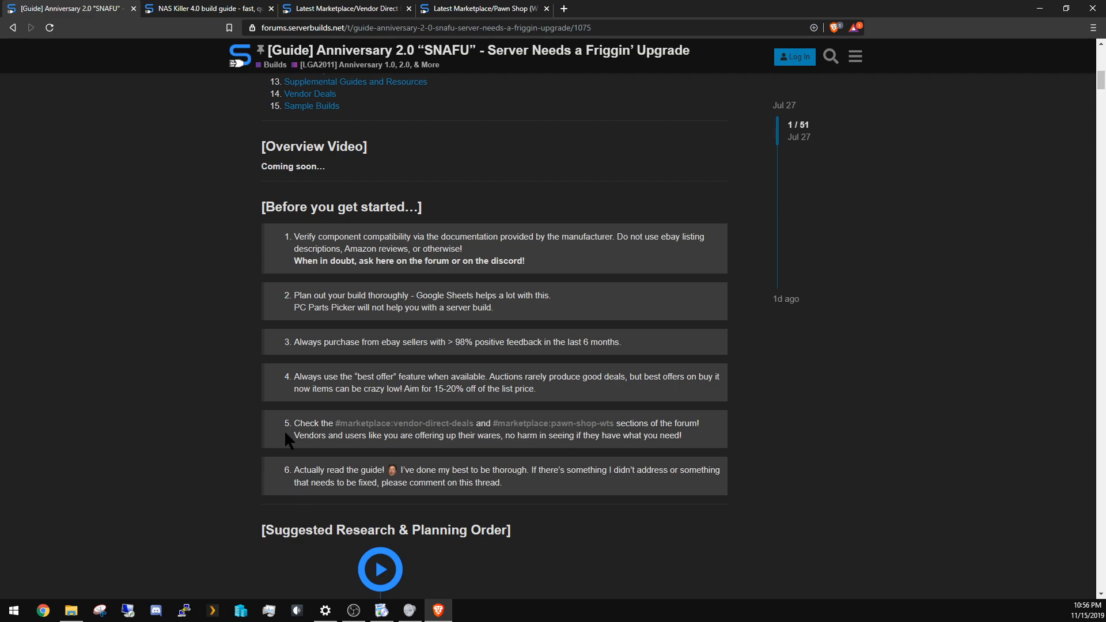
{"action": "mouse_move", "coordinate": [245, 508]}
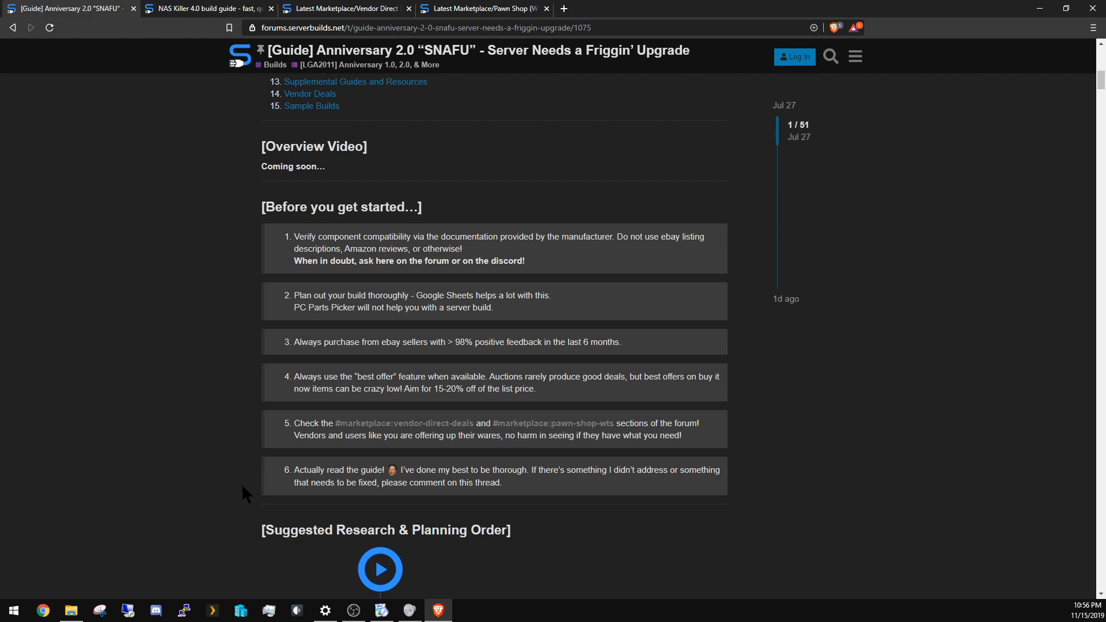
{"action": "mouse_move", "coordinate": [275, 554]}
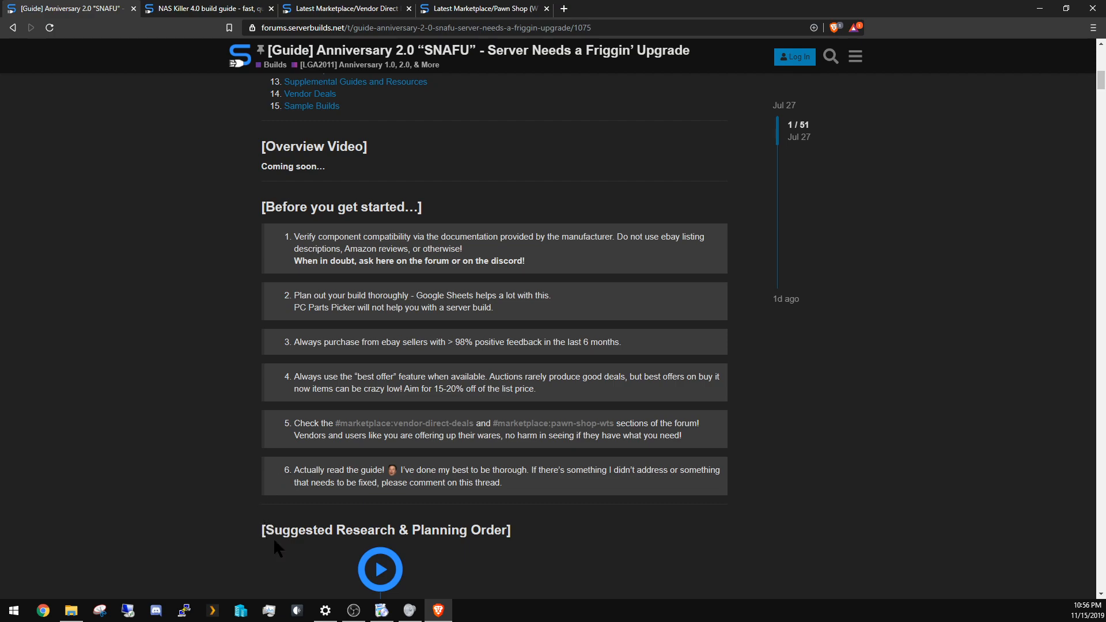
{"action": "mouse_move", "coordinate": [295, 530]}
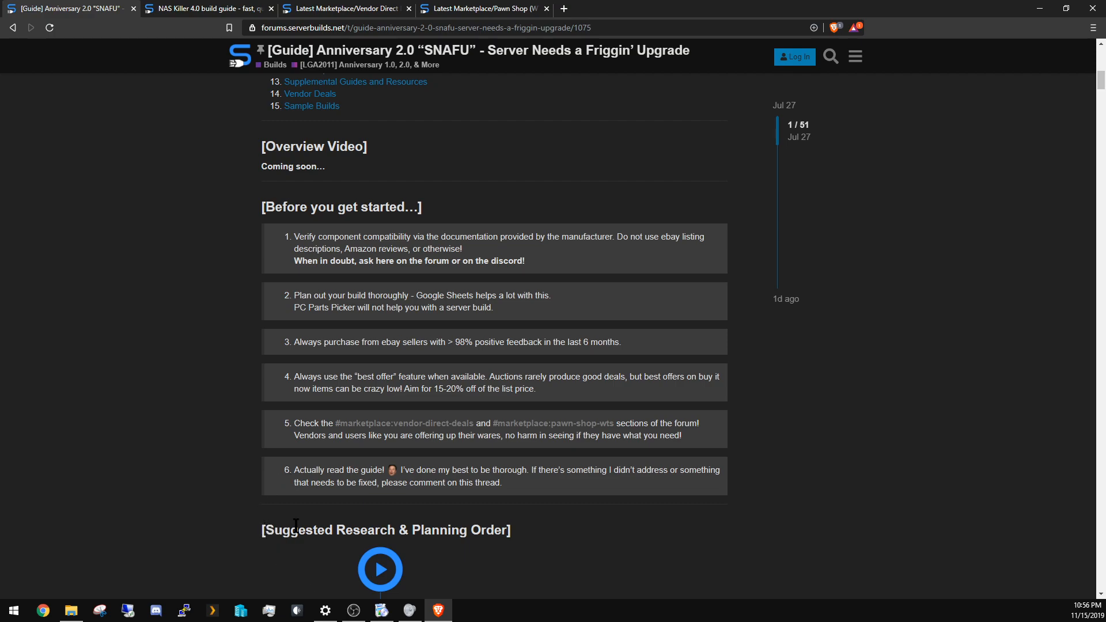
{"action": "mouse_move", "coordinate": [247, 537]}
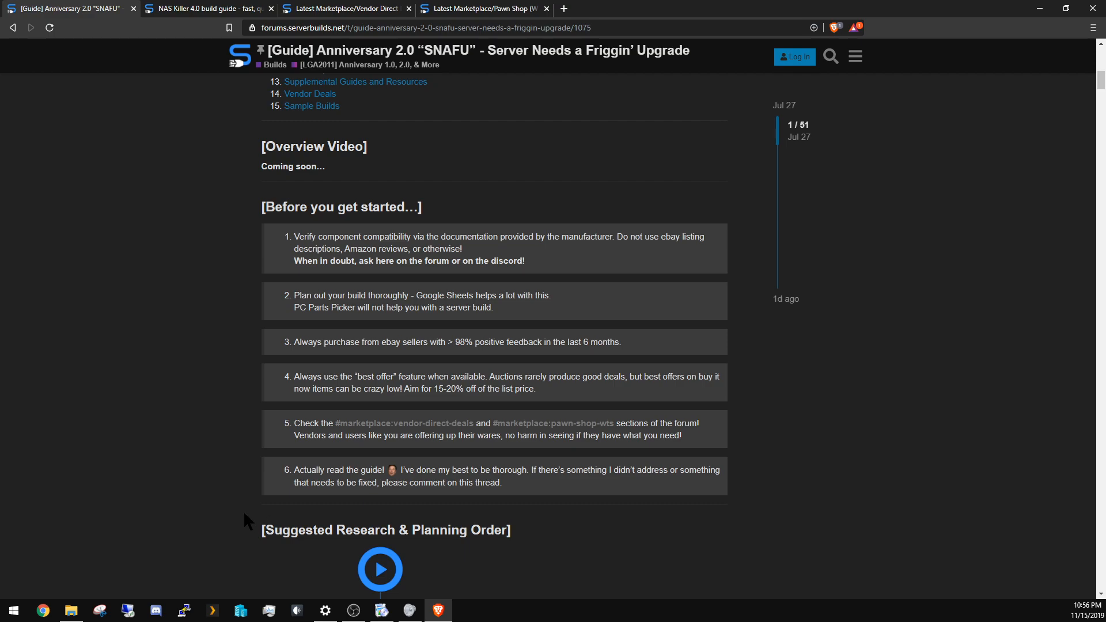
{"action": "mouse_move", "coordinate": [783, 111]}
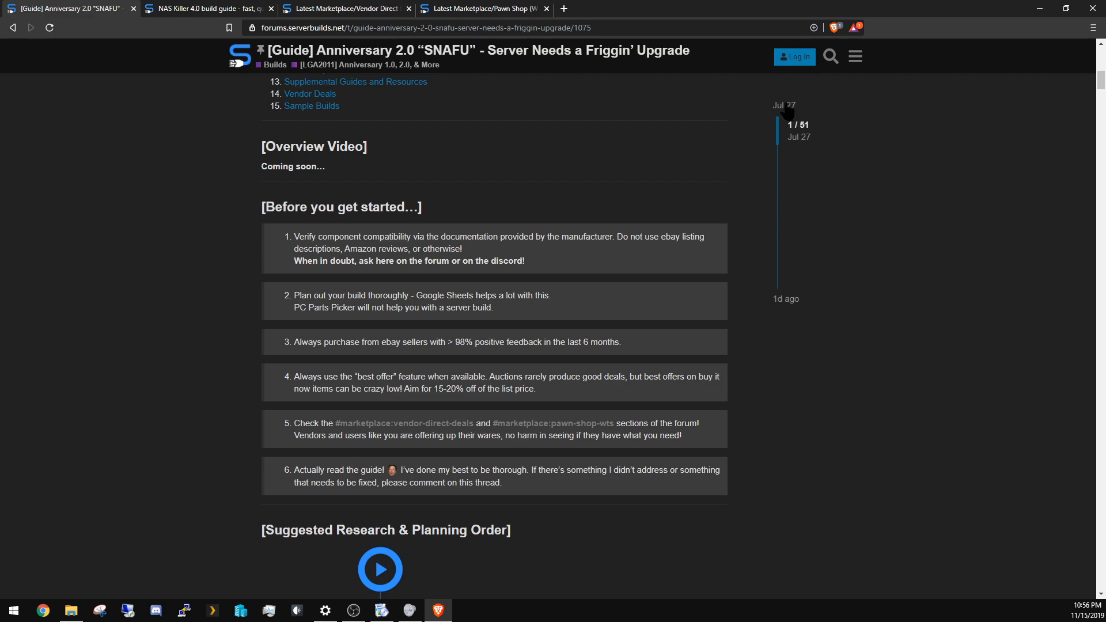
{"action": "mouse_move", "coordinate": [796, 121]}
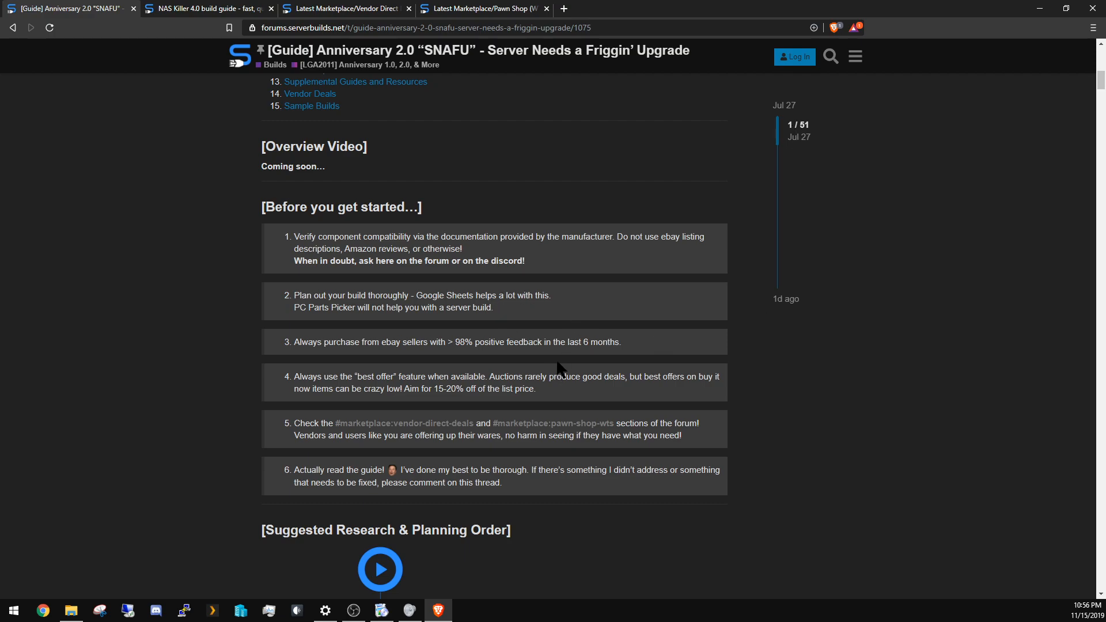
{"action": "mouse_move", "coordinate": [538, 415]}
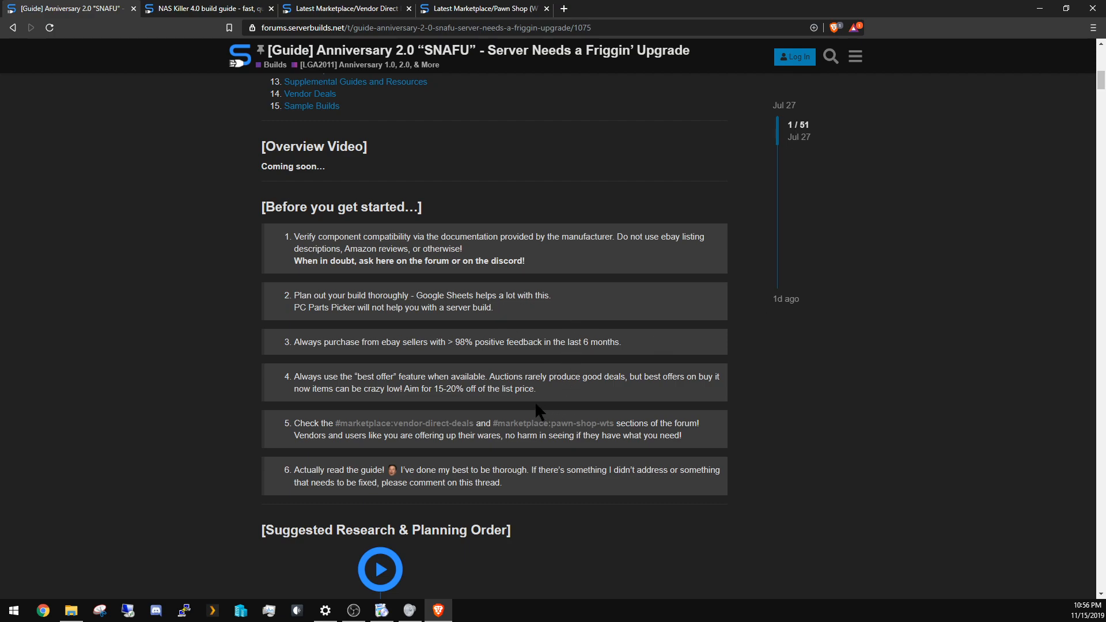
{"action": "mouse_move", "coordinate": [550, 393]}
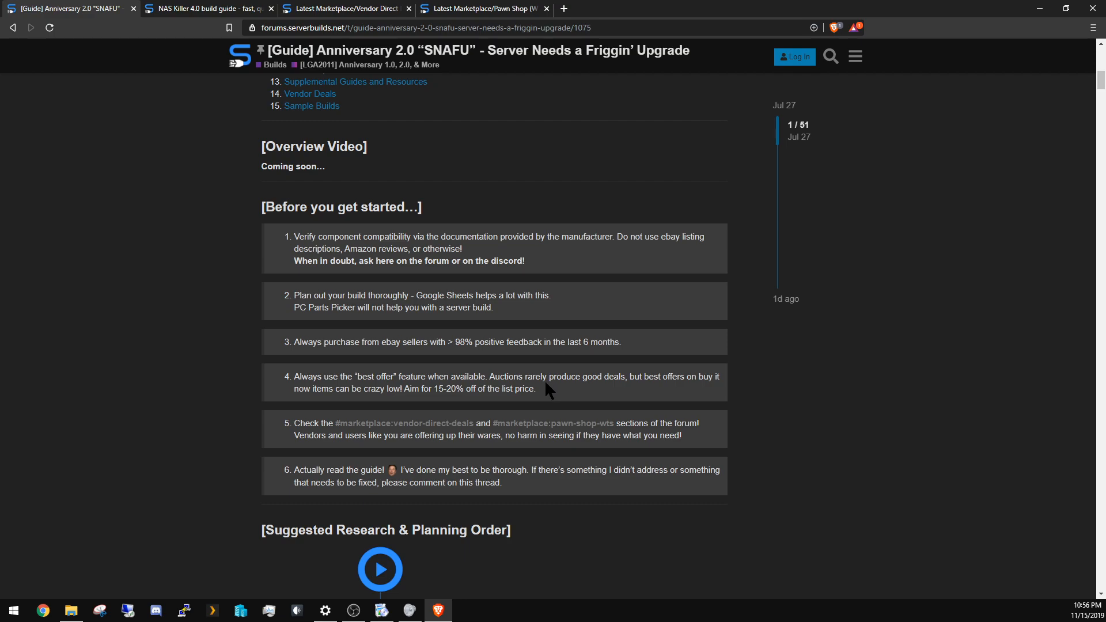
{"action": "mouse_move", "coordinate": [544, 375]}
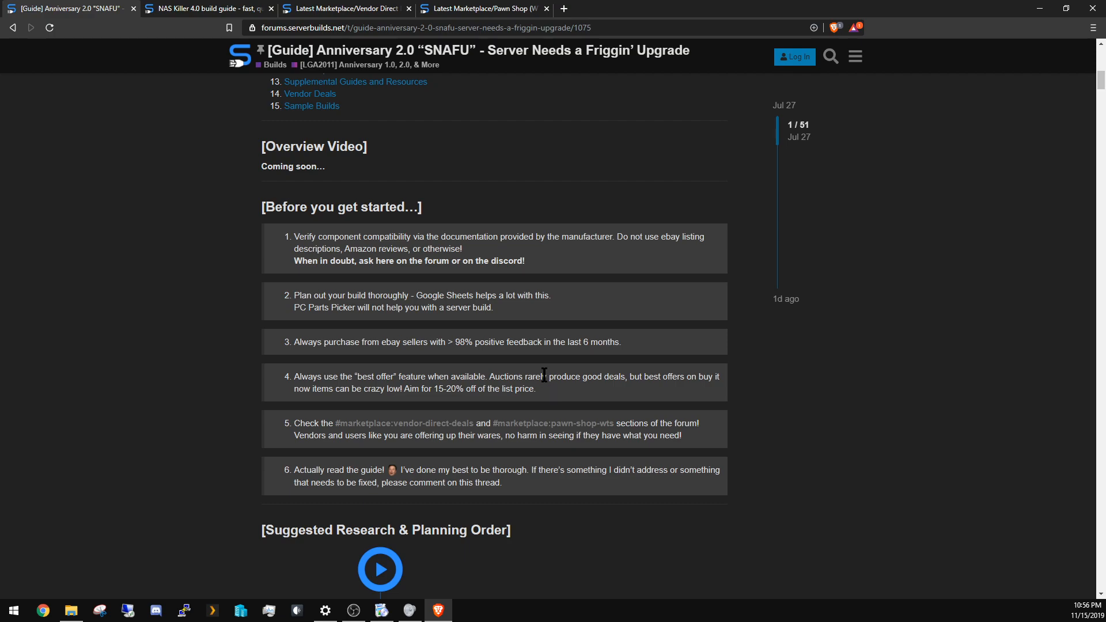
{"action": "mouse_move", "coordinate": [550, 381]}
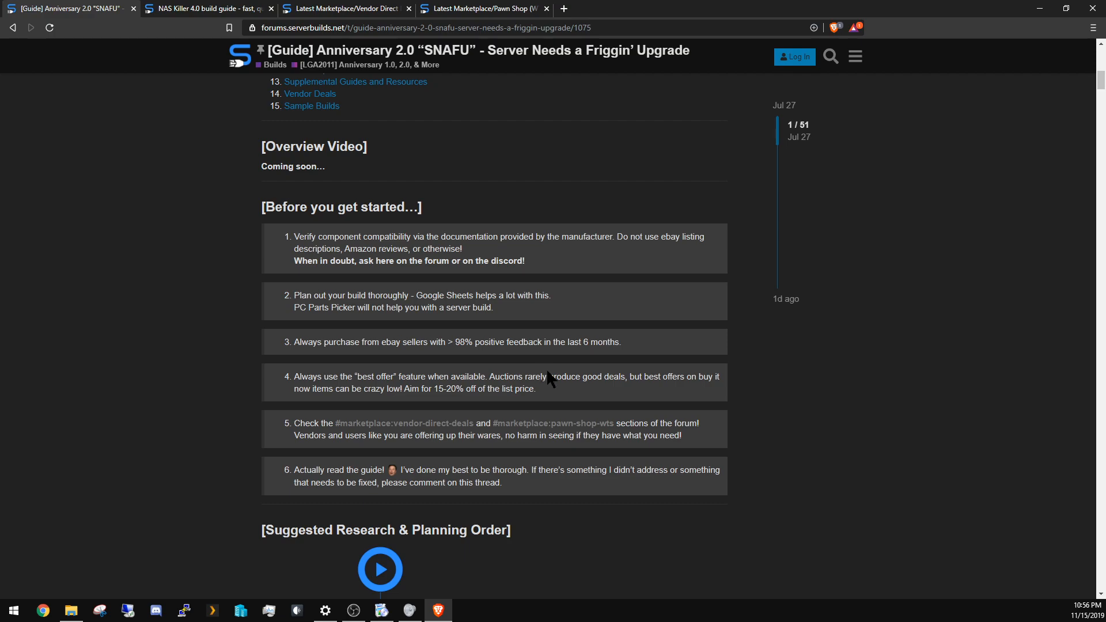
{"action": "mouse_move", "coordinate": [642, 423]}
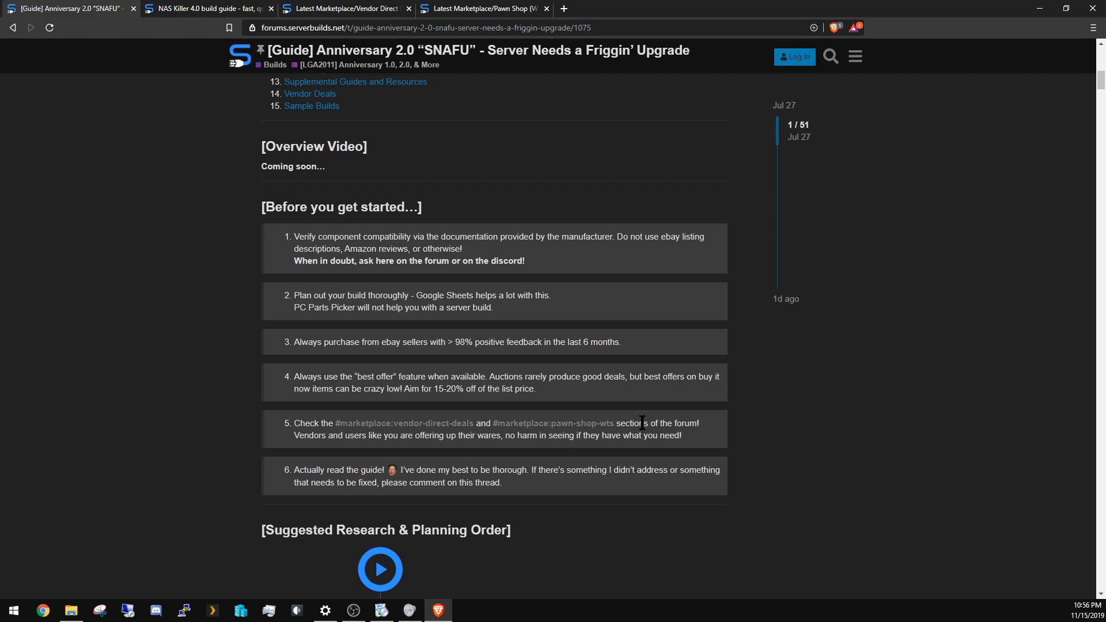
{"action": "scroll", "scroll_direction": "down", "scroll_amount": 3}
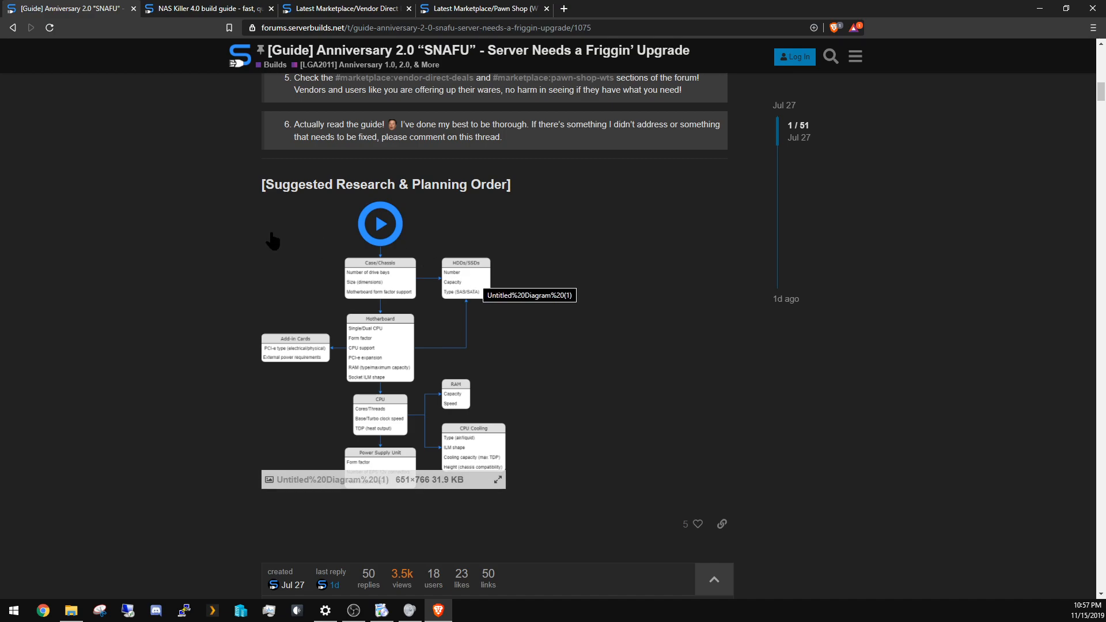
{"action": "mouse_move", "coordinate": [274, 179]}
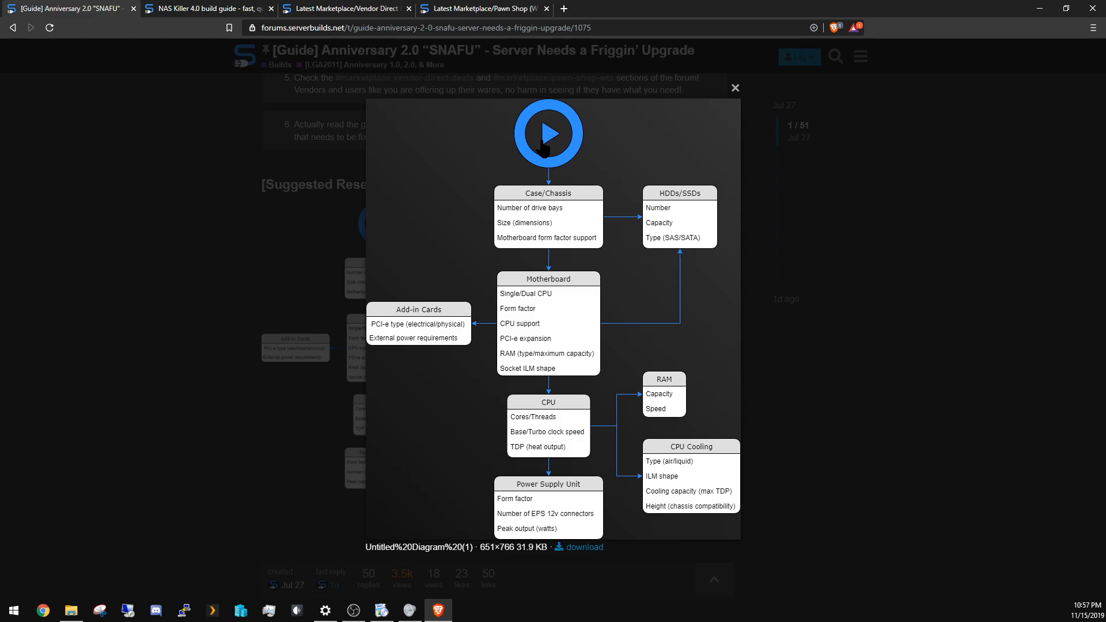
{"action": "mouse_move", "coordinate": [545, 210]}
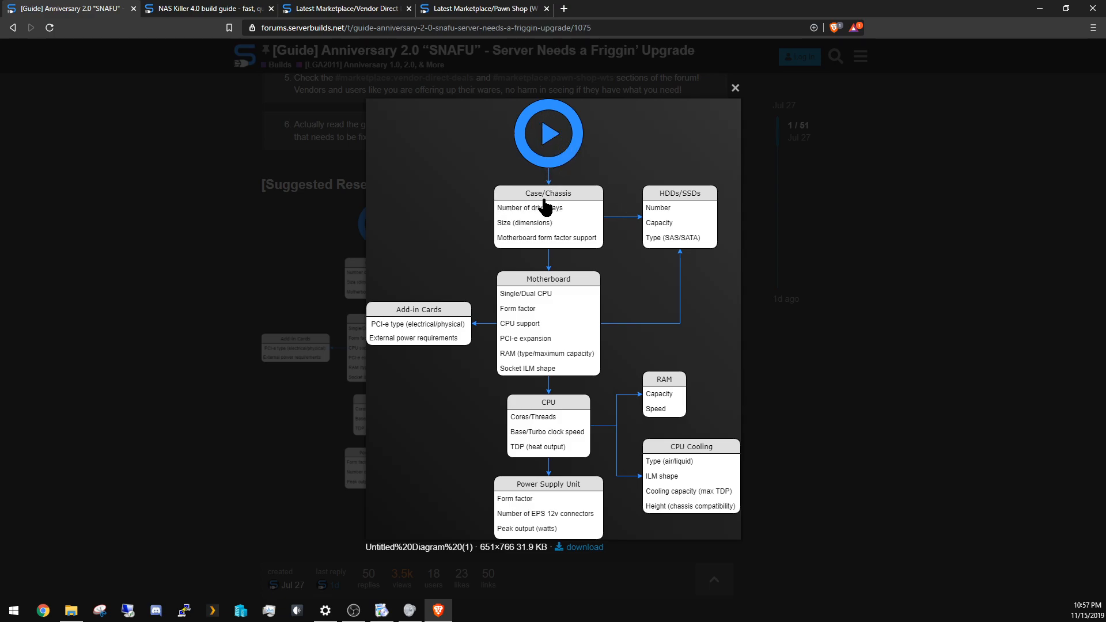
{"action": "mouse_move", "coordinate": [475, 222]}
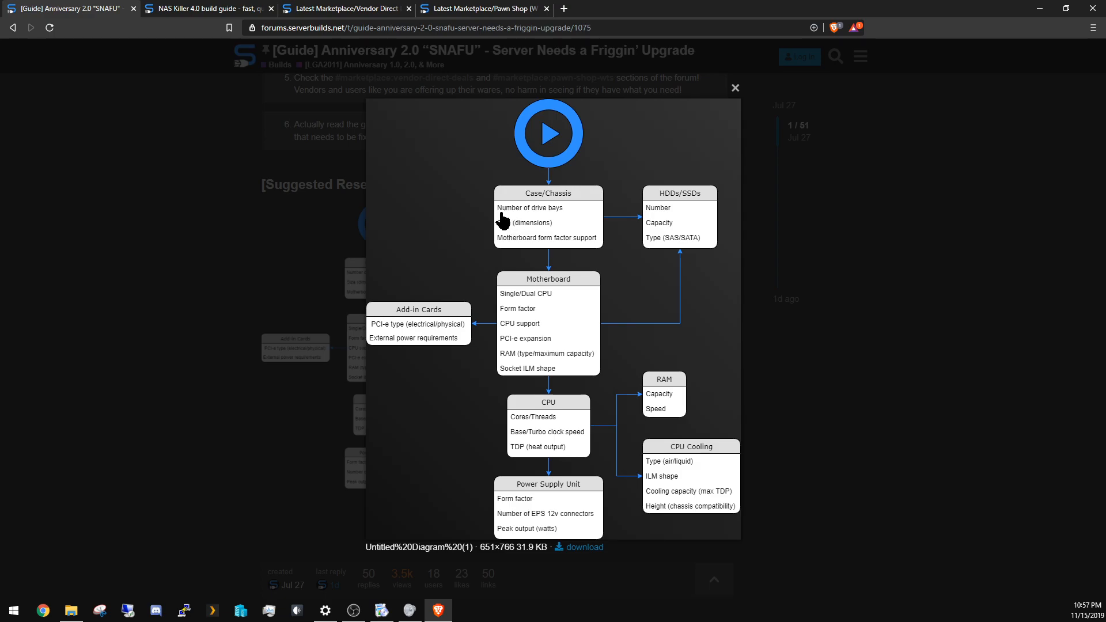
{"action": "mouse_move", "coordinate": [504, 231]}
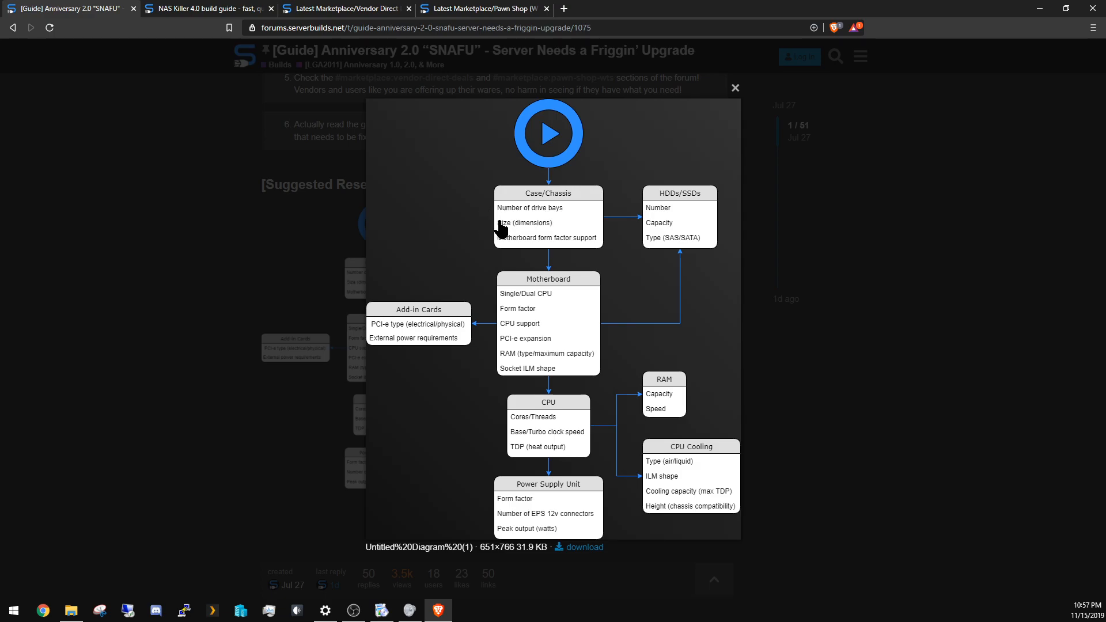
{"action": "mouse_move", "coordinate": [555, 240]}
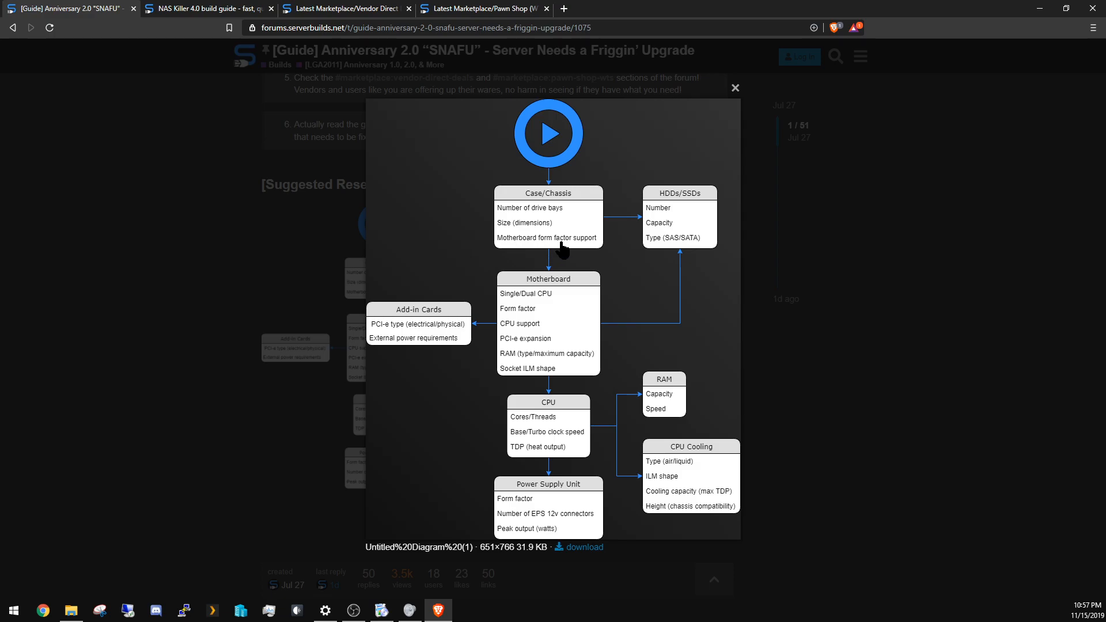
{"action": "mouse_move", "coordinate": [577, 258]}
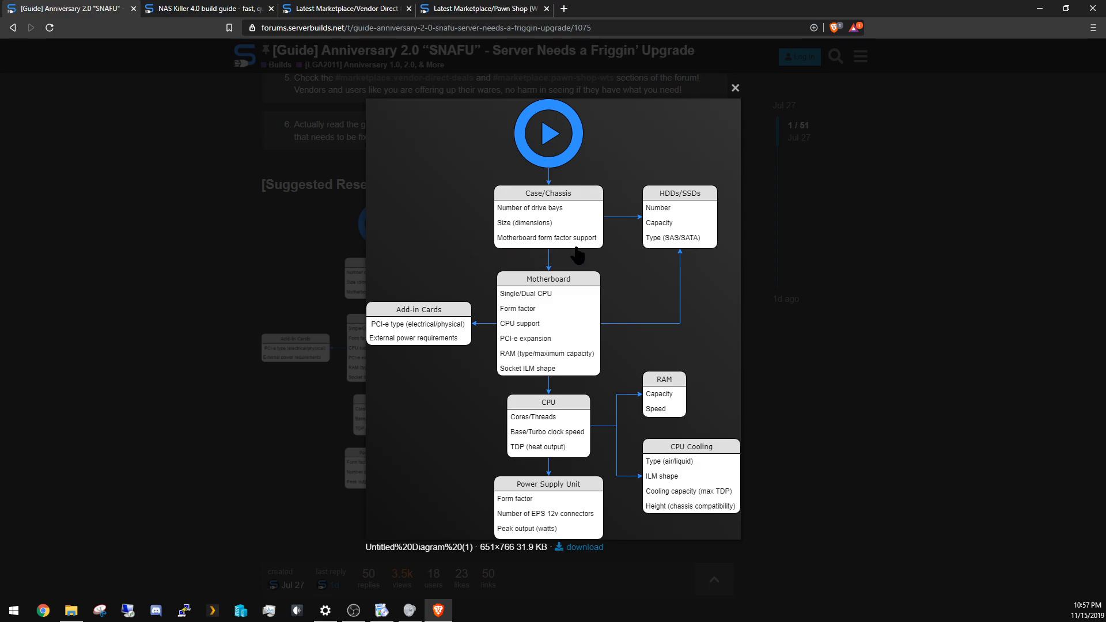
{"action": "mouse_move", "coordinate": [571, 250]}
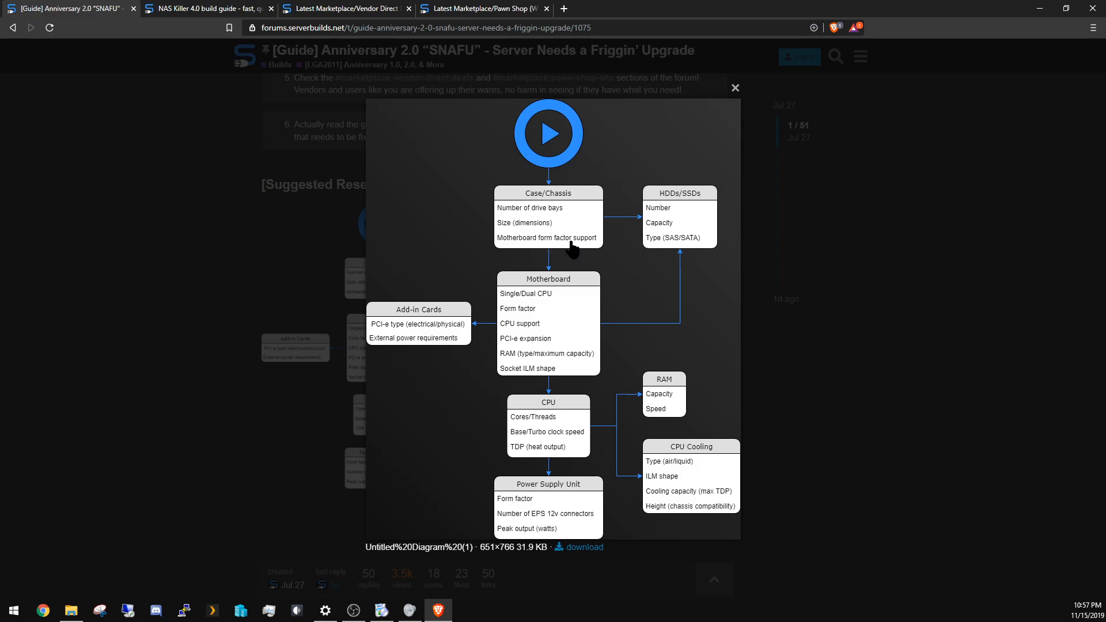
{"action": "mouse_move", "coordinate": [547, 292]}
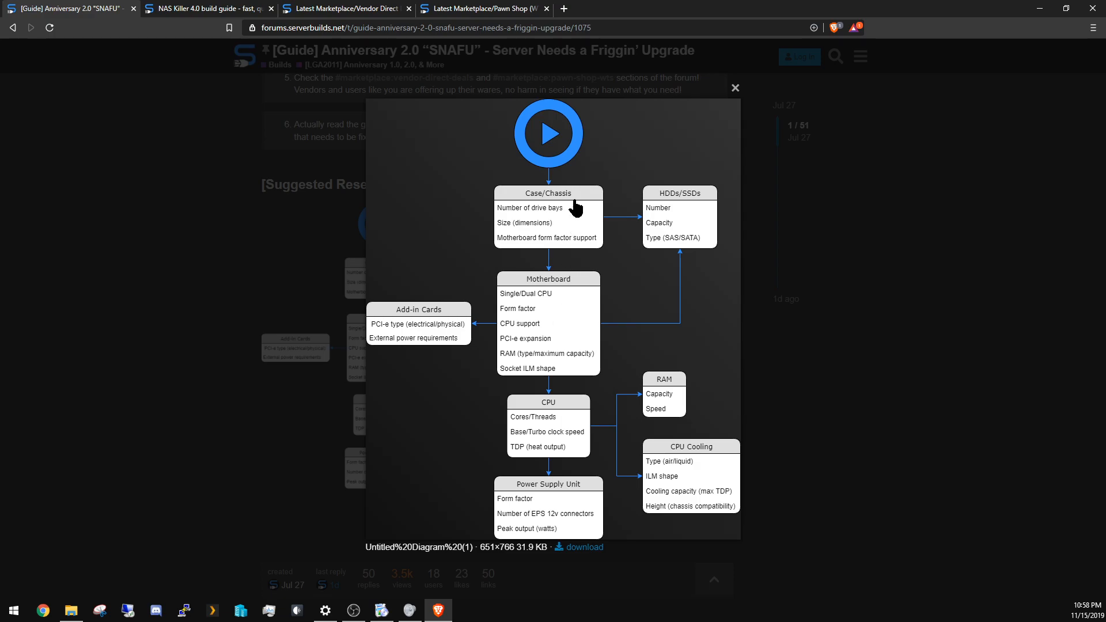
{"action": "mouse_move", "coordinate": [567, 240]}
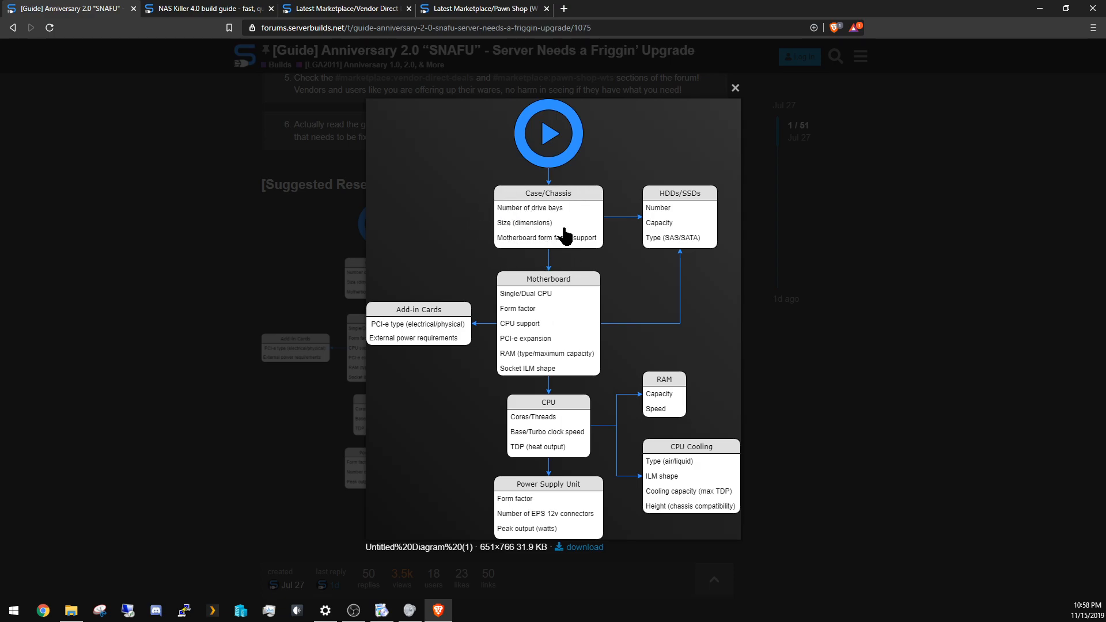
{"action": "mouse_move", "coordinate": [543, 398]}
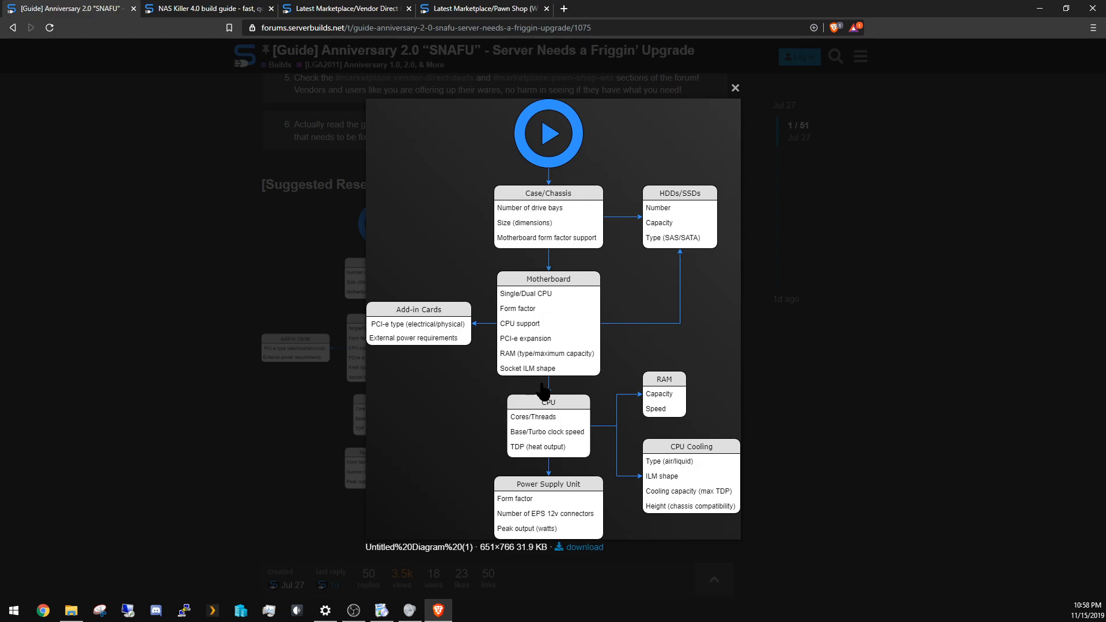
{"action": "mouse_move", "coordinate": [579, 310]}
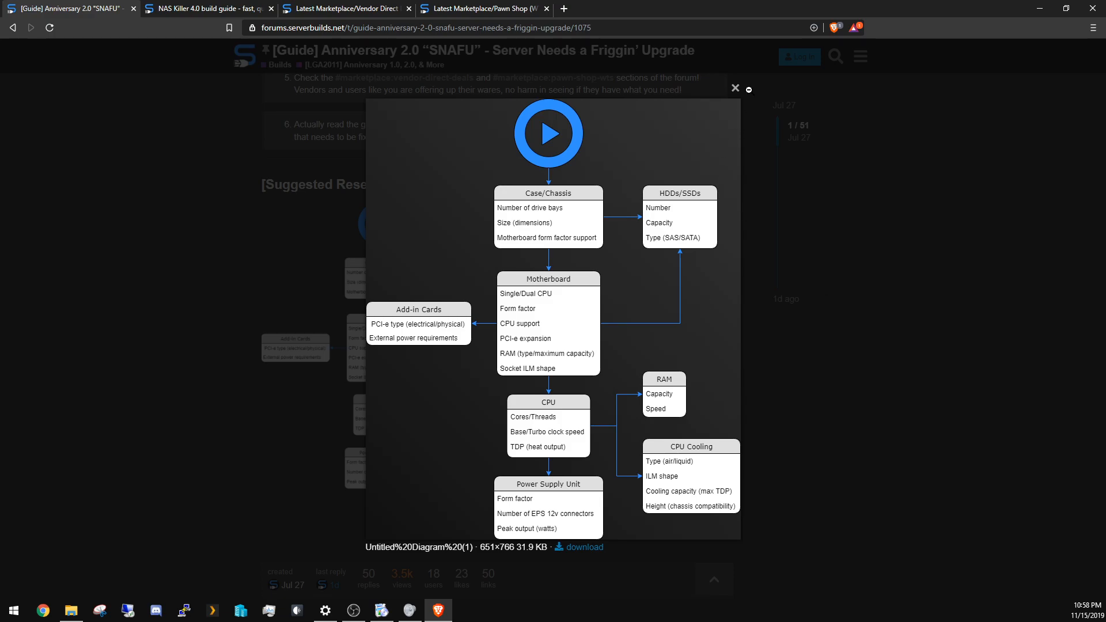
- Close the enlarged planning chart and scroll through the post past the tower case picks
{"action": "left_click", "coordinate": [735, 88]}
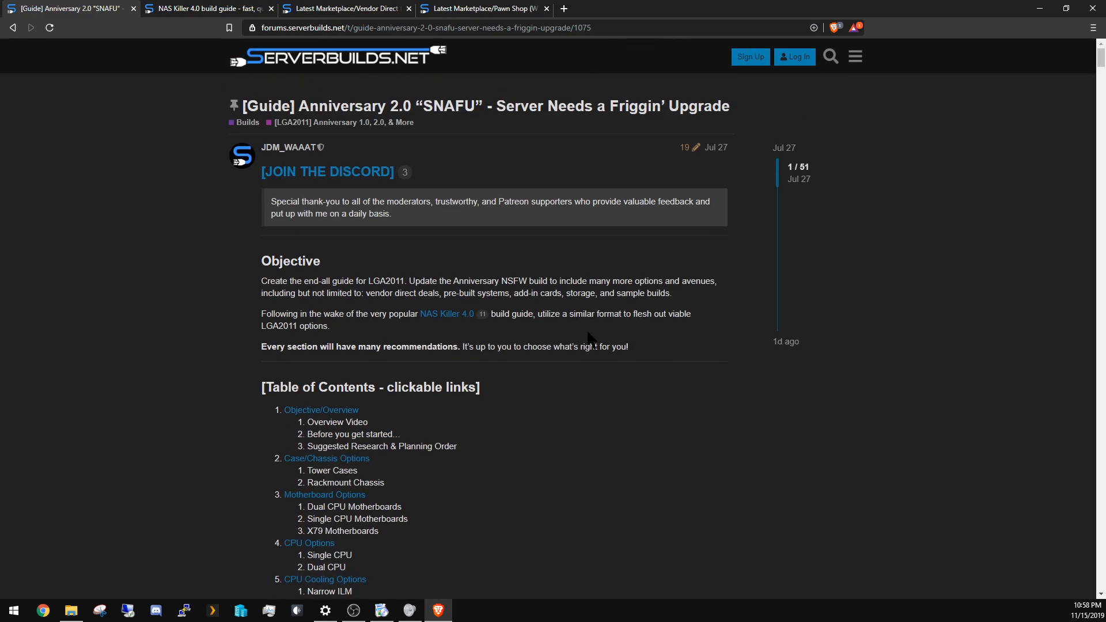
{"action": "scroll", "scroll_direction": "down", "scroll_amount": 3}
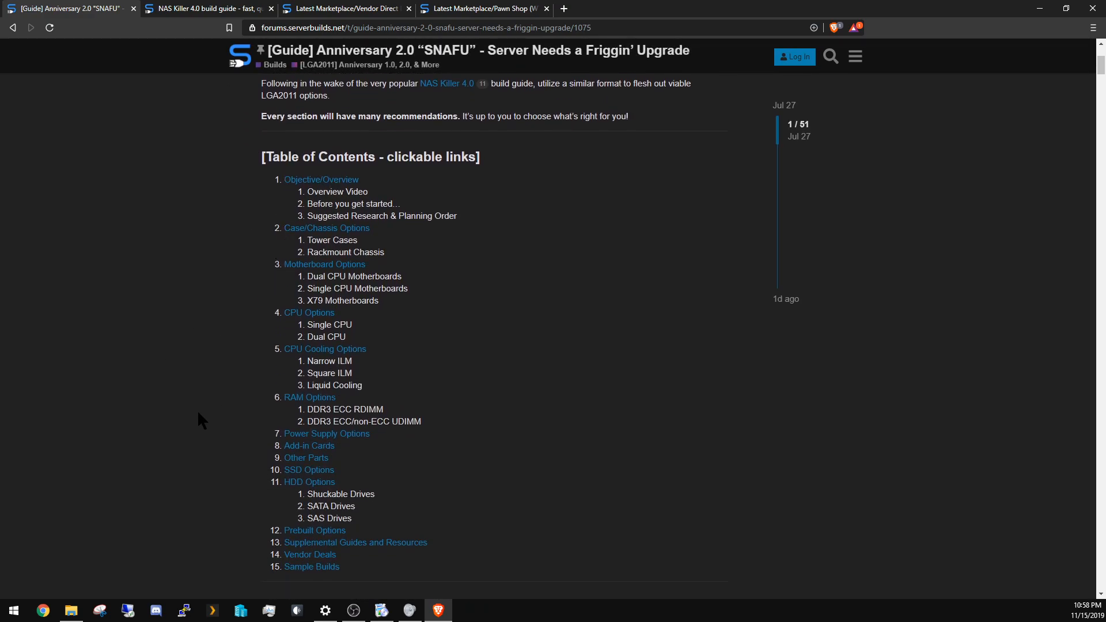
{"action": "mouse_move", "coordinate": [553, 506]}
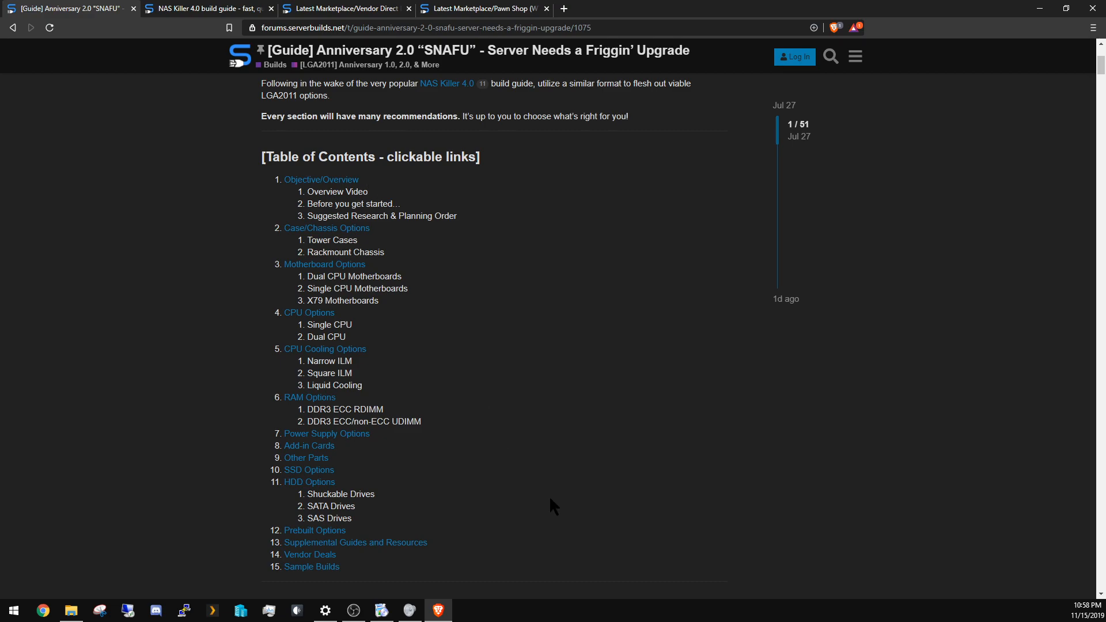
{"action": "scroll", "scroll_direction": "down", "scroll_amount": 3}
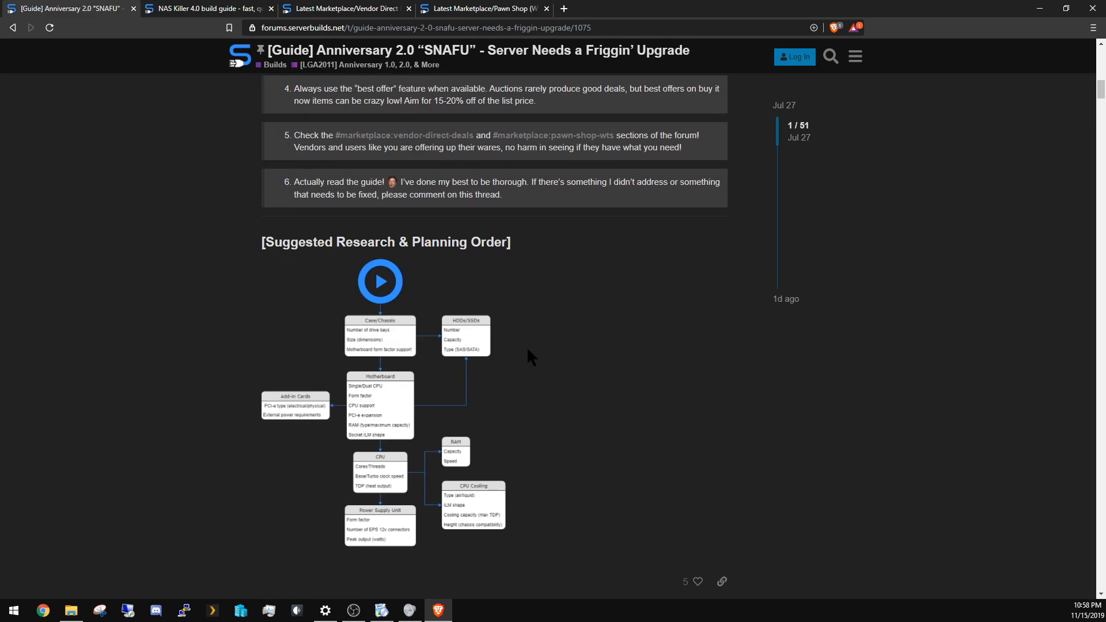
{"action": "scroll", "scroll_direction": "down", "scroll_amount": 3}
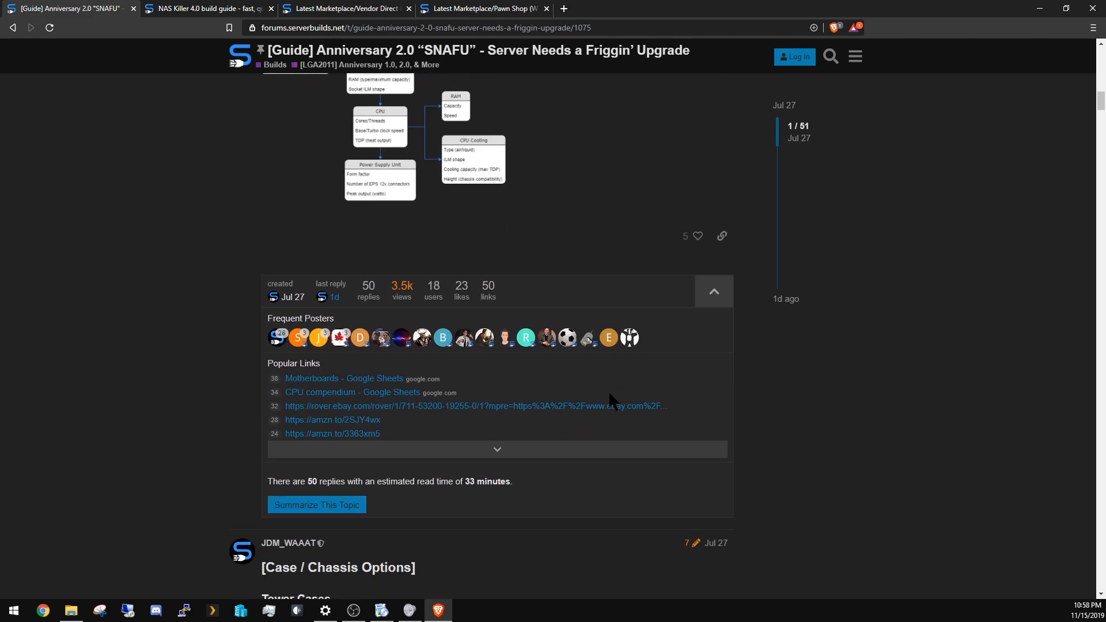
{"action": "scroll", "scroll_direction": "down", "scroll_amount": 3}
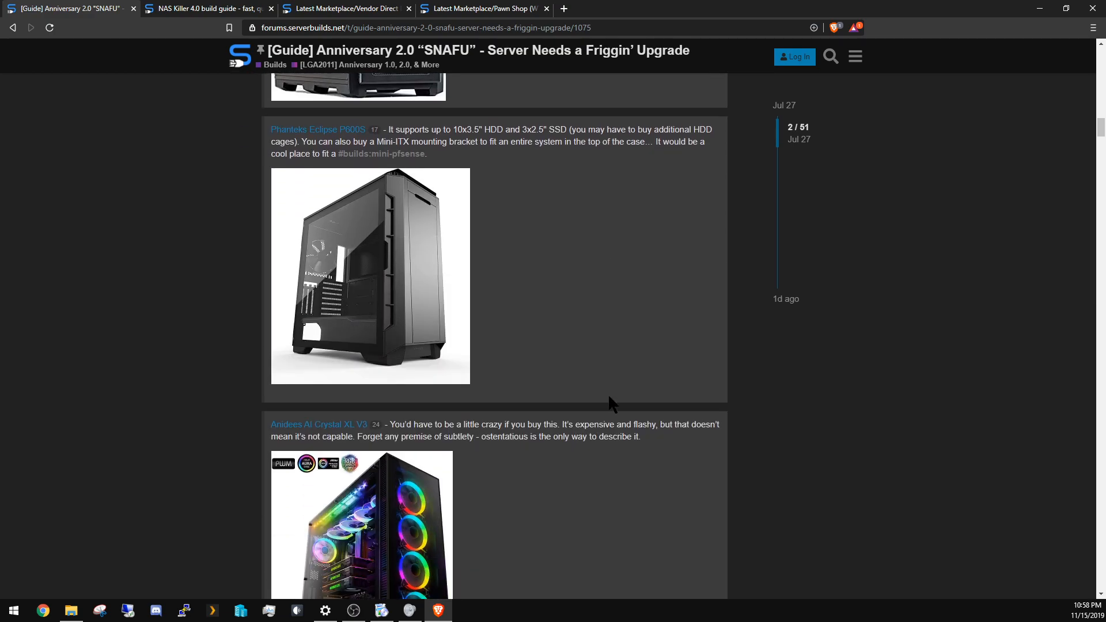
{"action": "scroll", "scroll_direction": "down", "scroll_amount": 3}
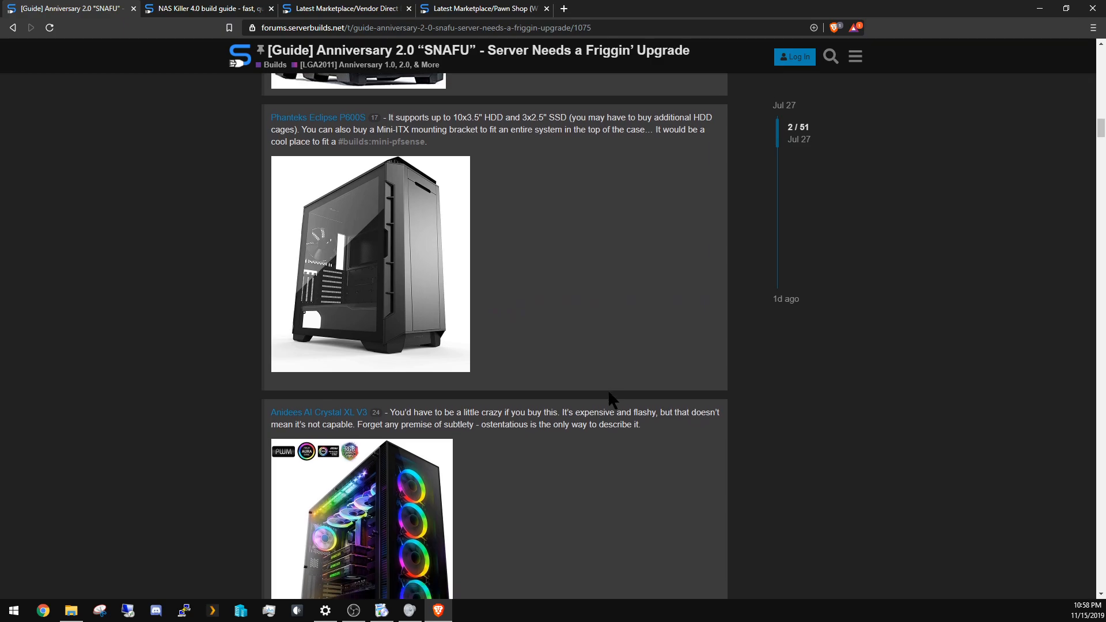
{"action": "scroll", "scroll_direction": "down", "scroll_amount": 3}
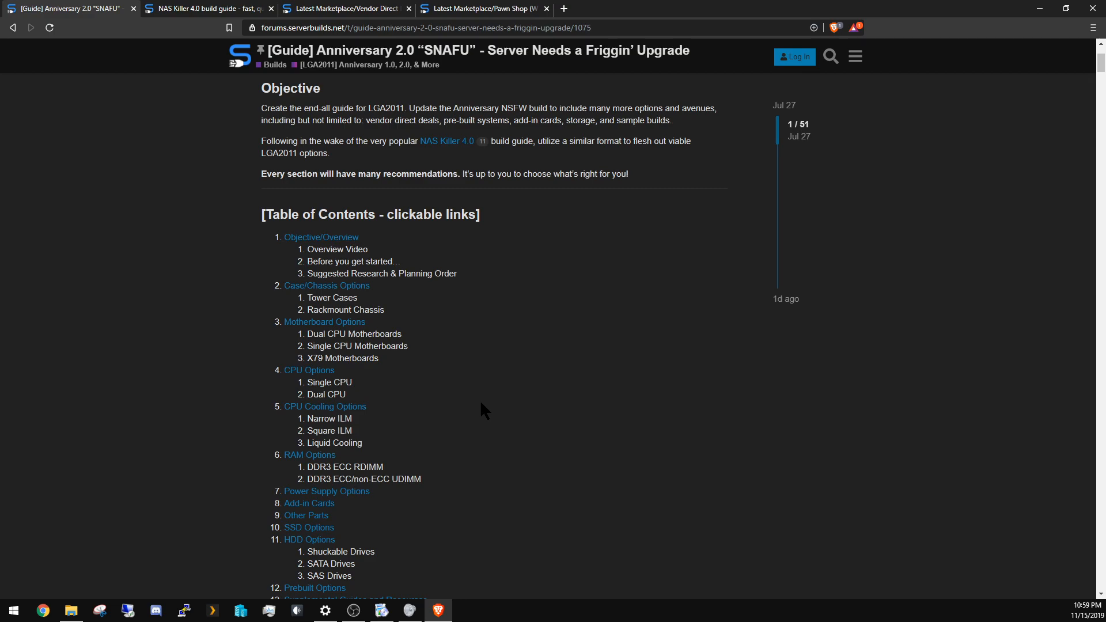
{"action": "mouse_move", "coordinate": [504, 417]}
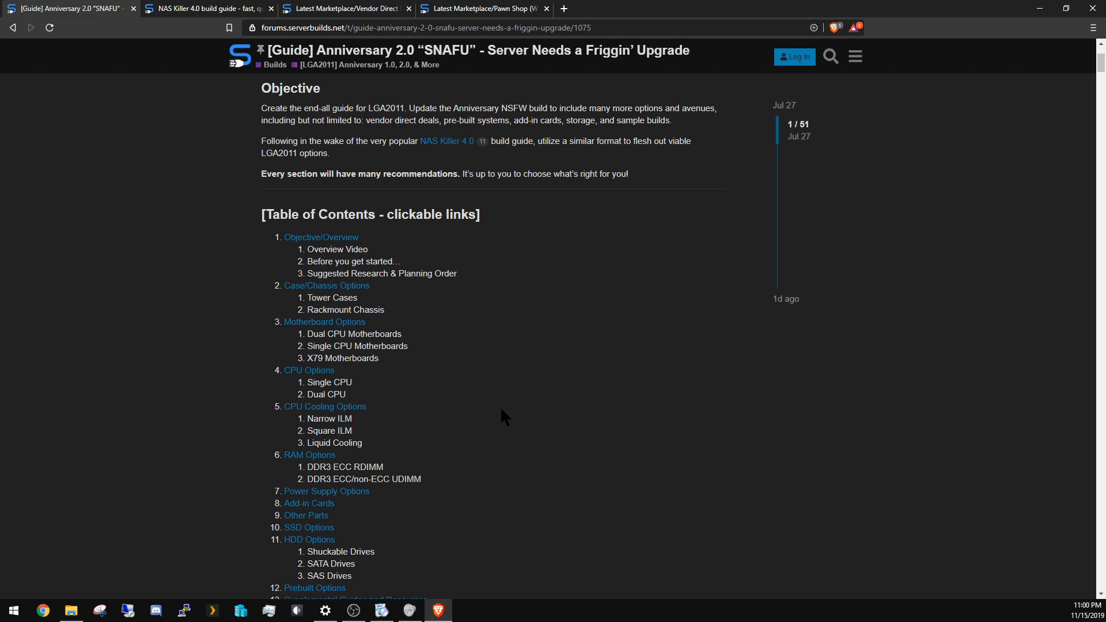
{"action": "mouse_move", "coordinate": [1075, 548]}
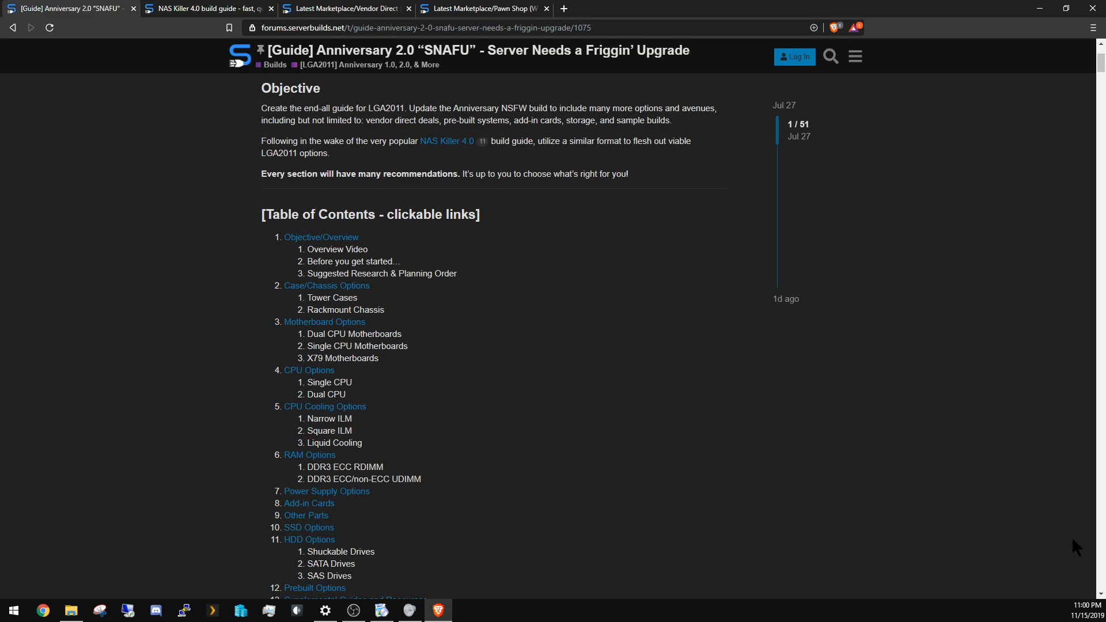